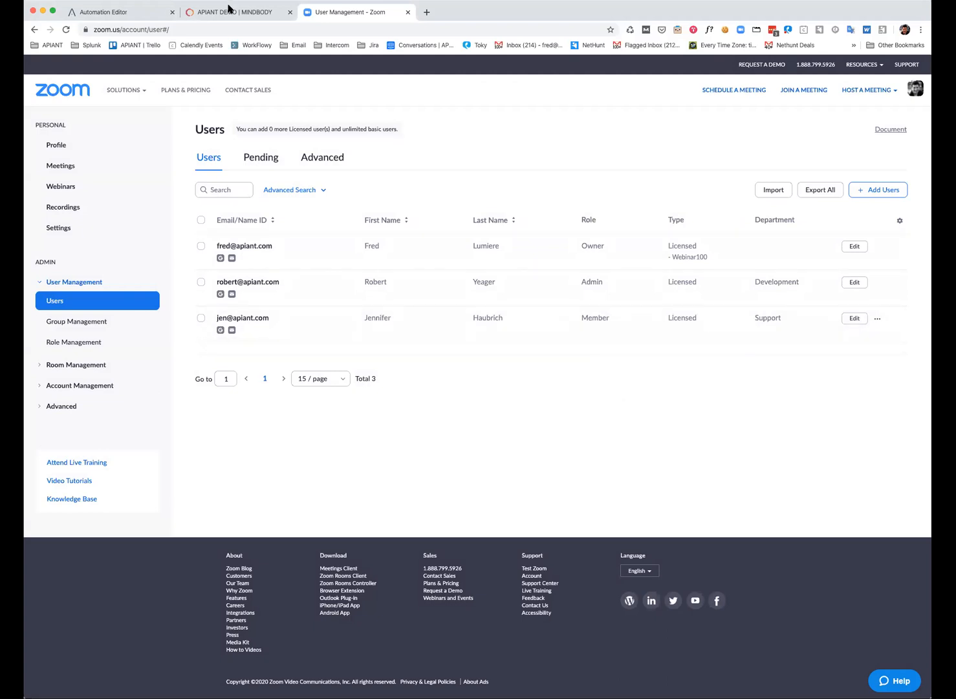
# Switch from the Zoom user list to the MINDBODY studio dashboard
pyautogui.click(238, 12)
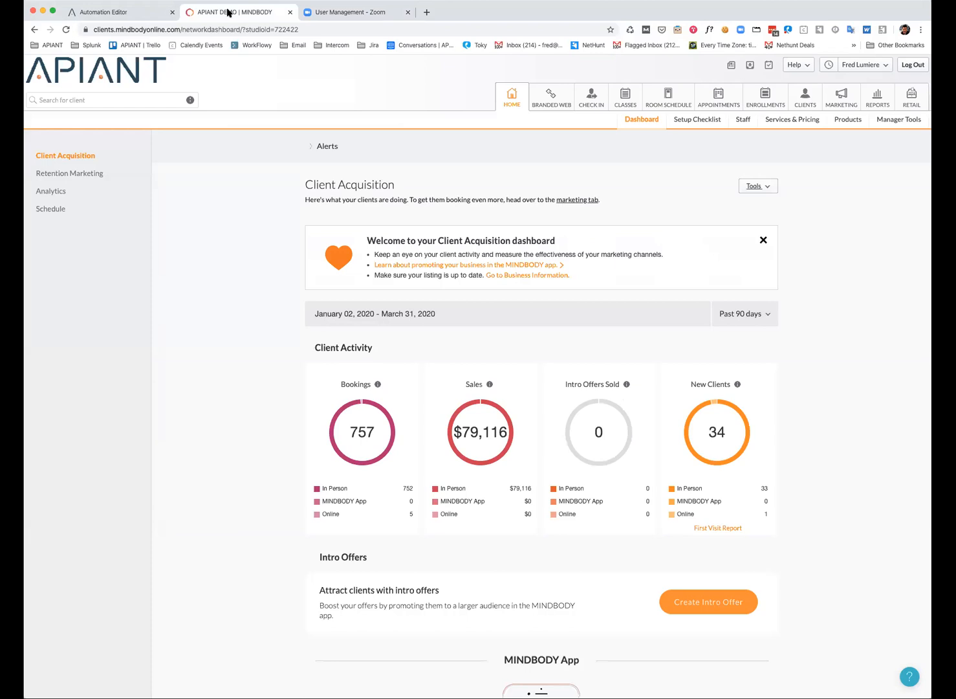
pyautogui.moveTo(137, 214)
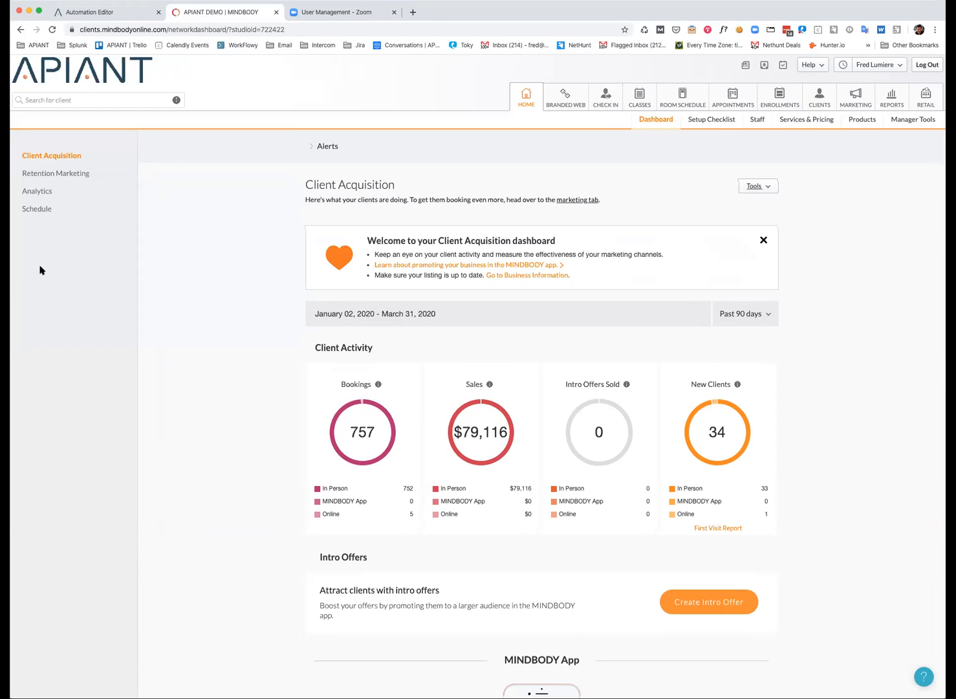
pyautogui.moveTo(844, 329)
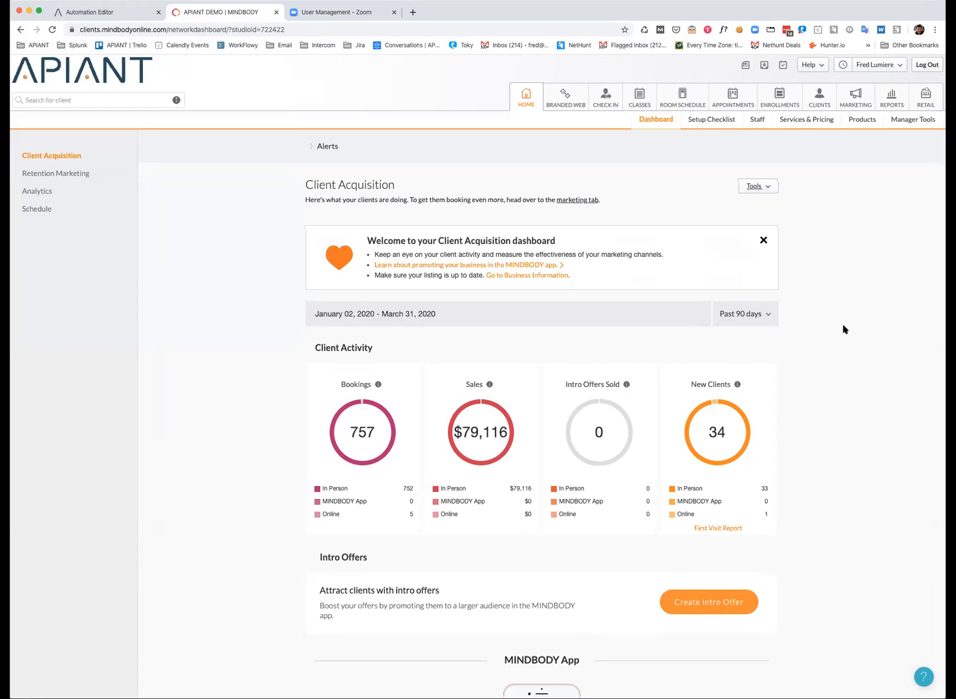
# Show the room schedule, step back through earlier days, then jump to today, Wednesday 1 April 2020
pyautogui.click(682, 96)
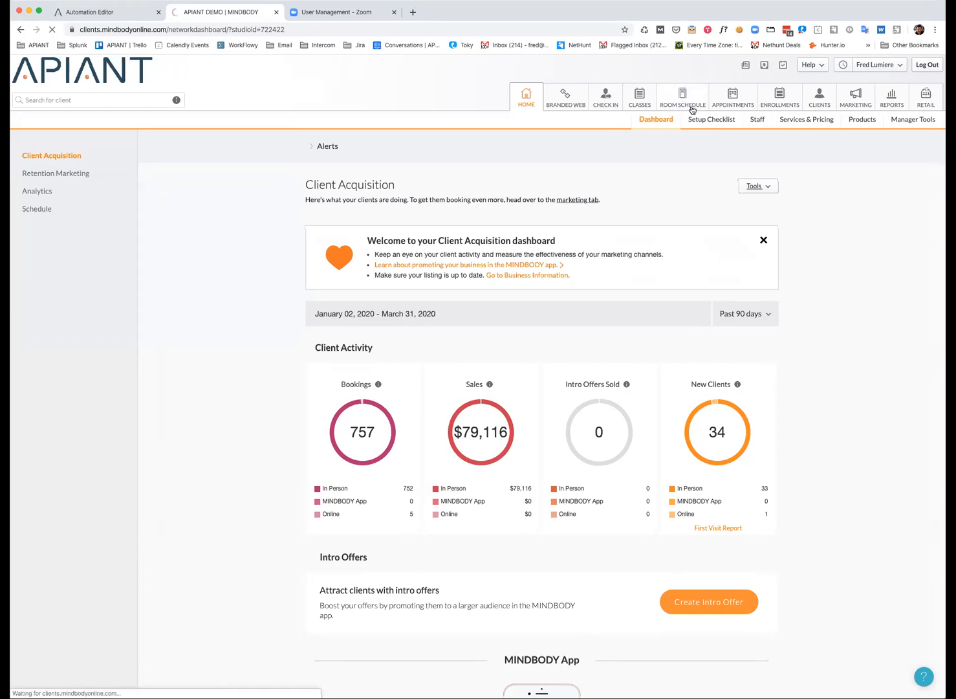
pyautogui.click(681, 96)
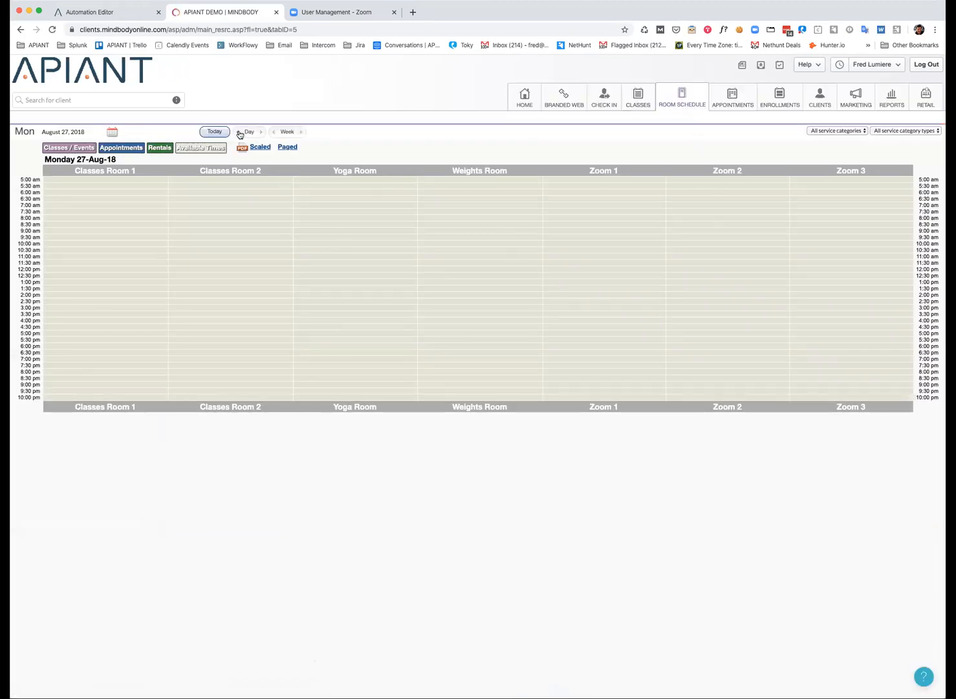
pyautogui.click(238, 132)
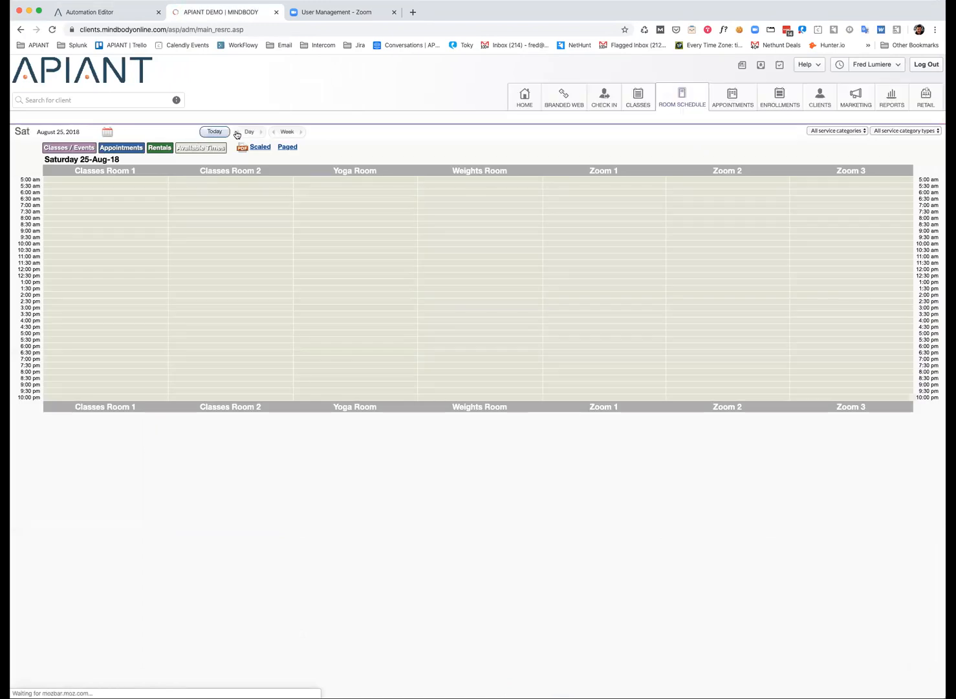
pyautogui.click(238, 132)
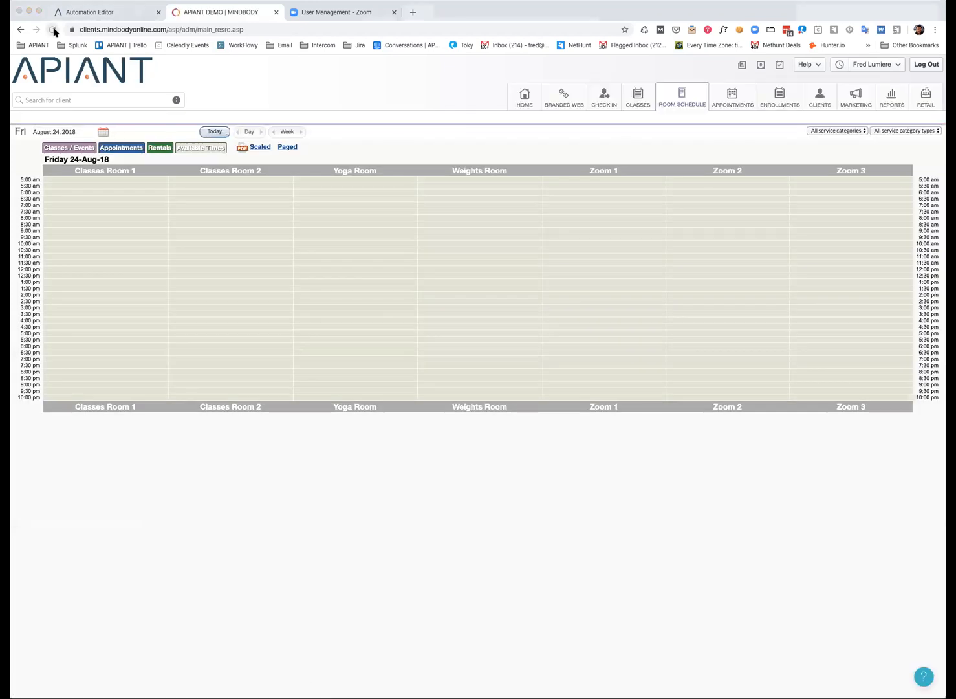
pyautogui.click(524, 96)
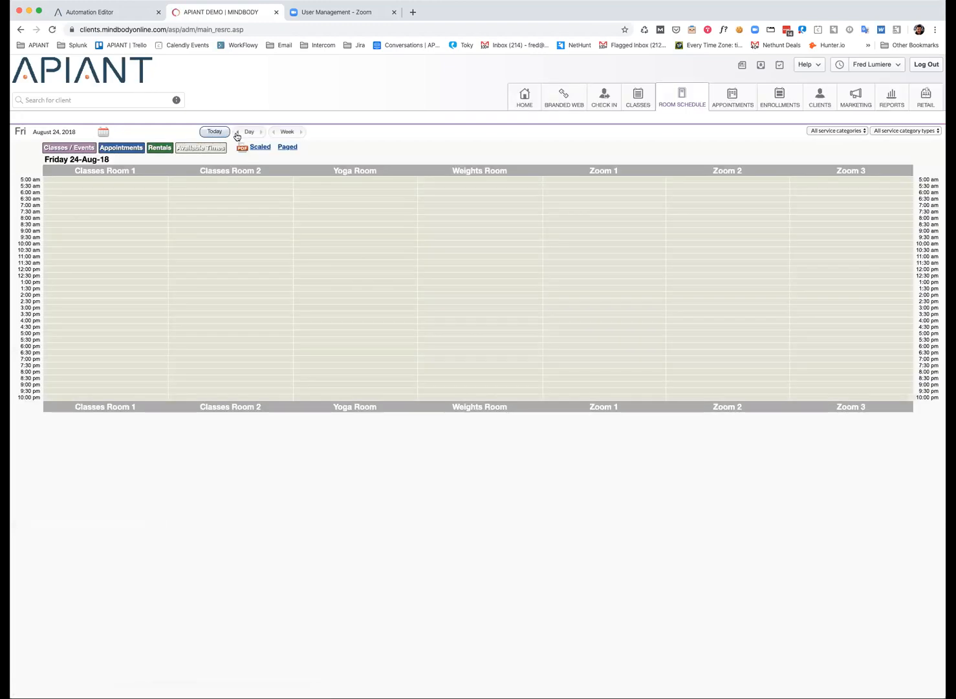
pyautogui.click(238, 131)
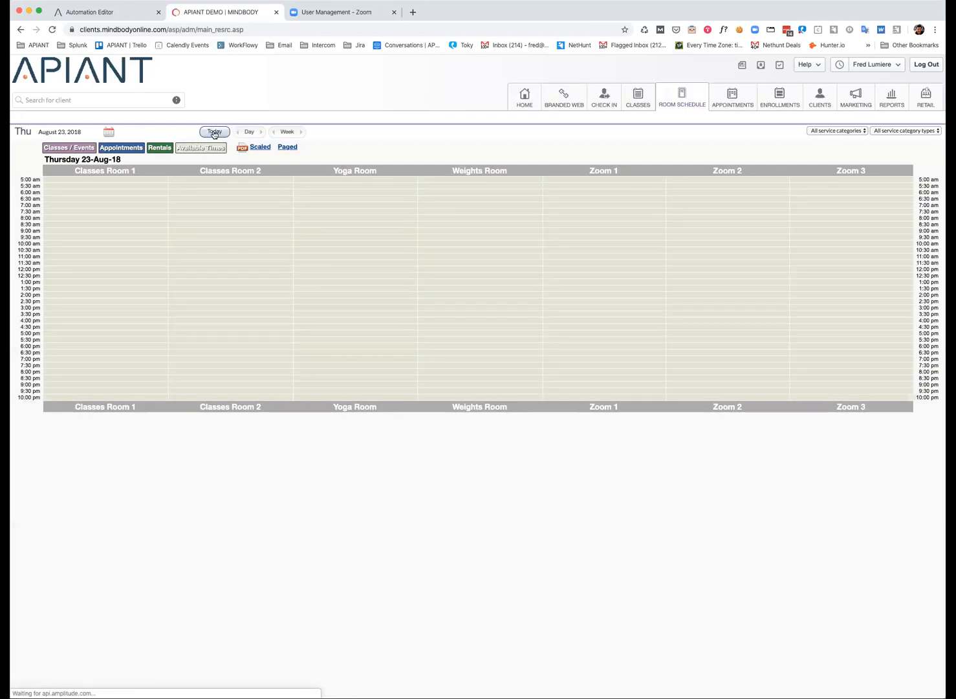
pyautogui.click(215, 132)
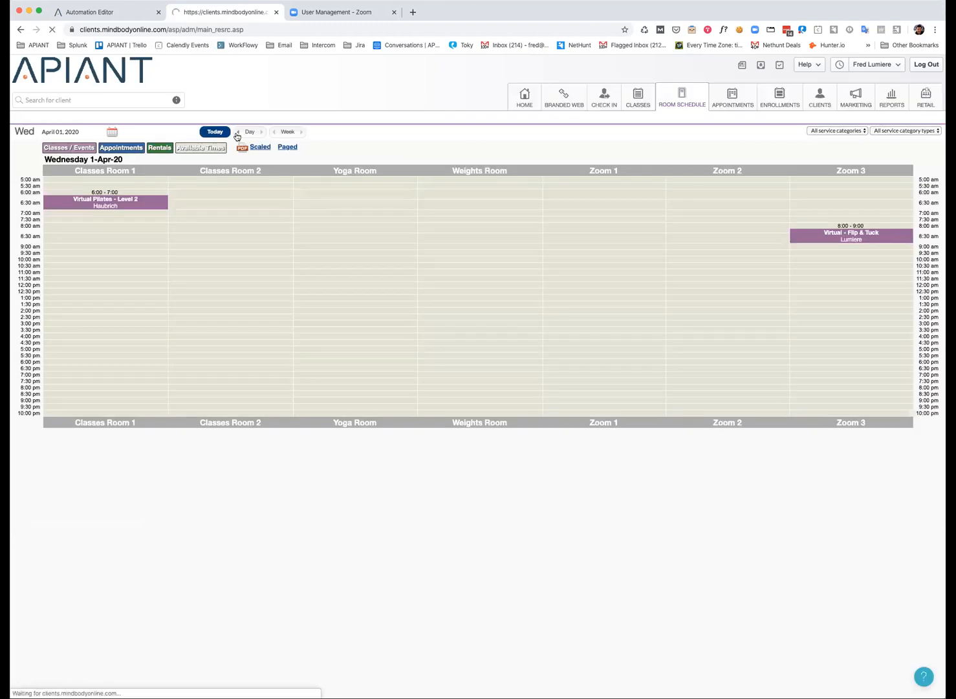
# Move the room schedule back one day to Tuesday 31 March 2020
pyautogui.click(238, 132)
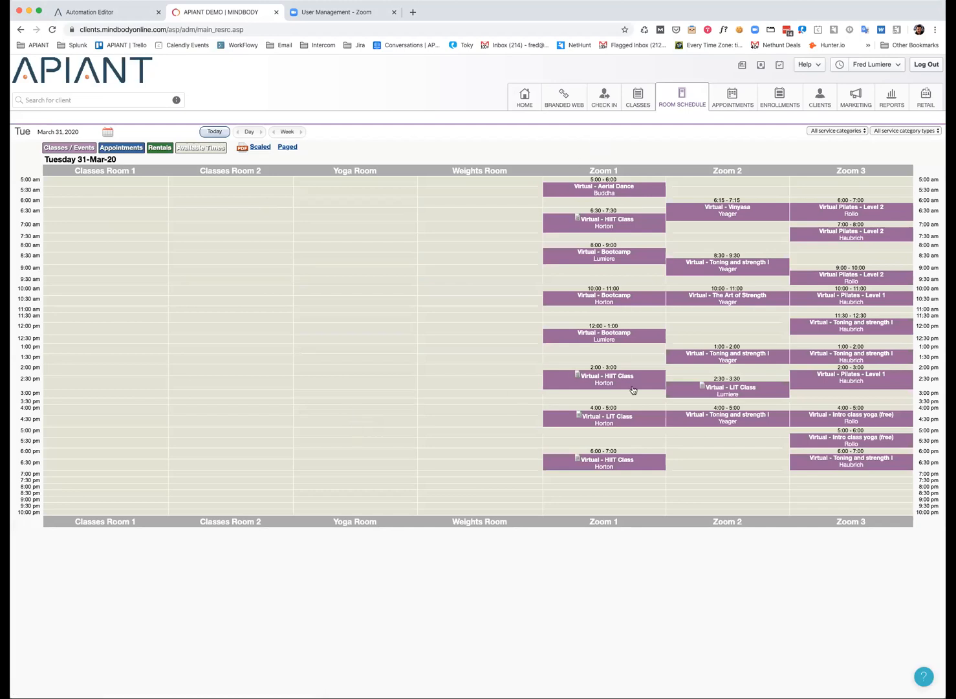
pyautogui.moveTo(851, 253)
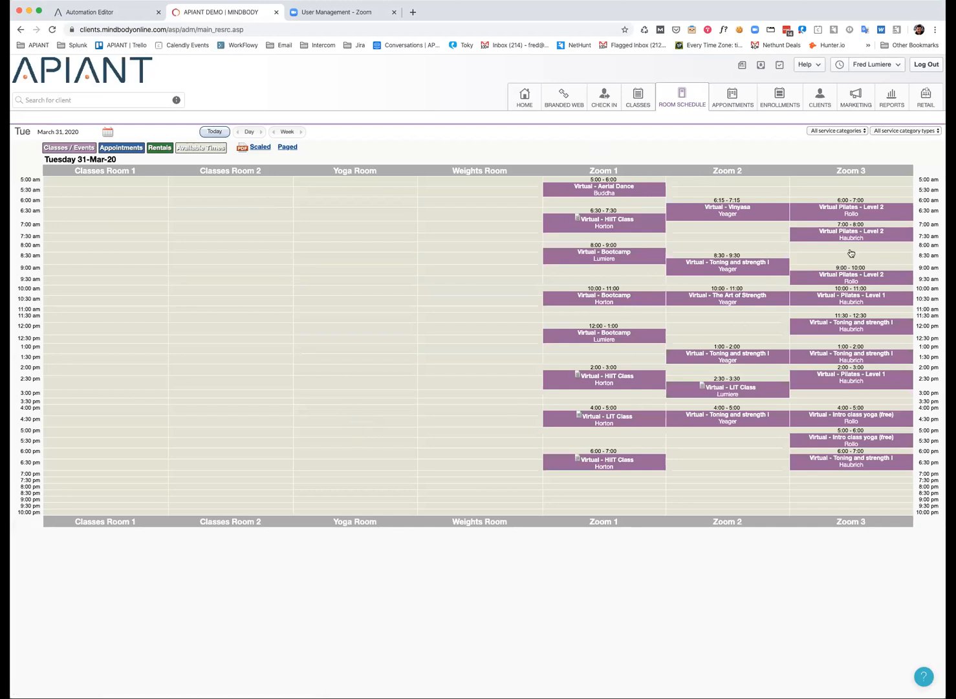
pyautogui.moveTo(851, 253)
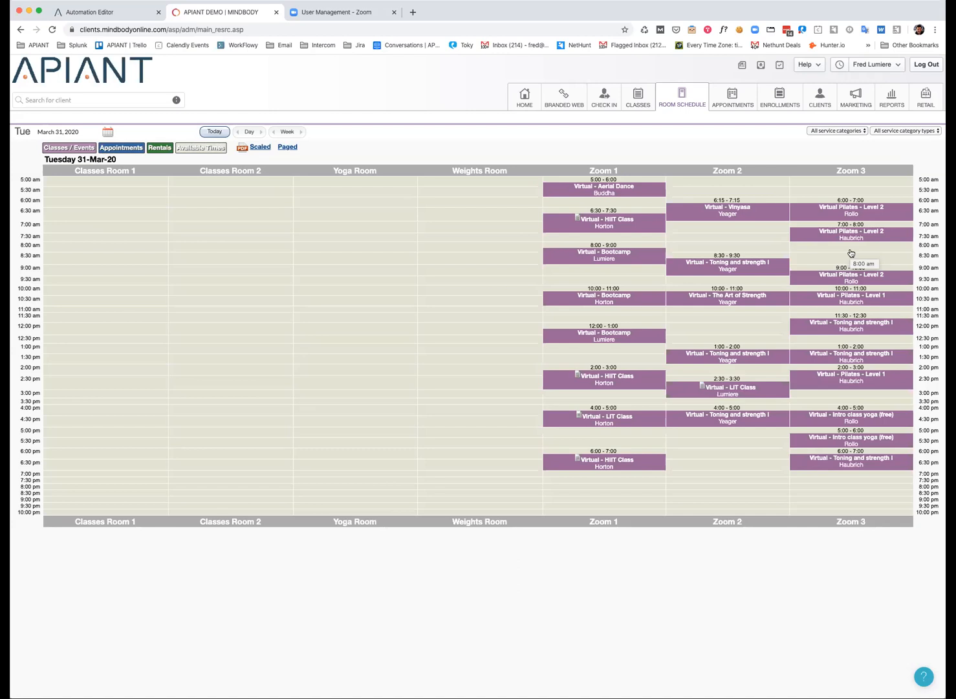
pyautogui.moveTo(673, 285)
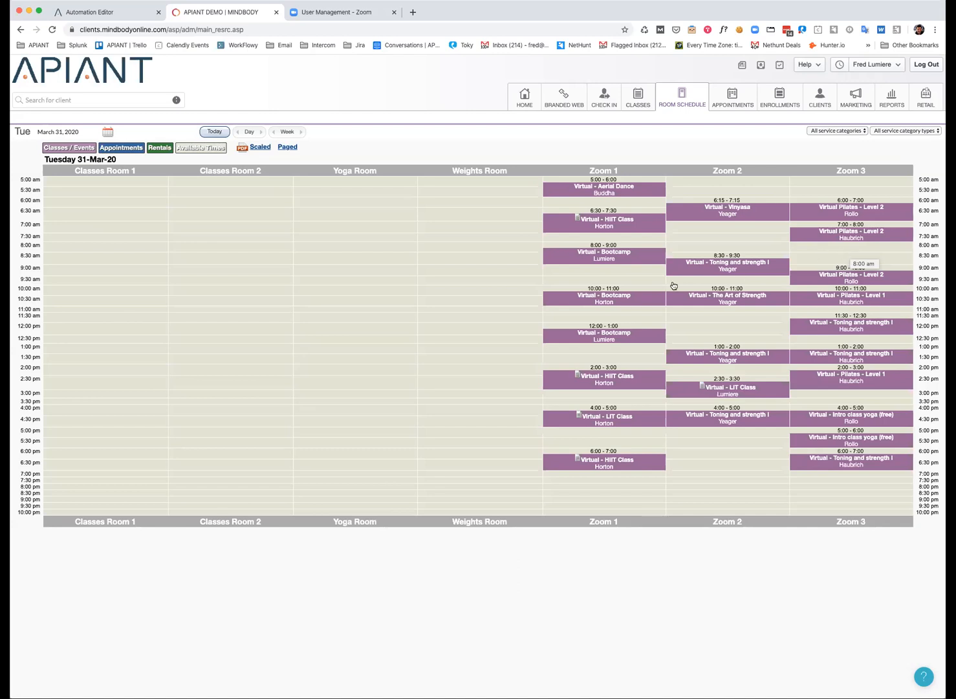
pyautogui.moveTo(673, 295)
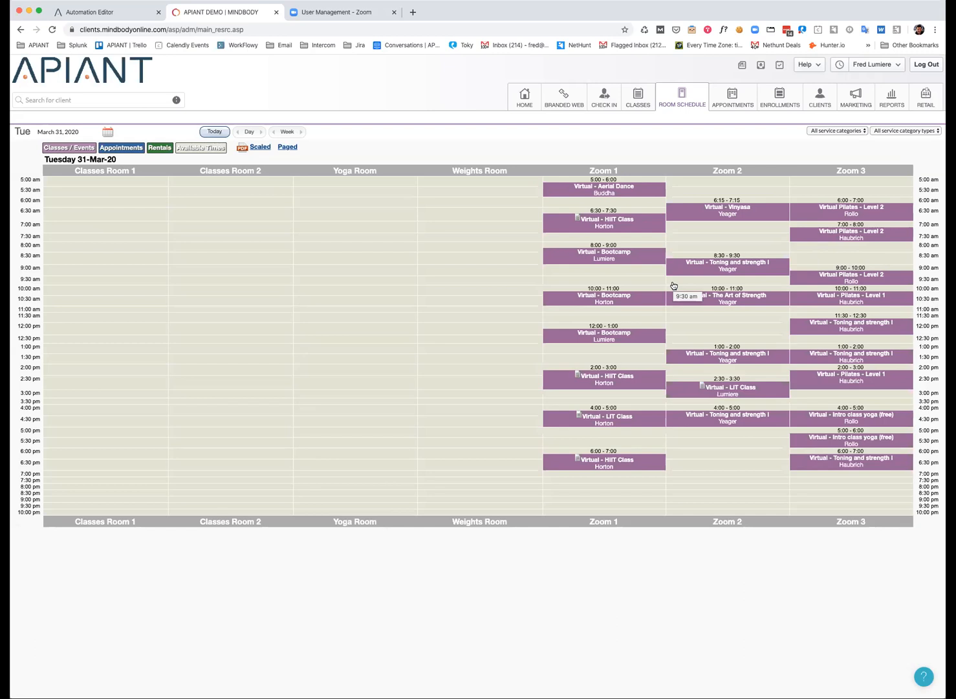
pyautogui.moveTo(675, 286)
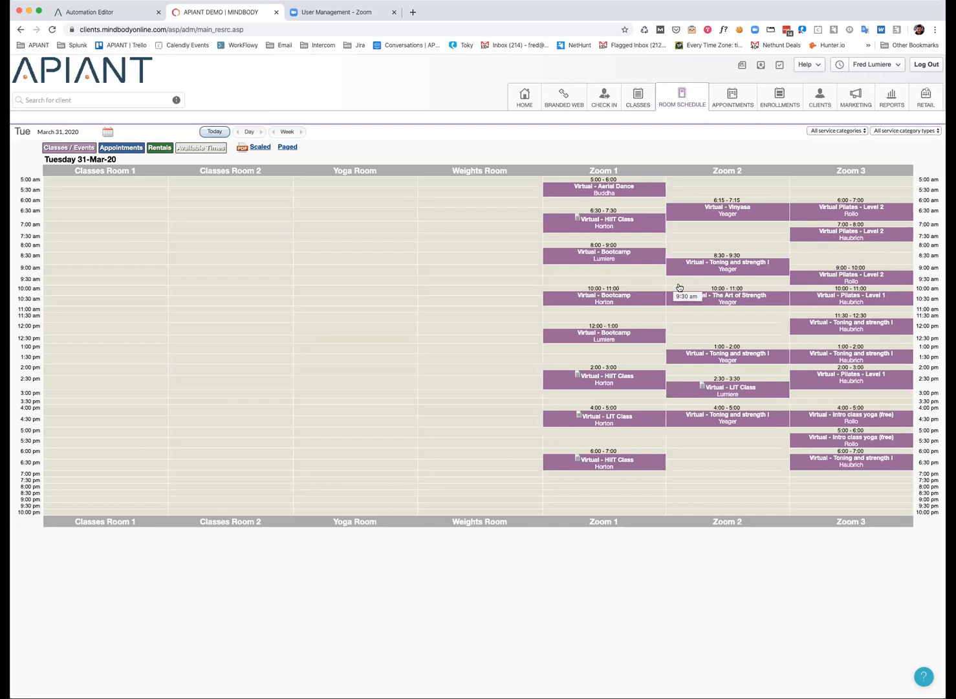
pyautogui.moveTo(878, 282)
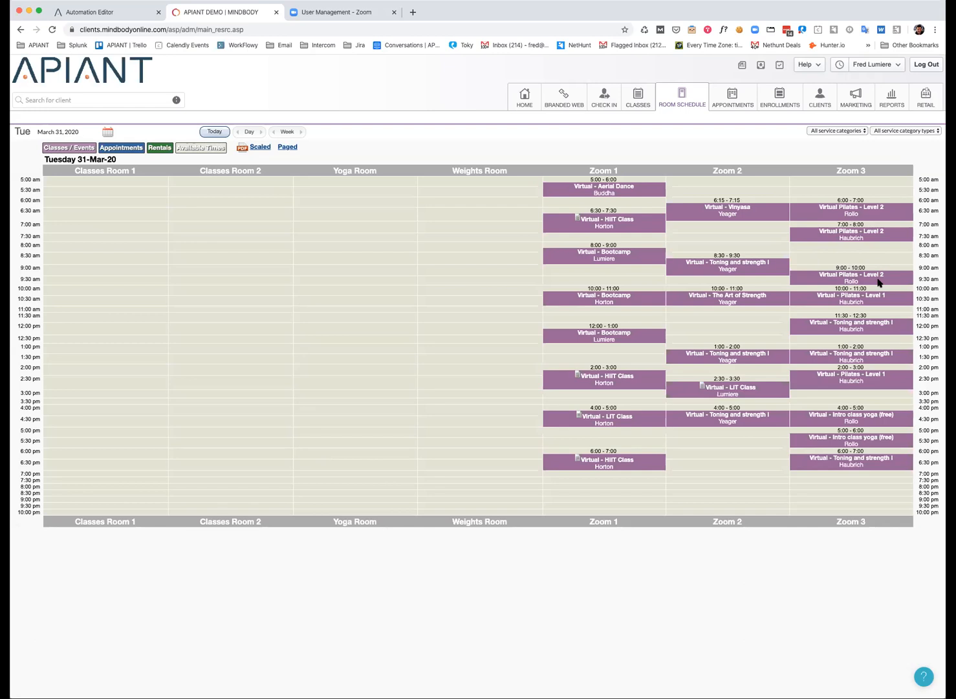
pyautogui.moveTo(851, 253)
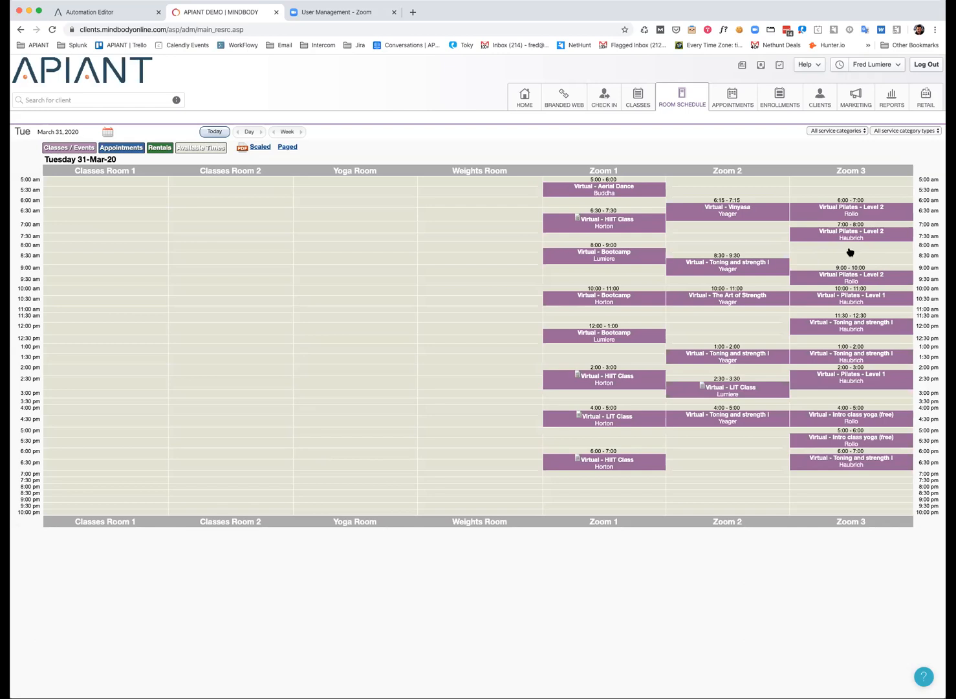
pyautogui.moveTo(619, 155)
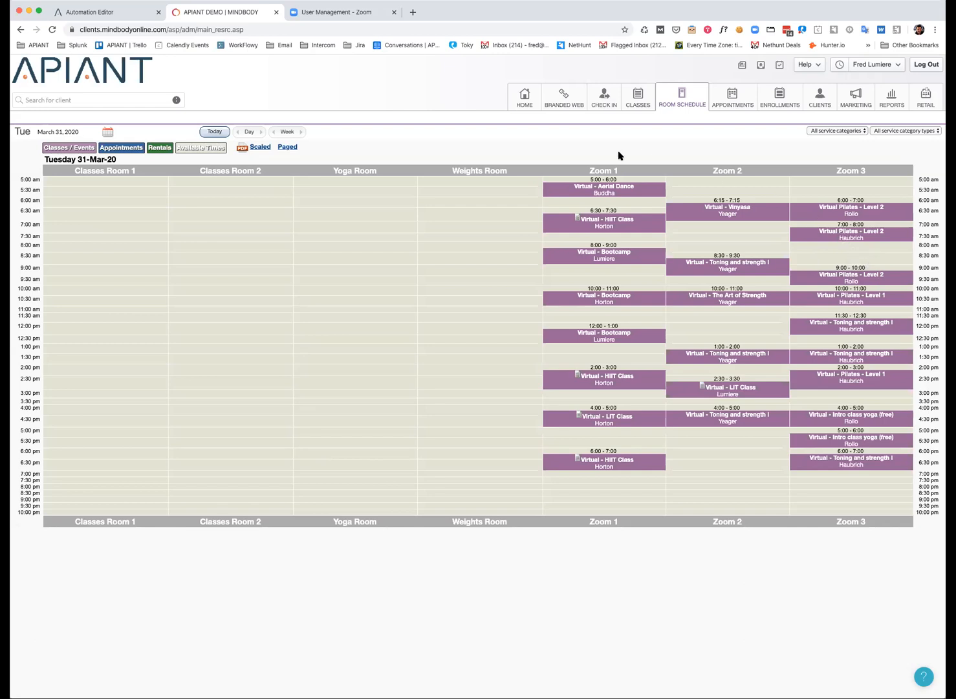
pyautogui.moveTo(606, 171)
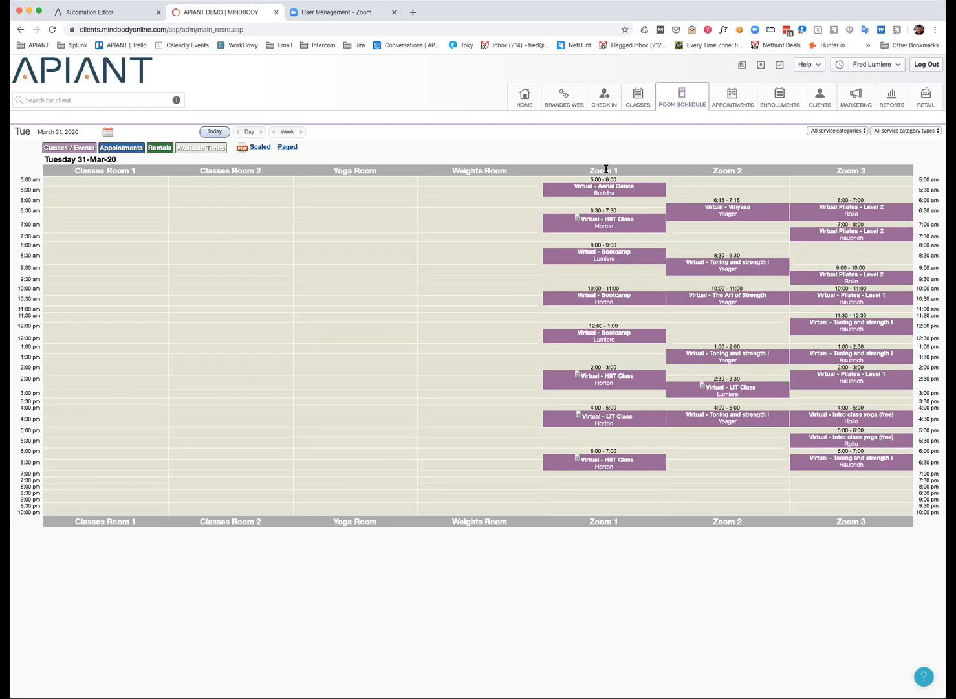
pyautogui.moveTo(705, 182)
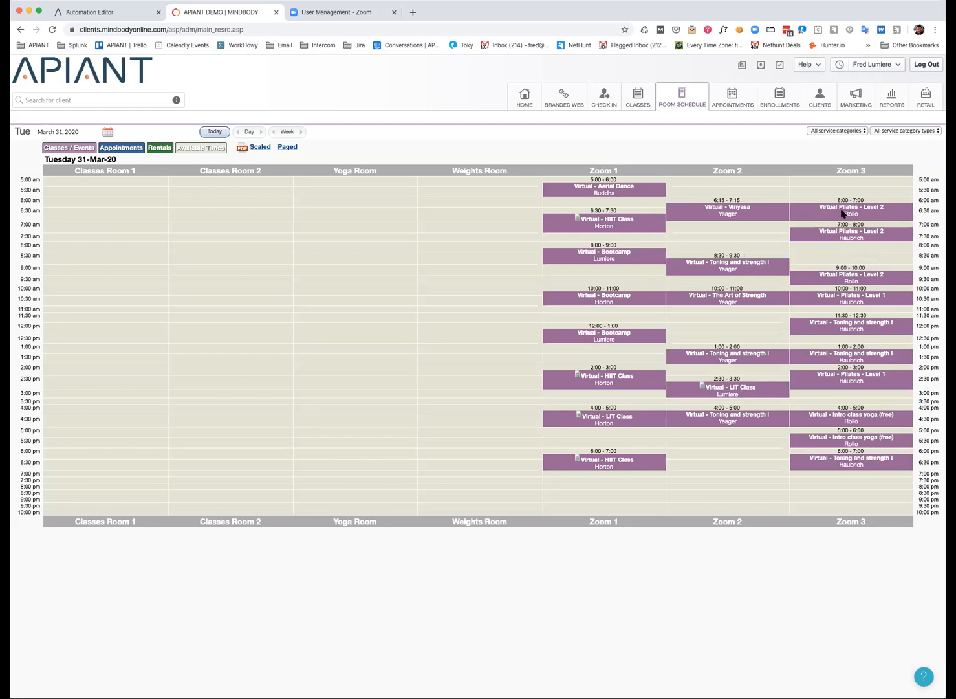
pyautogui.moveTo(627, 230)
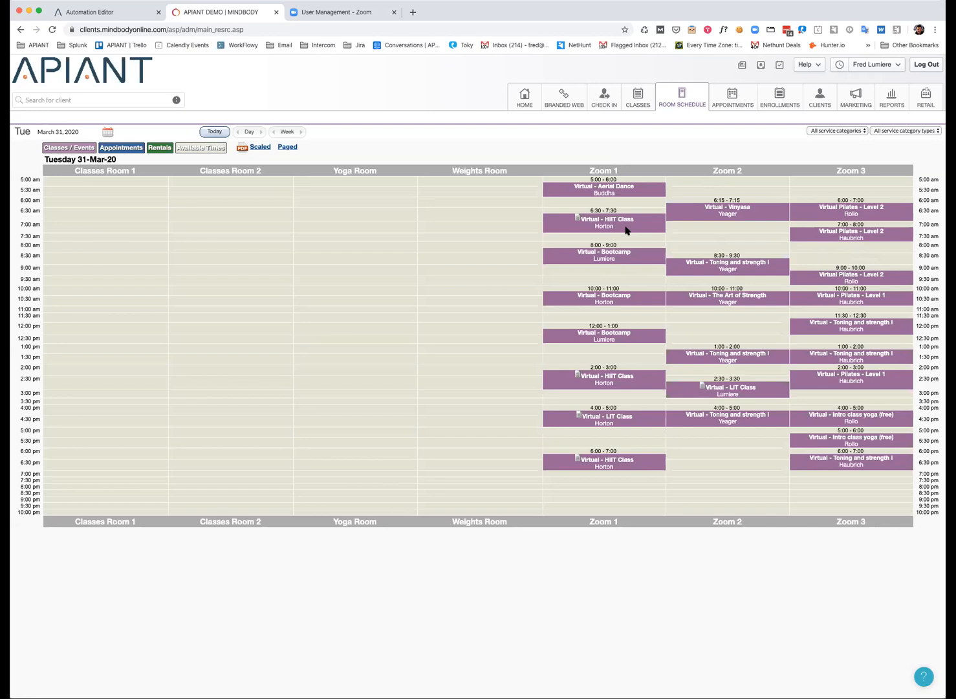
pyautogui.moveTo(620, 223)
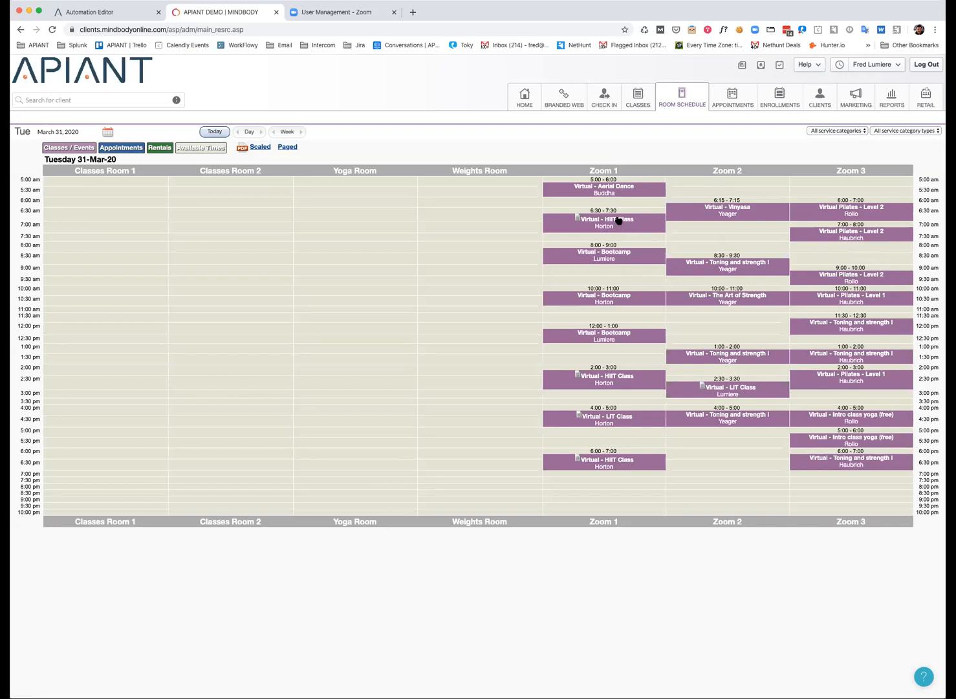
pyautogui.moveTo(657, 577)
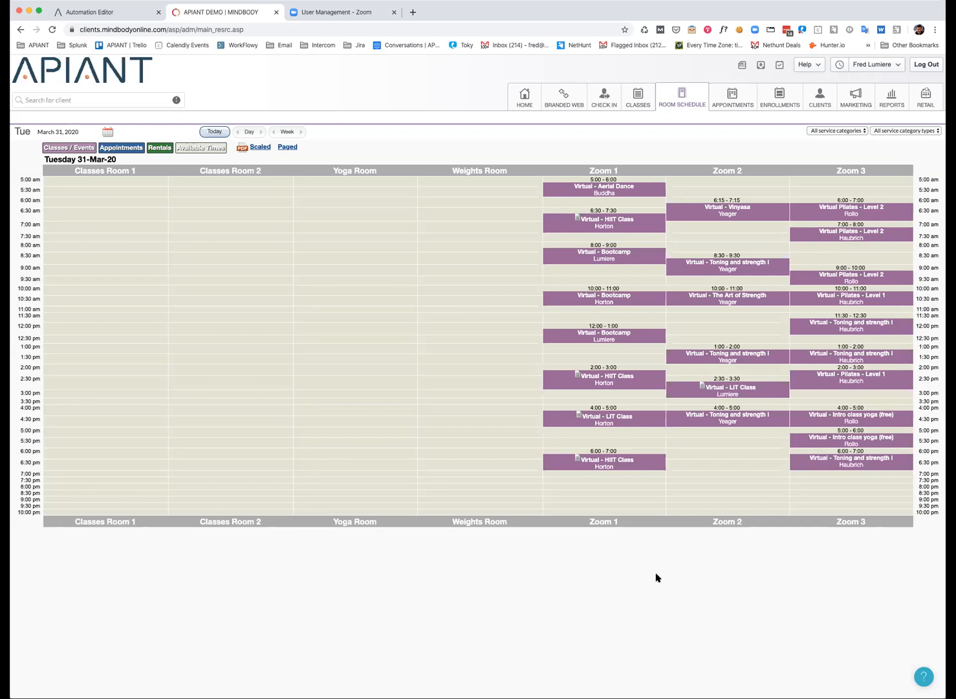
pyautogui.moveTo(594, 114)
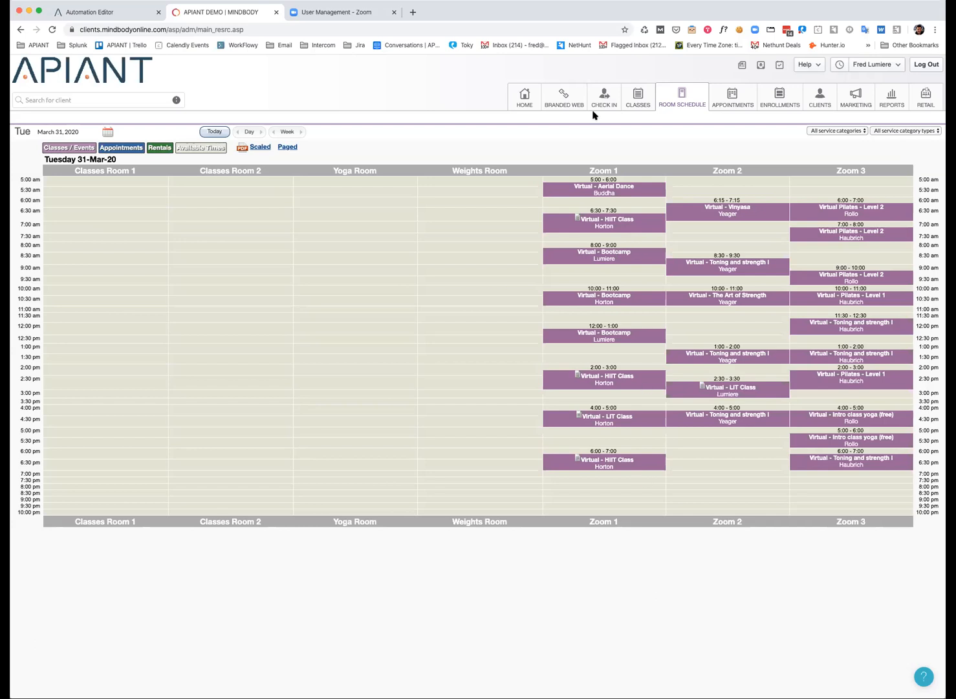
# Show the Classes list in Week view starting Tuesday 31 March 2020
pyautogui.click(636, 96)
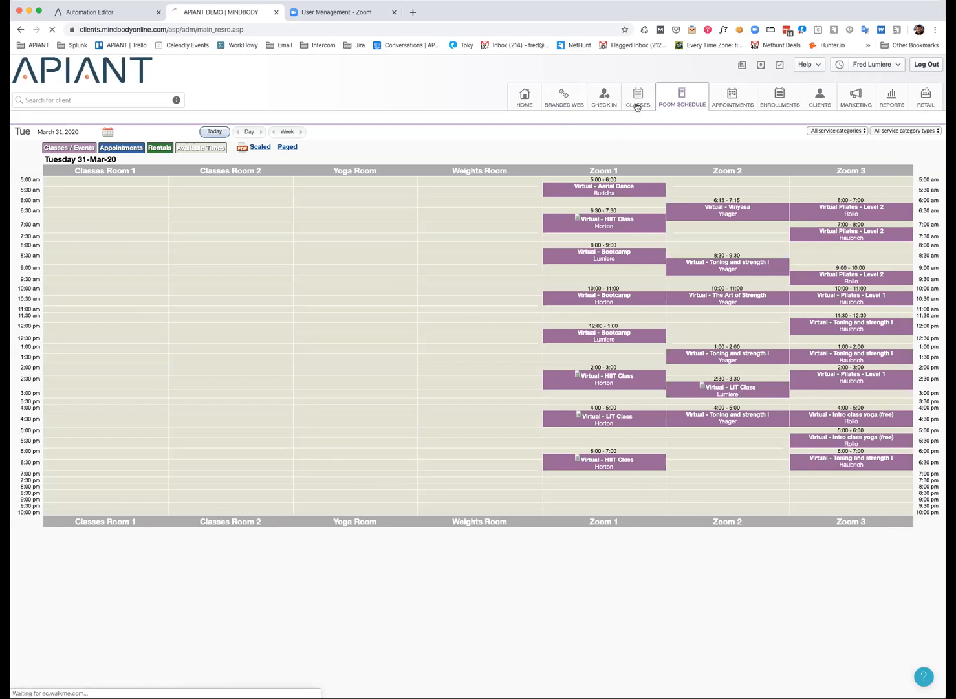
pyautogui.click(638, 96)
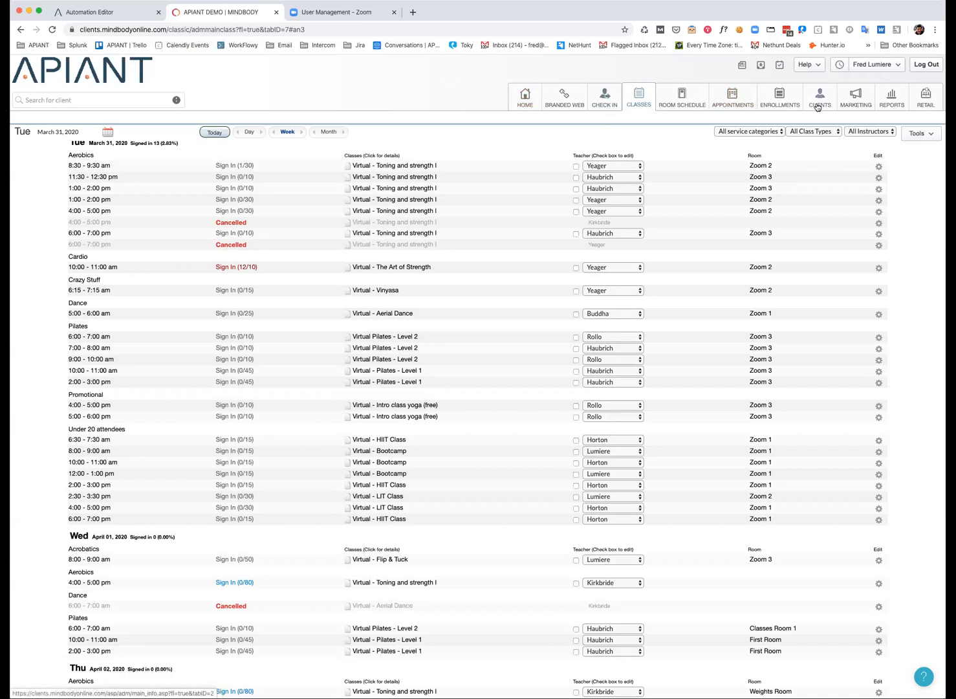
# Look up the client 'zoom' and bring up the Zoom Meeting client profile
pyautogui.click(820, 96)
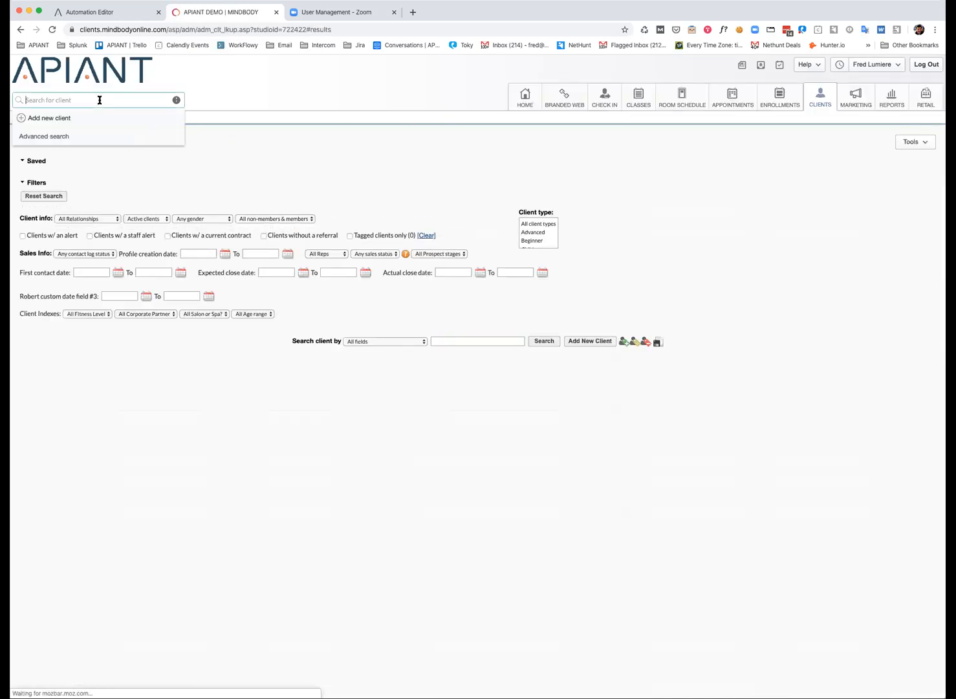
pyautogui.write('zoom')
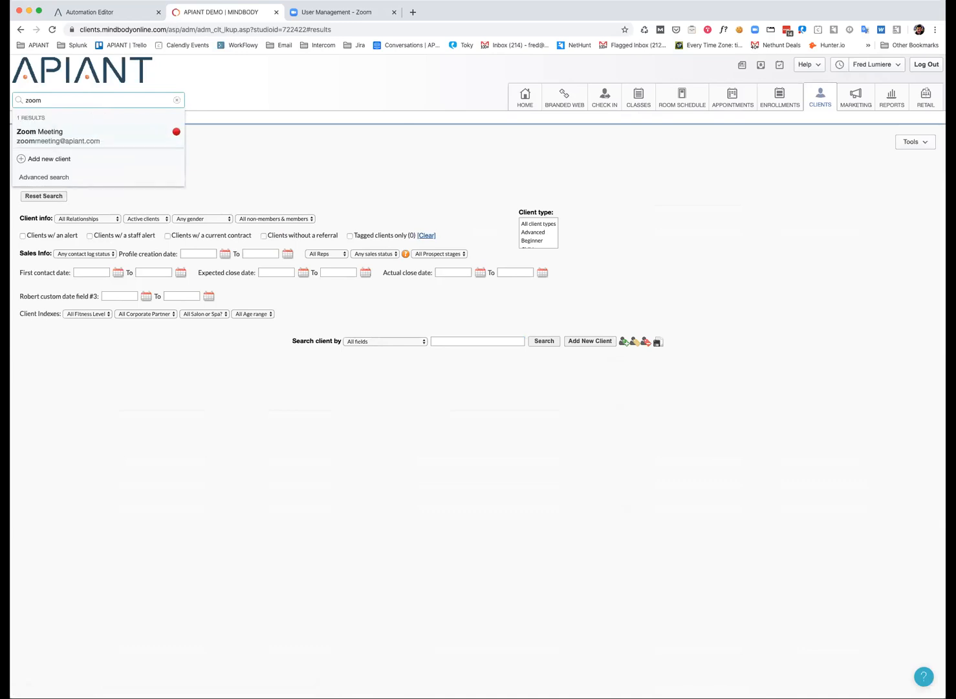
pyautogui.click(44, 177)
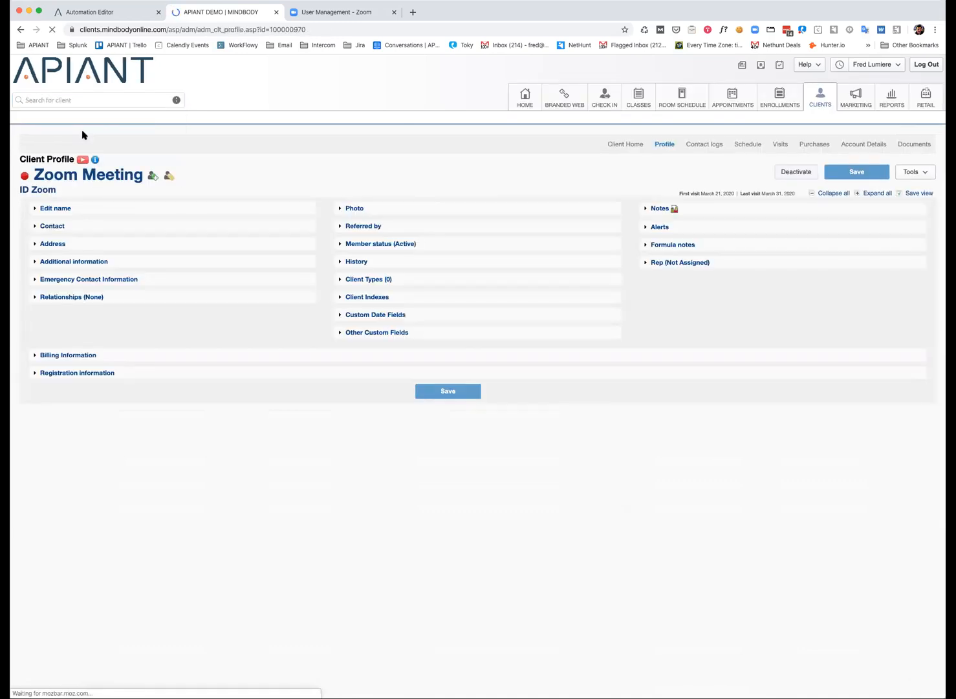
# Reveal the Zoom Meeting client's contact email and name details (first Zoom, last Meeting)
pyautogui.click(51, 225)
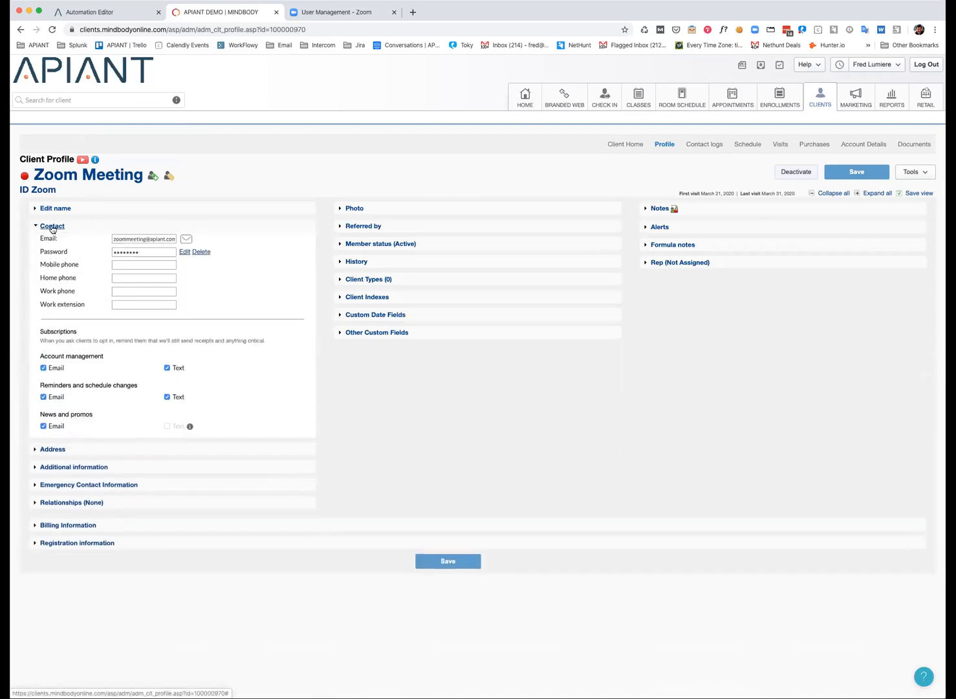
pyautogui.click(55, 207)
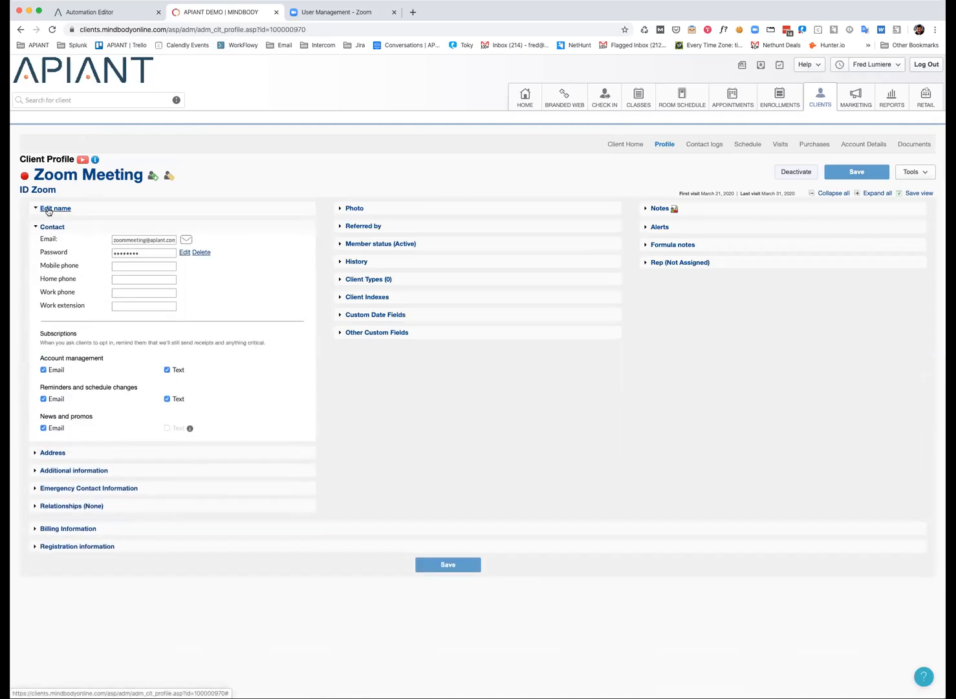
pyautogui.click(54, 207)
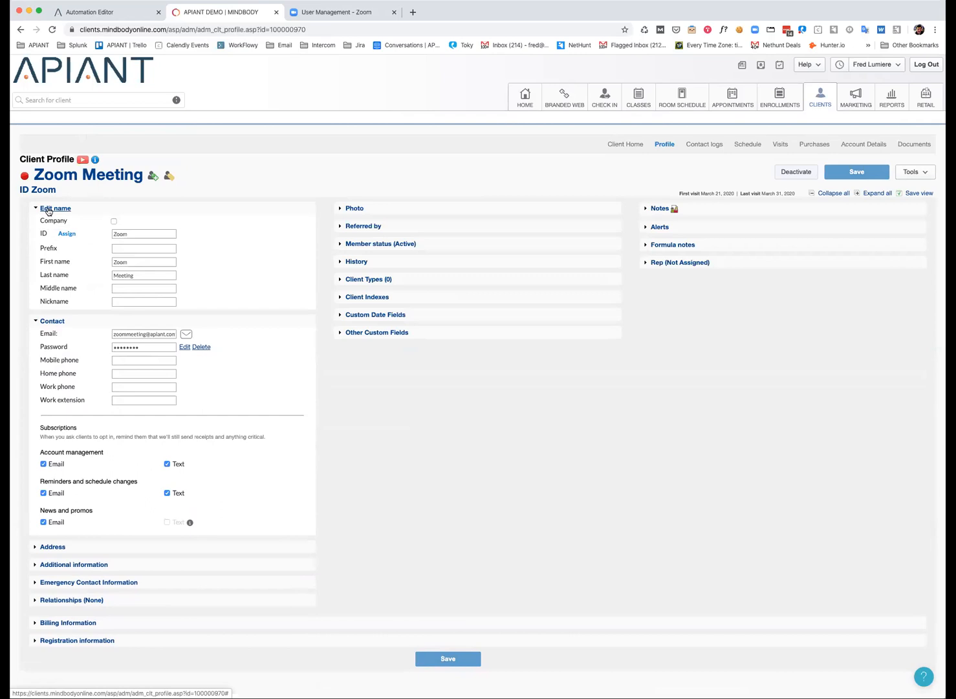
pyautogui.moveTo(416, 362)
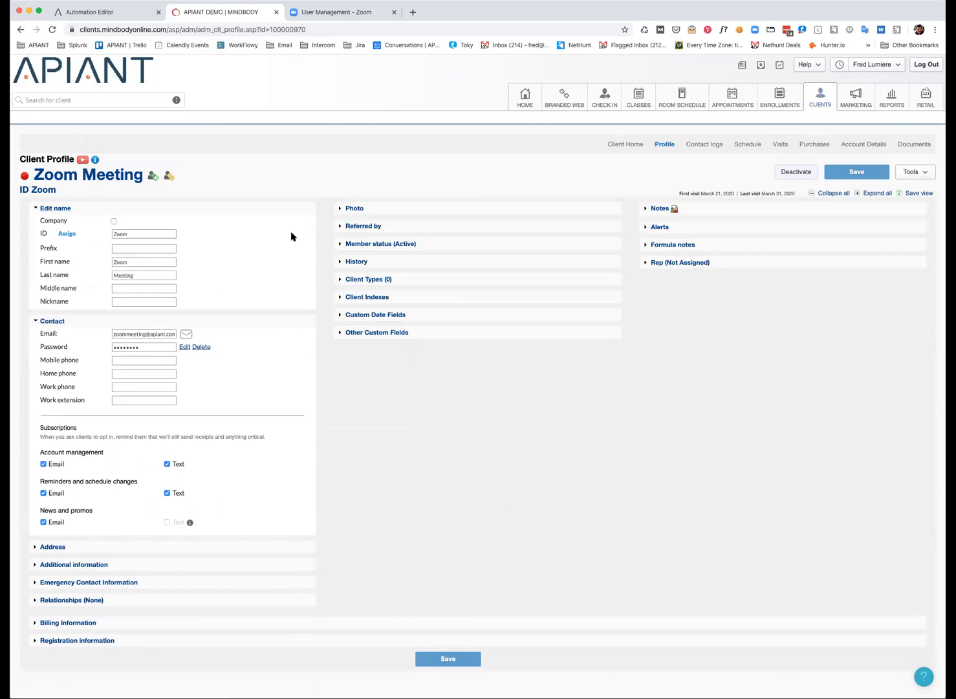
pyautogui.moveTo(445, 235)
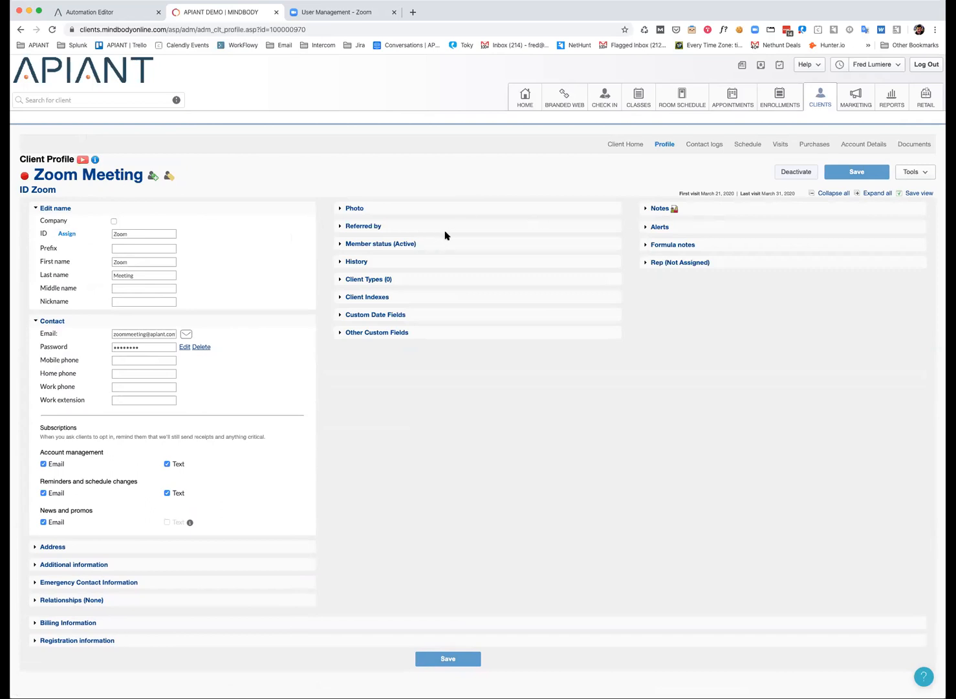
pyautogui.moveTo(287, 222)
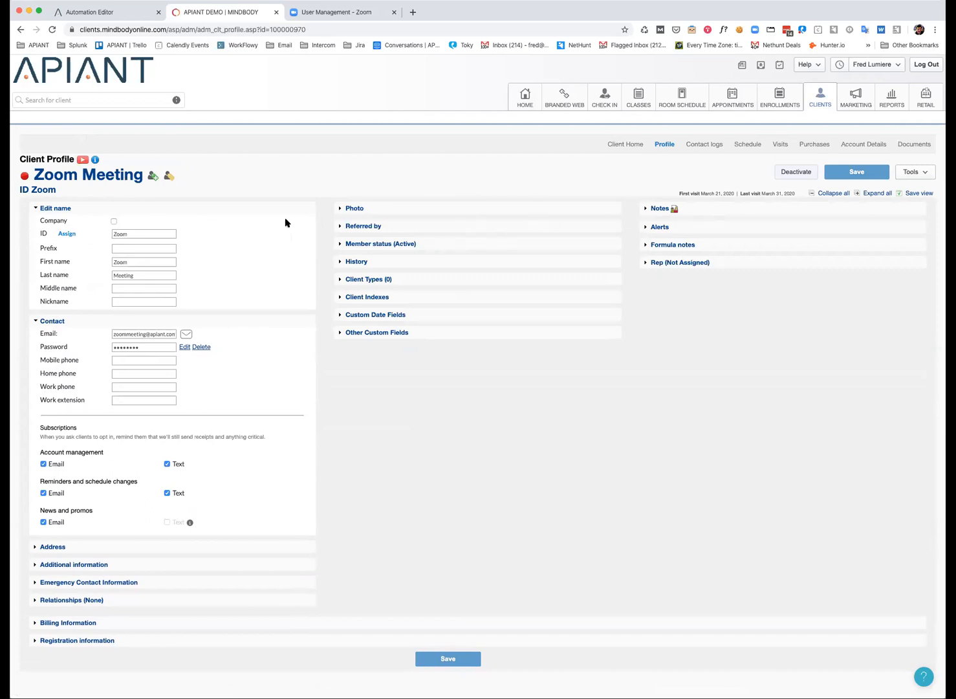
pyautogui.doubleClick(143, 233)
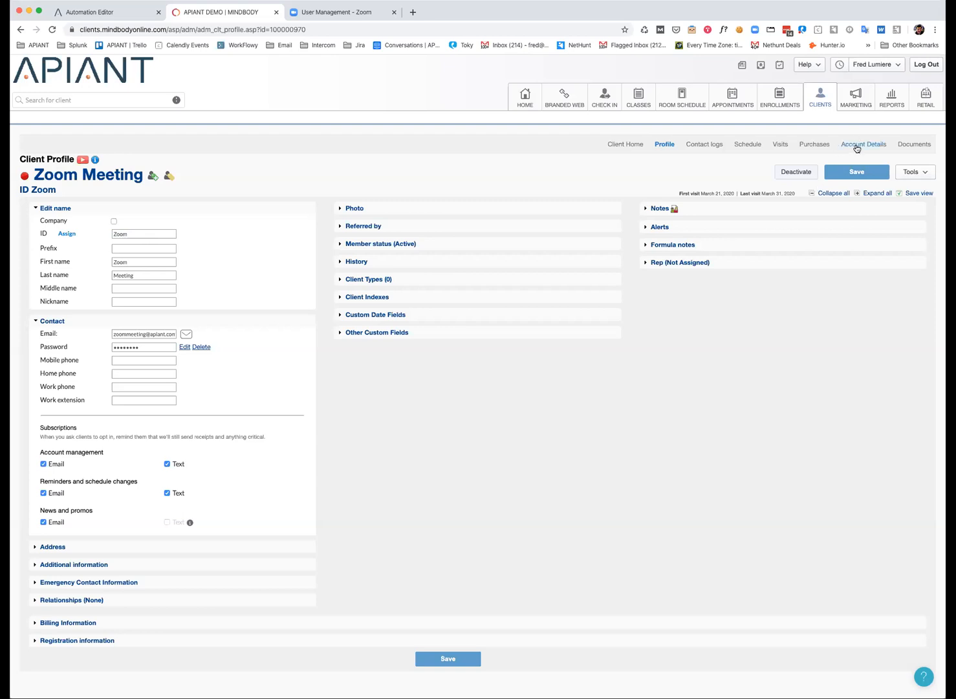
pyautogui.click(862, 144)
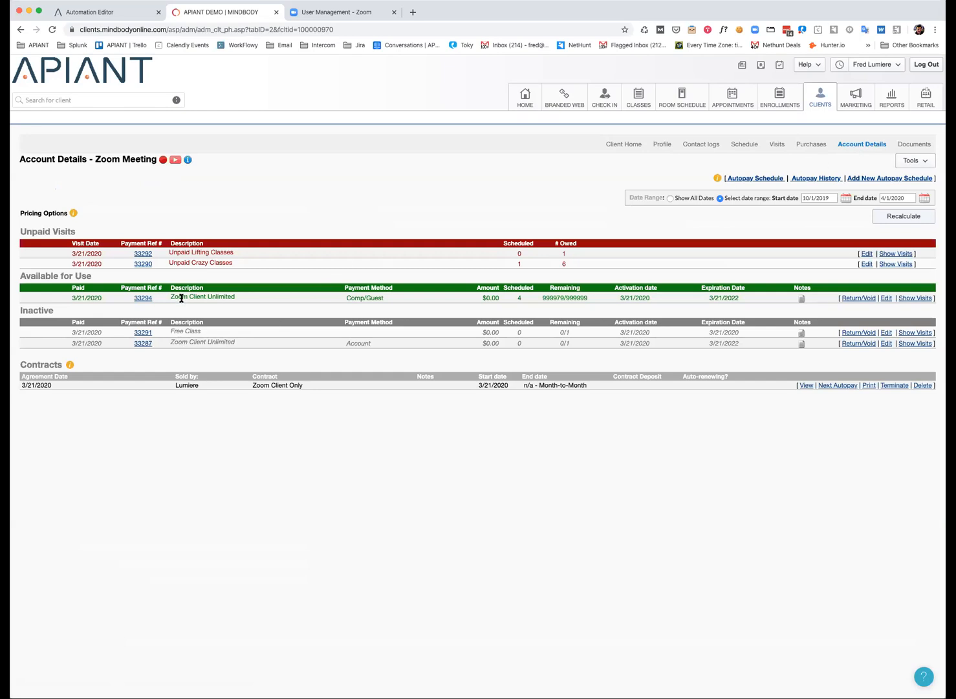
pyautogui.moveTo(201, 298)
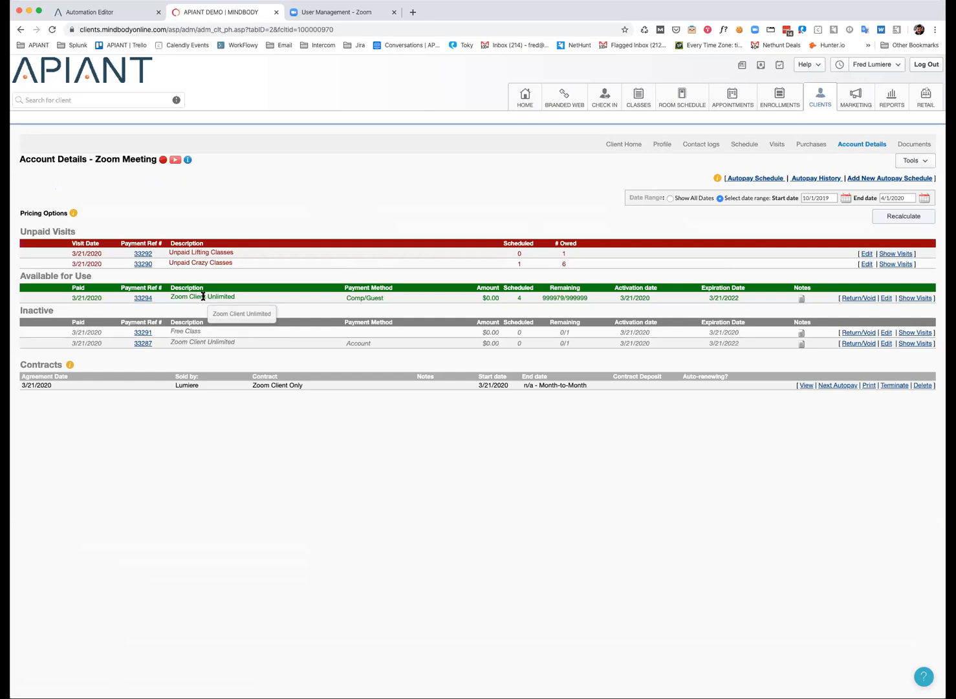
pyautogui.moveTo(488, 192)
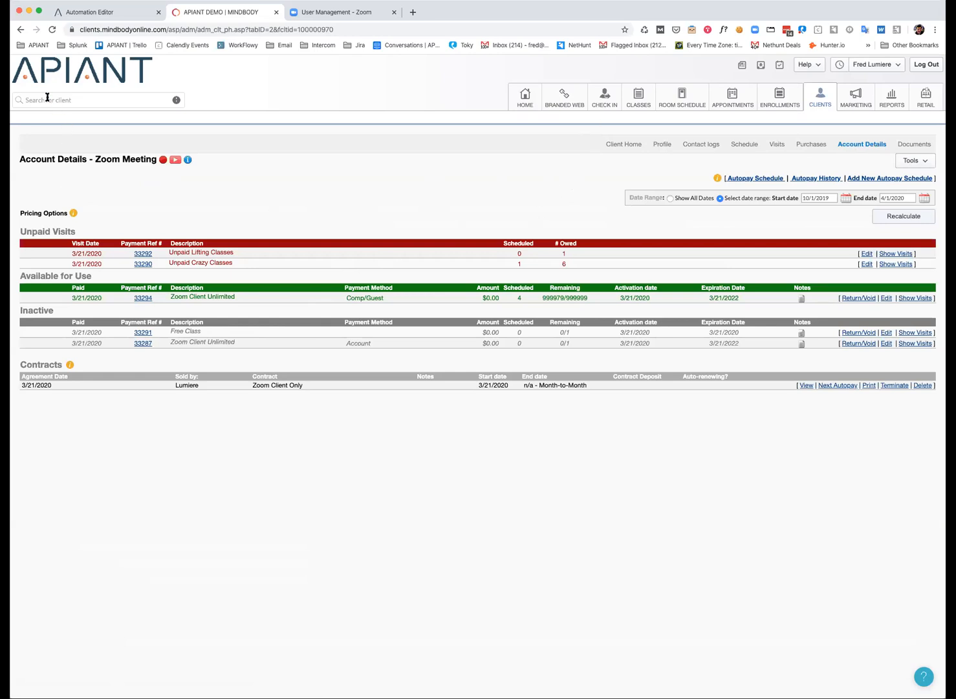
pyautogui.moveTo(681, 97)
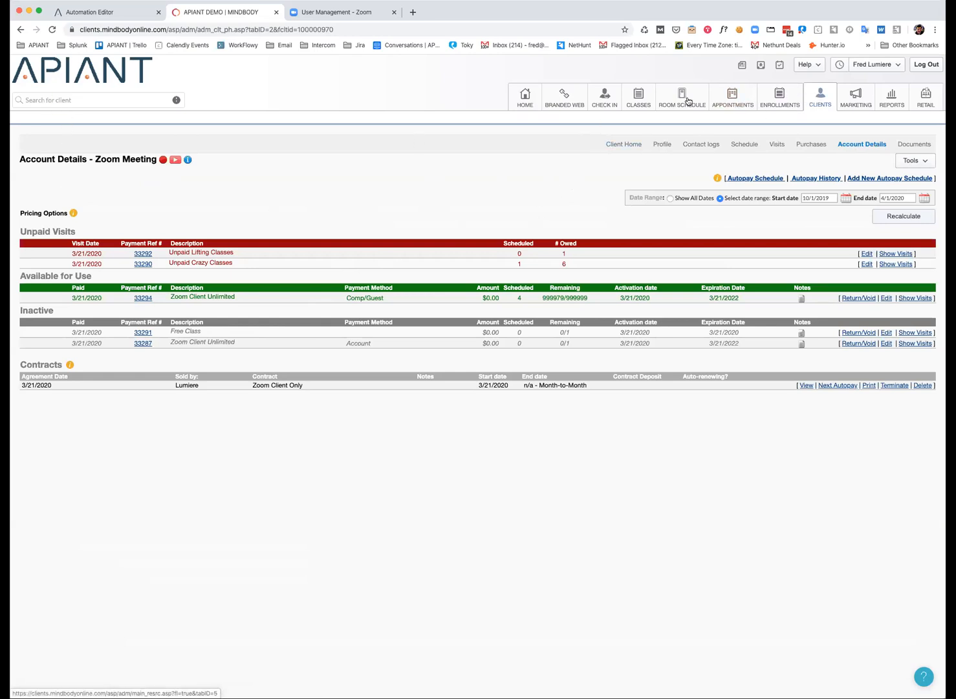
pyautogui.click(680, 95)
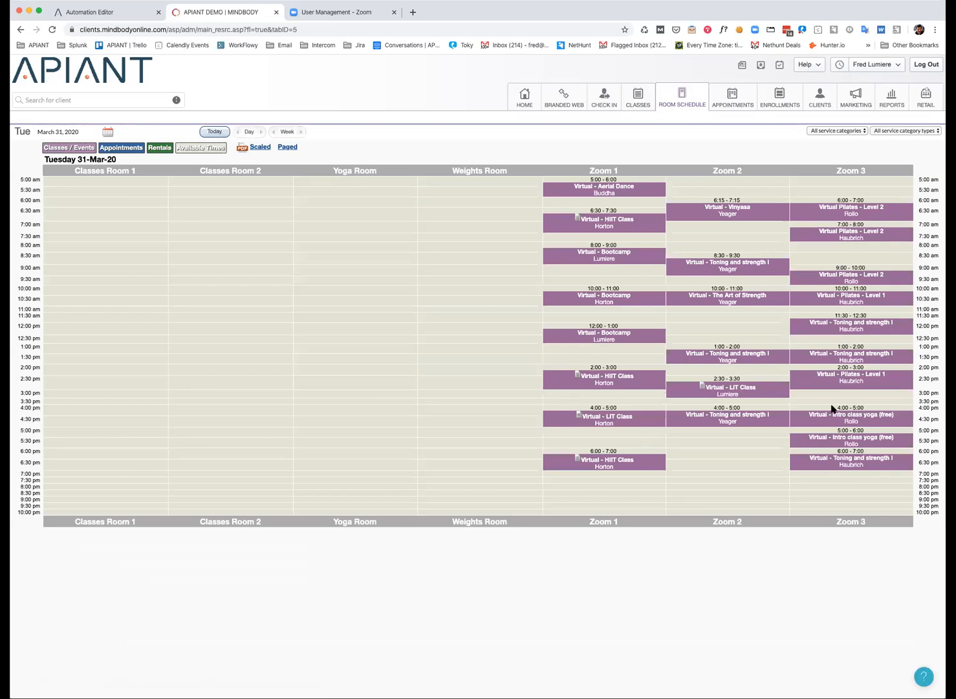
# Filter the APIANT automation dashboard to the MINDBODY Classes & Zoom Meetings collection
pyautogui.click(106, 12)
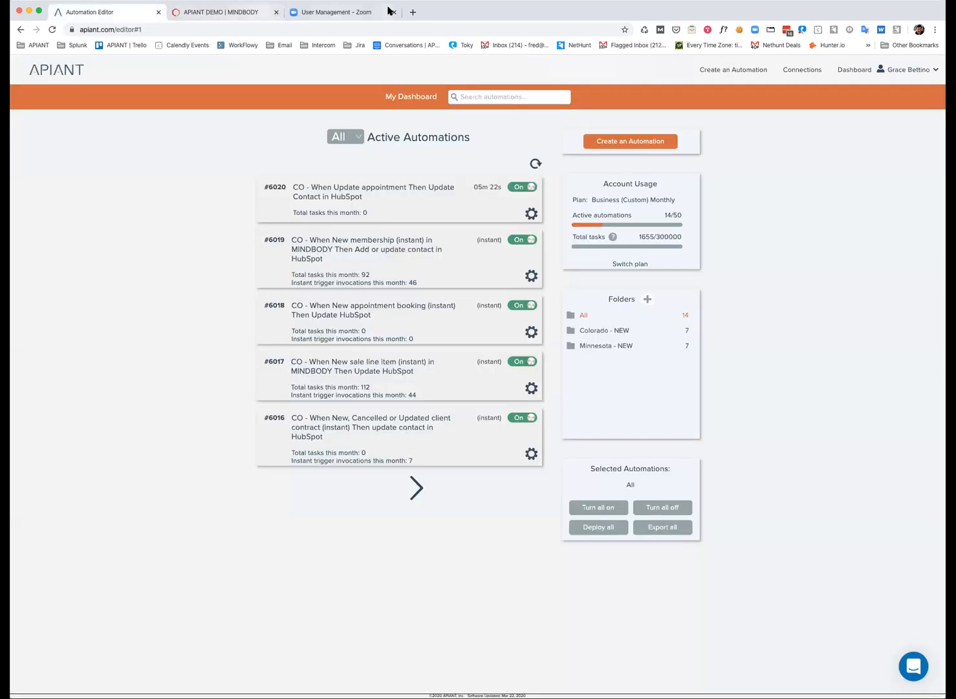
pyautogui.click(413, 12)
pyautogui.write('dev.apiant.com/#1')
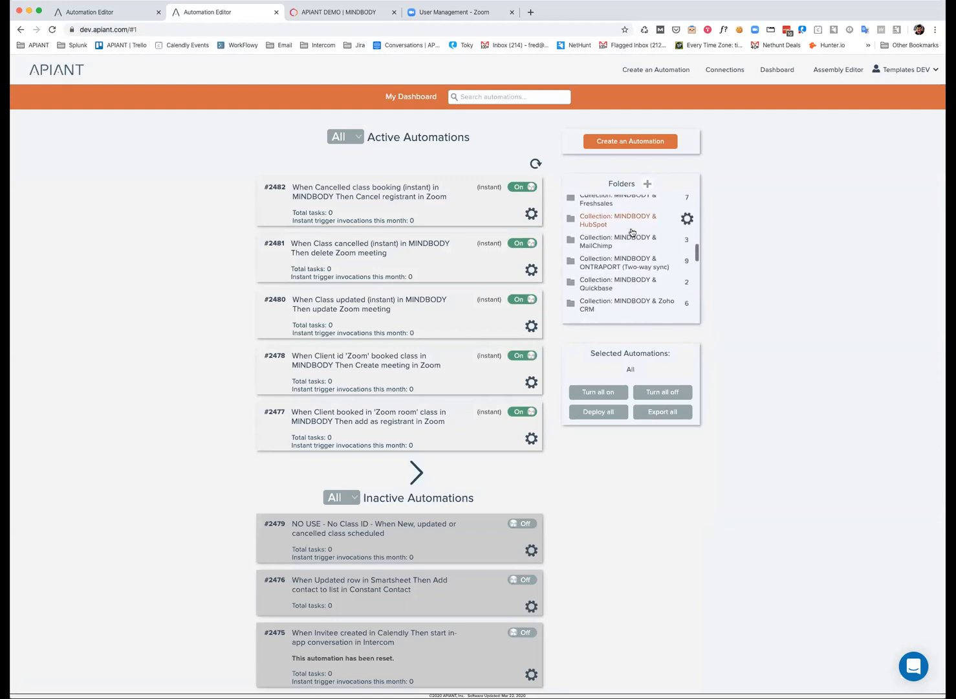
pyautogui.scroll(-3)
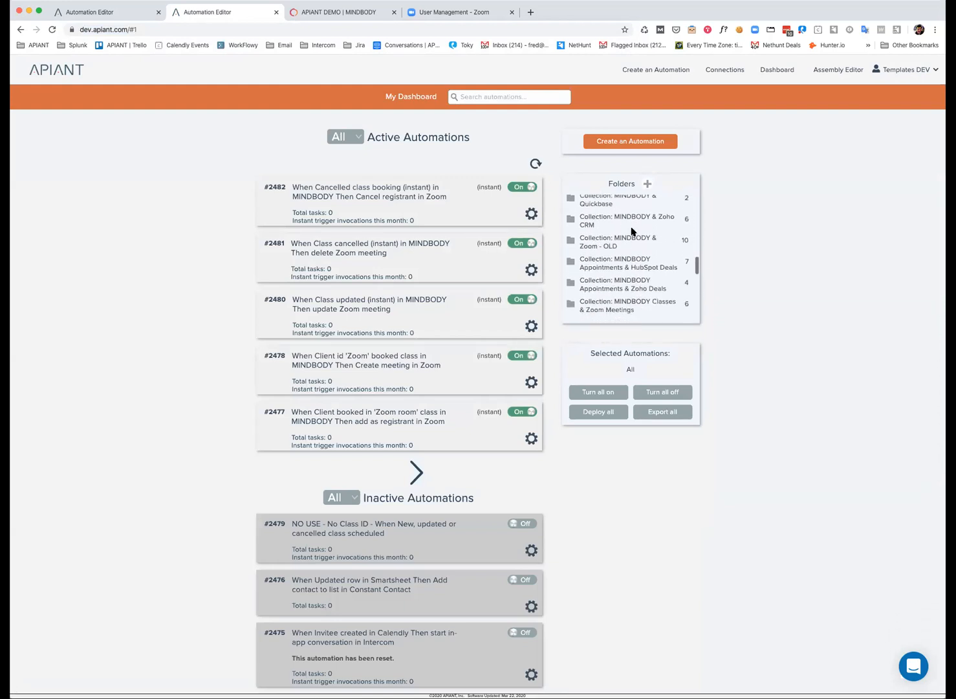
pyautogui.scroll(-3)
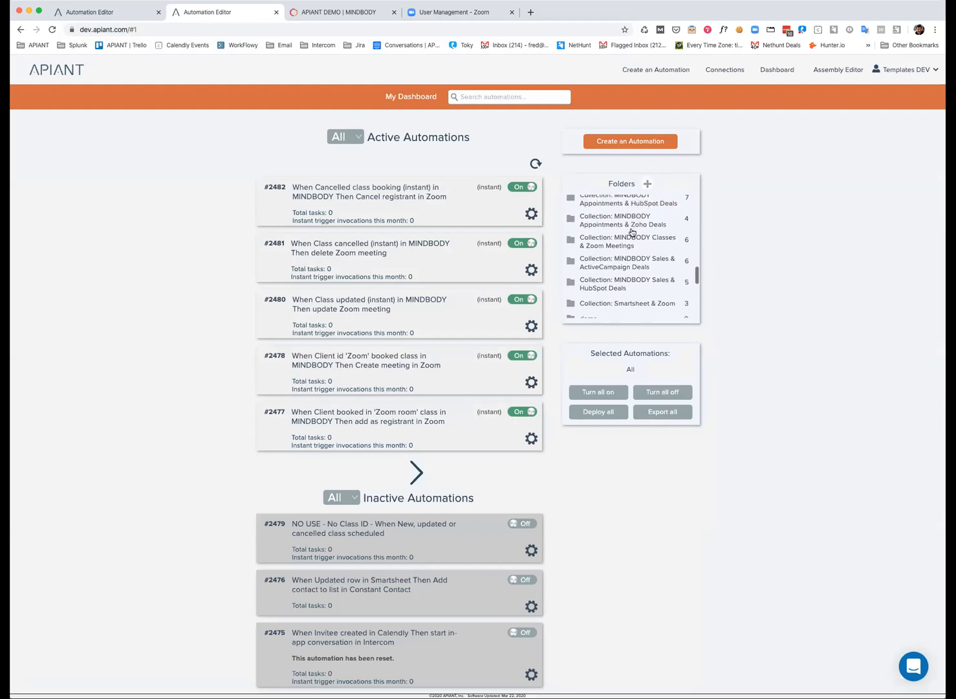
pyautogui.click(626, 241)
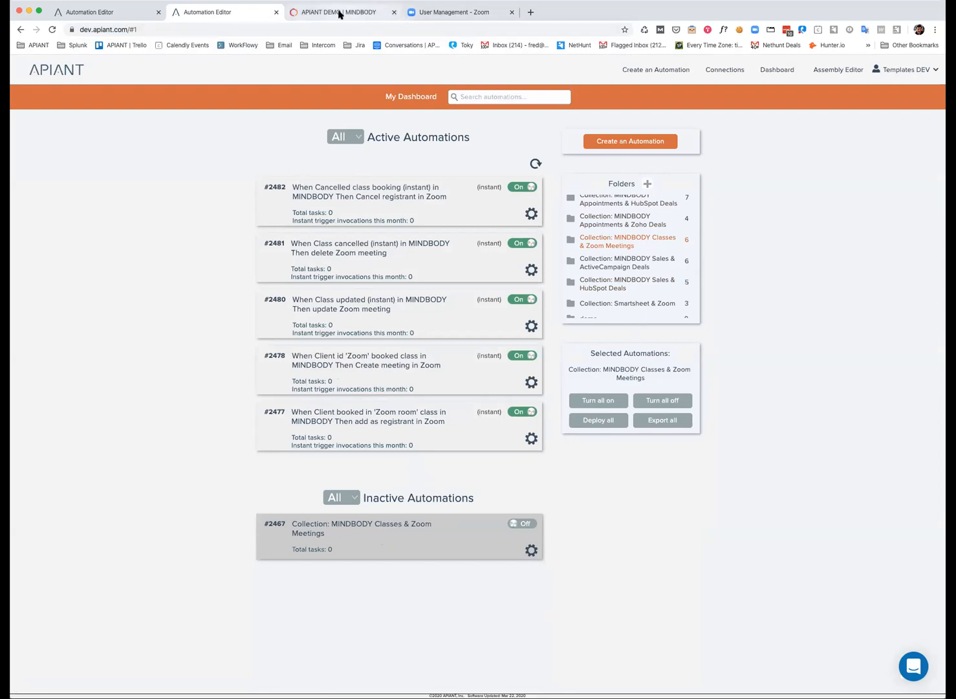
# Return via the MINDBODY class list to the Zoom user management page
pyautogui.click(342, 12)
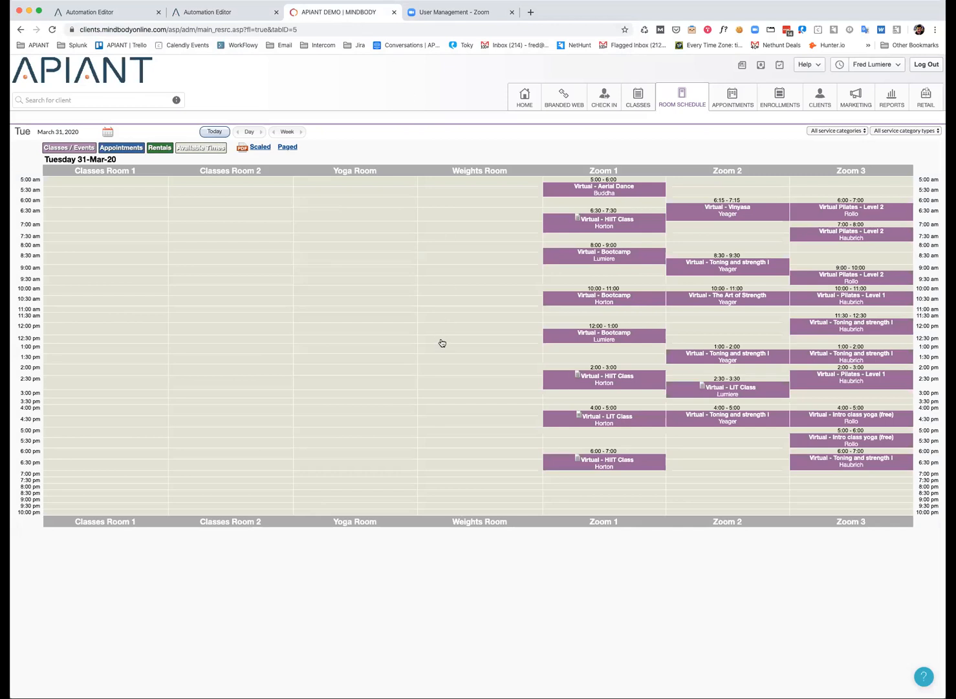
pyautogui.moveTo(677, 225)
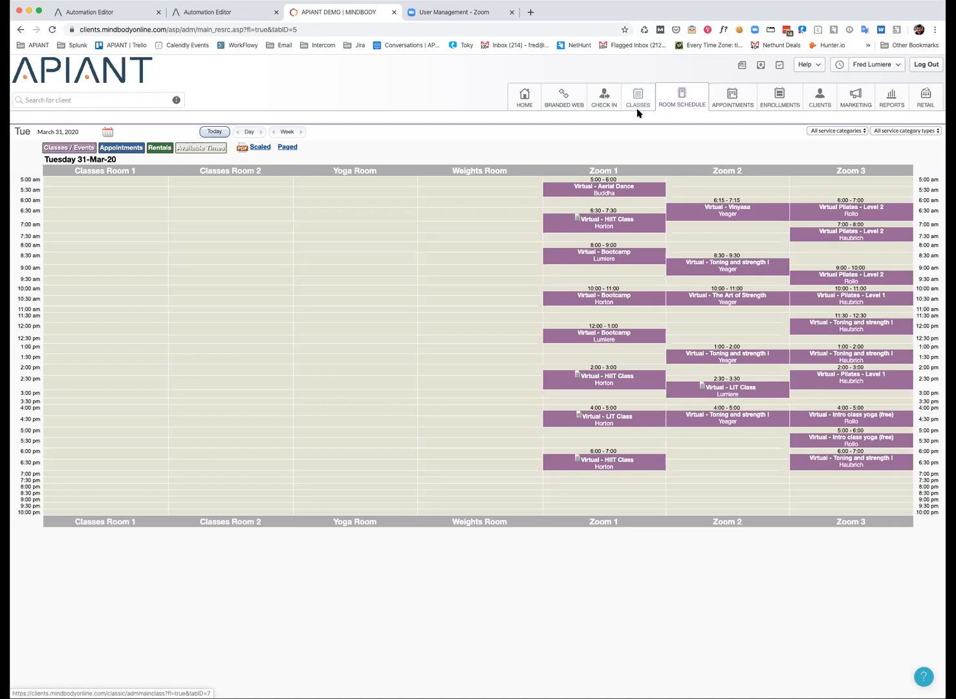
pyautogui.click(459, 11)
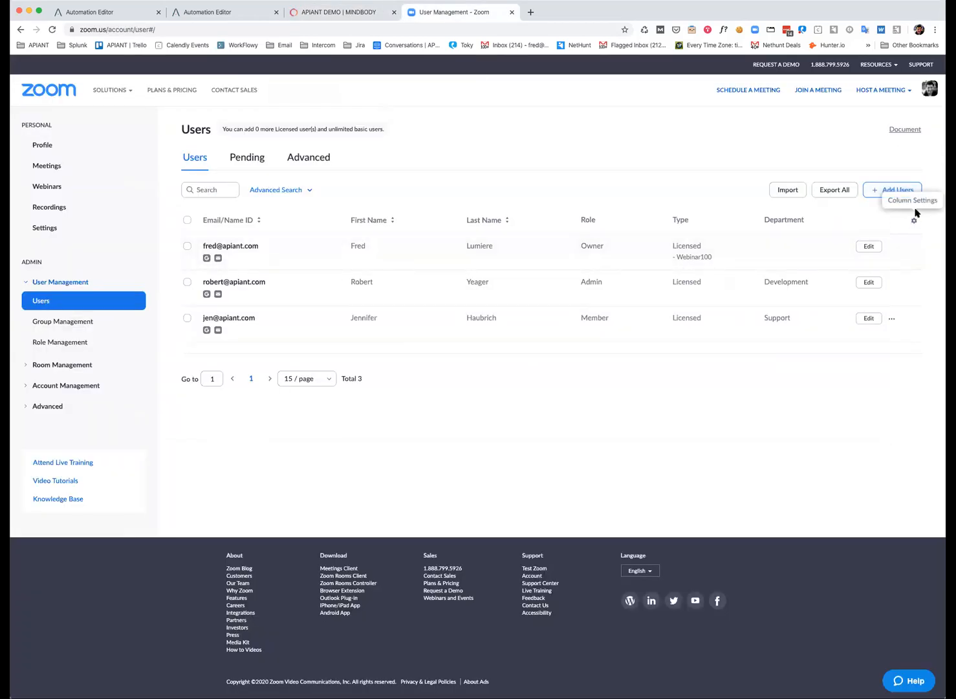
# Show only the MBO Room column in the Zoom users table (Zoom 1, Zoom 3, Zoom 2)
pyautogui.click(913, 220)
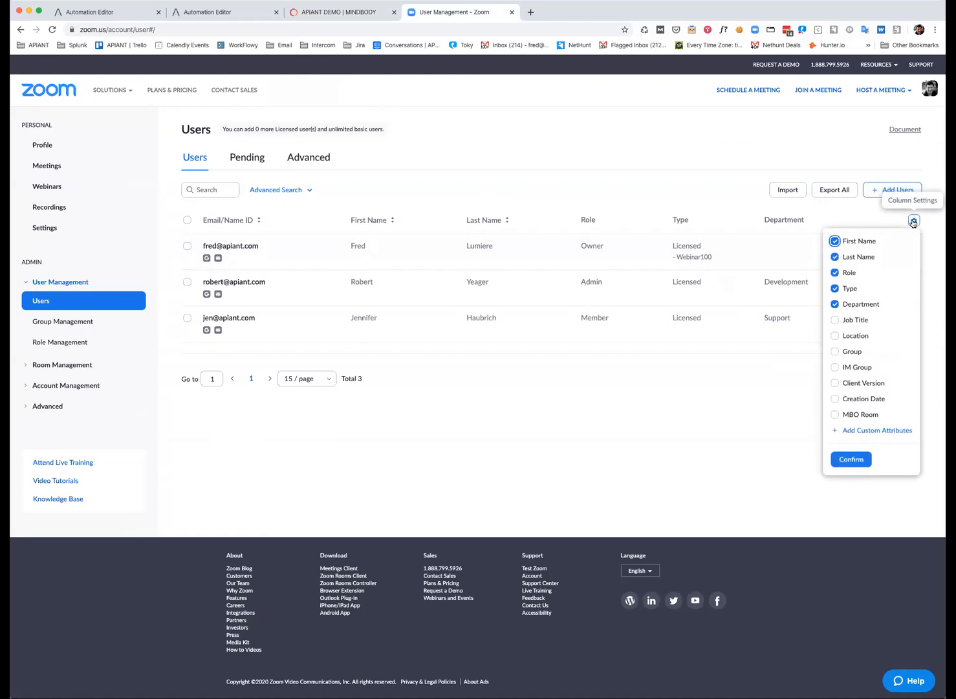
pyautogui.moveTo(860, 415)
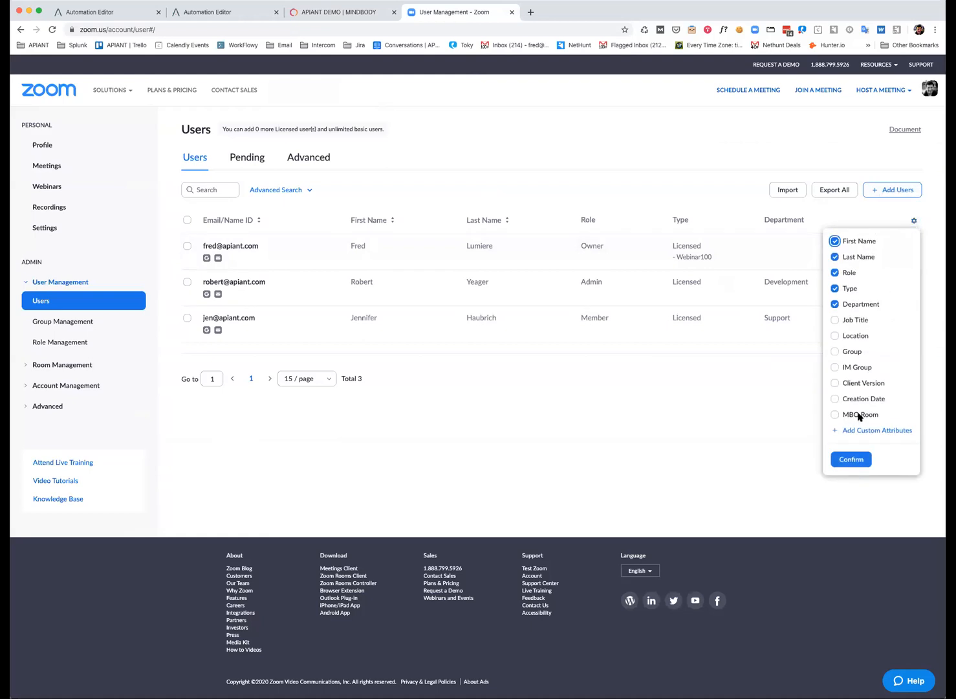
pyautogui.click(835, 414)
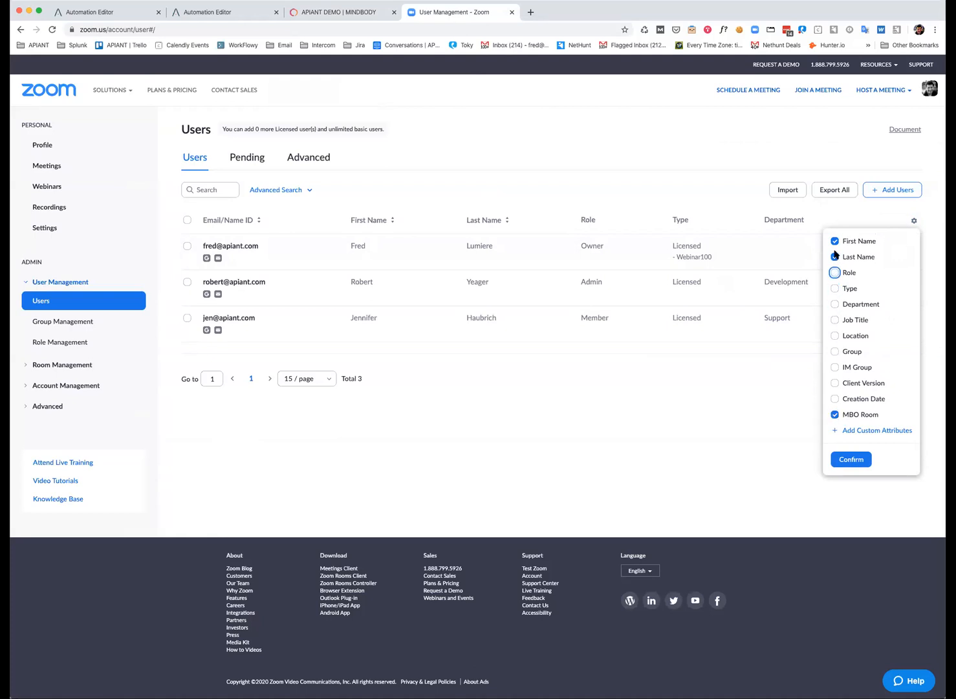
pyautogui.click(851, 458)
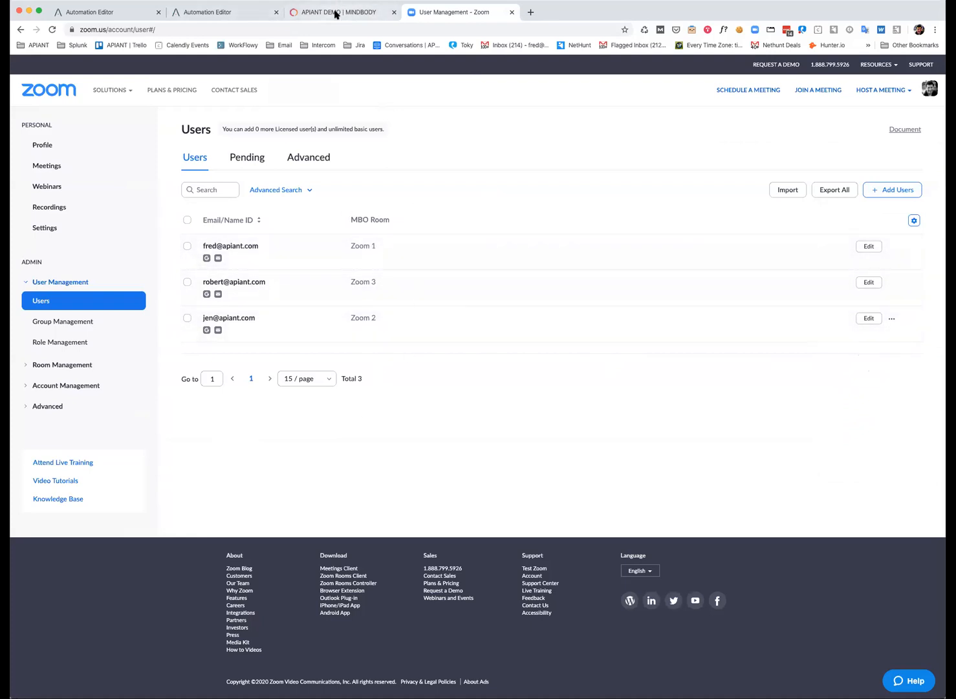
pyautogui.click(341, 11)
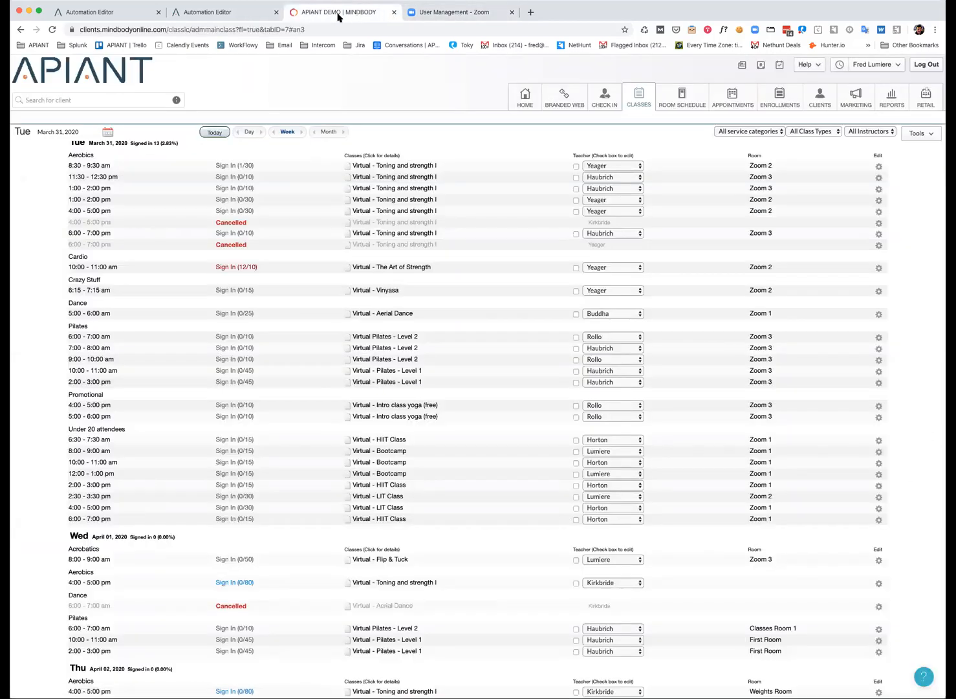
pyautogui.click(461, 11)
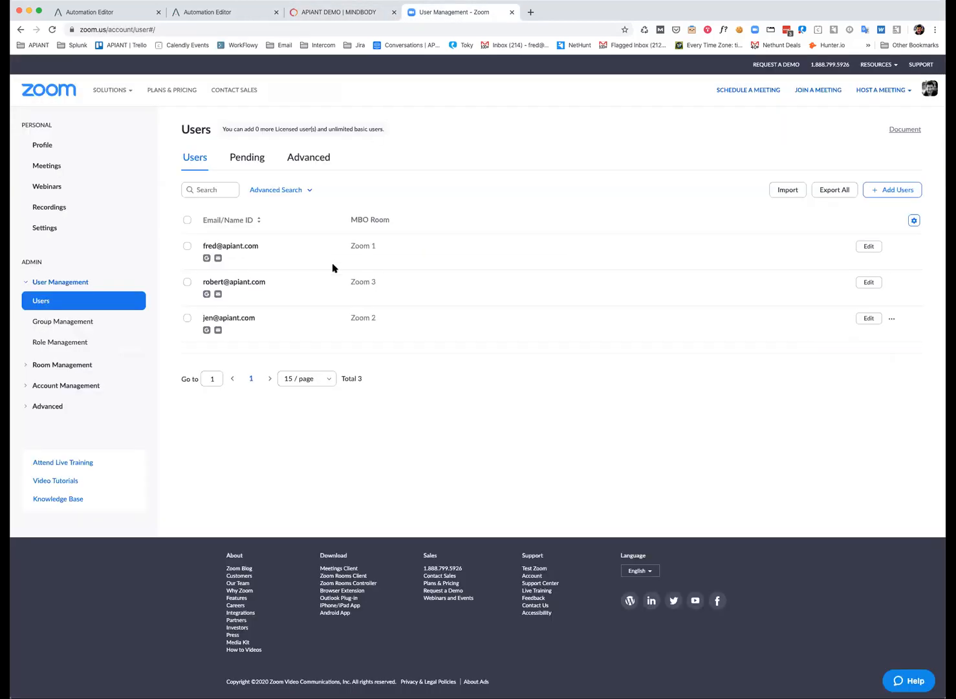
pyautogui.click(229, 318)
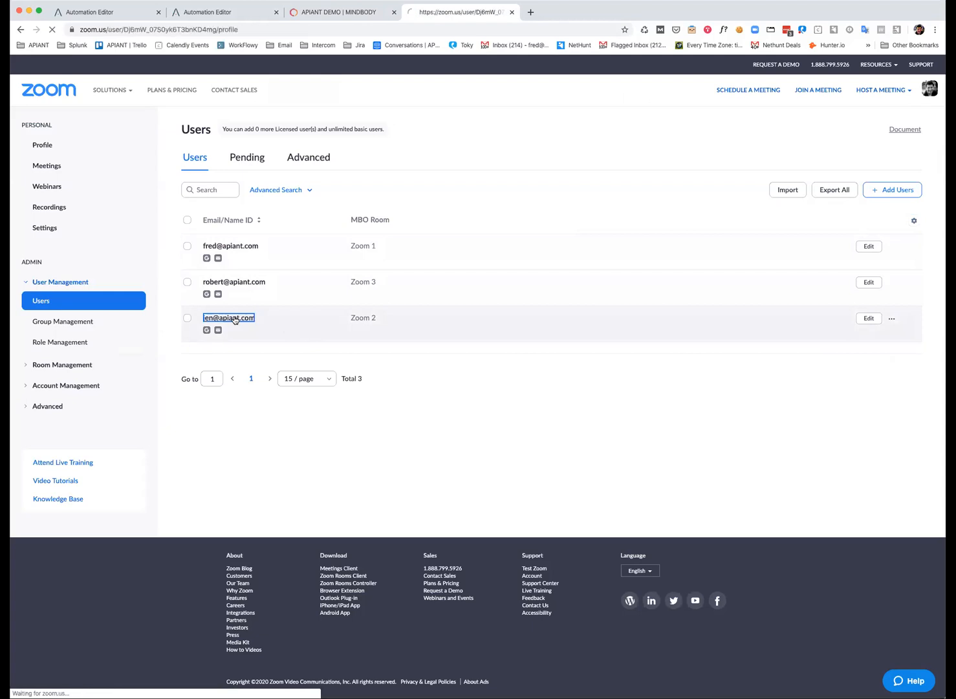
pyautogui.click(227, 318)
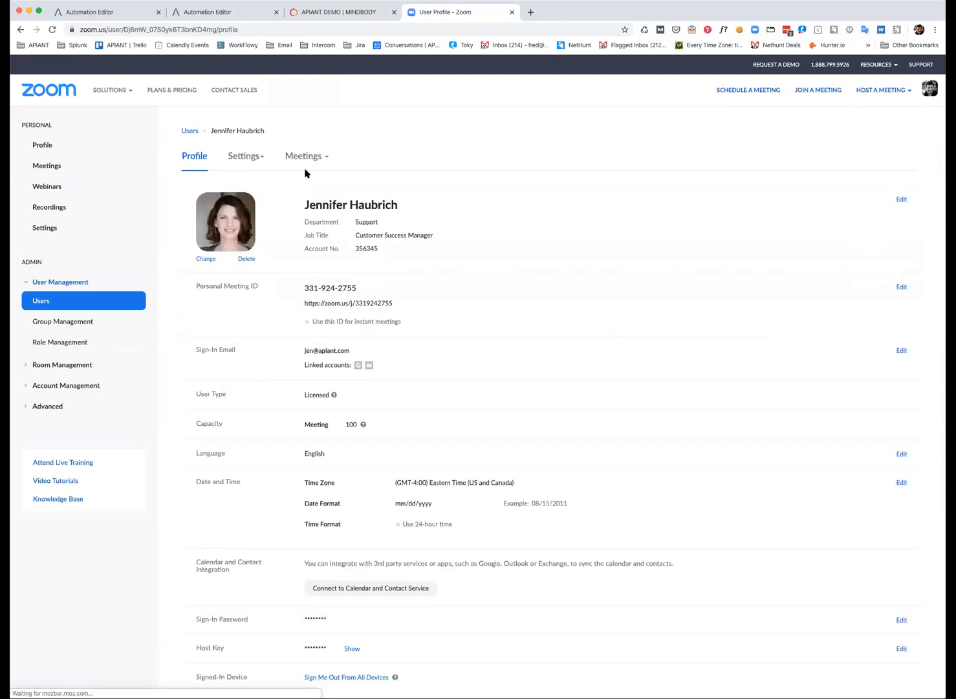
pyautogui.click(305, 156)
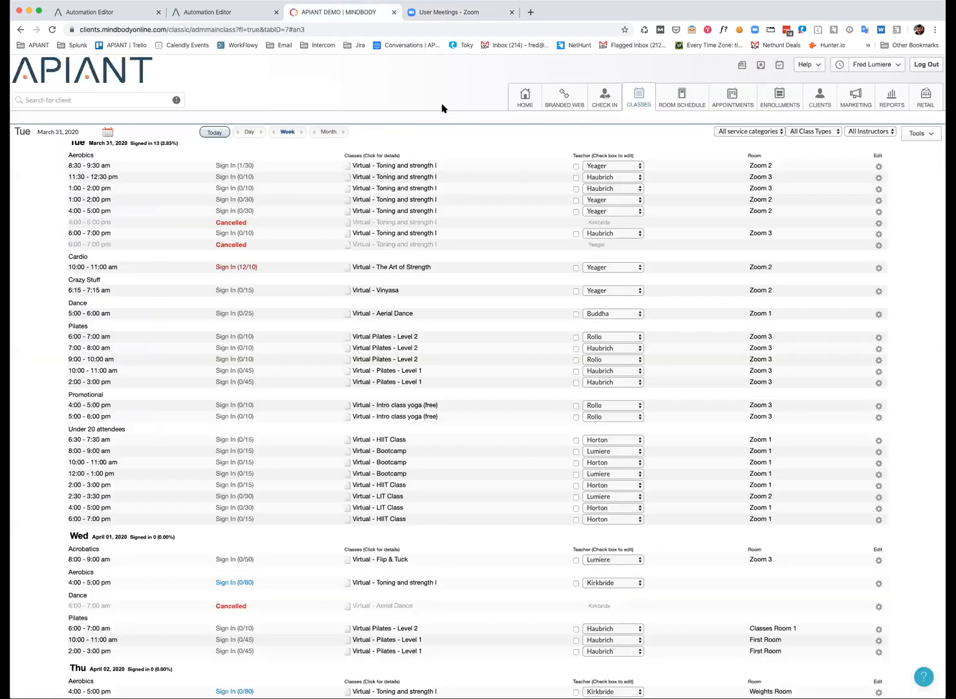
pyautogui.moveTo(463, 103)
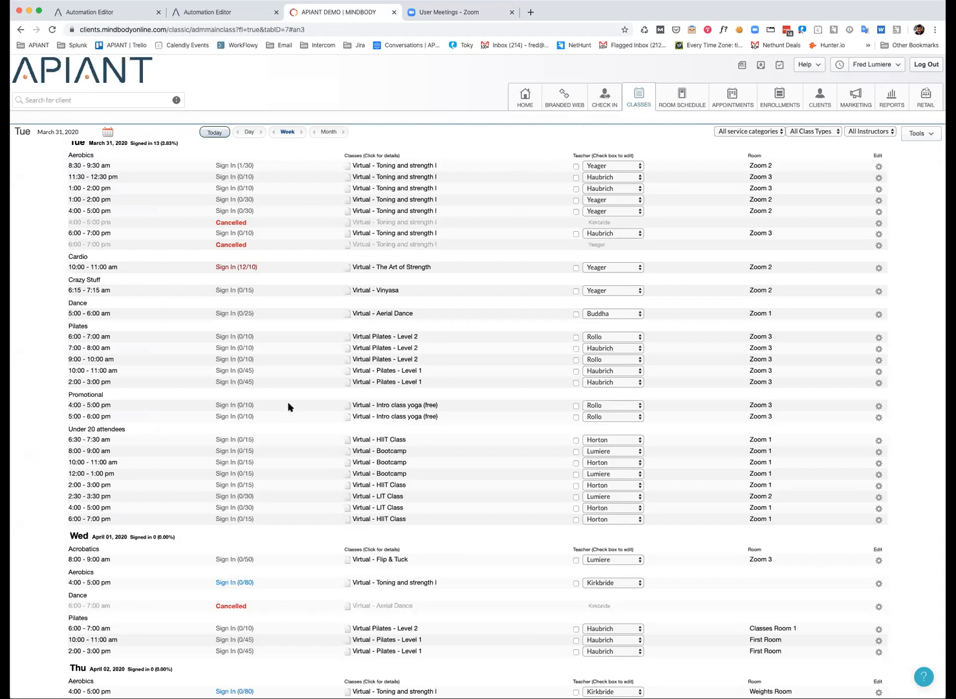
# Show the gear options for Thursday's 4:00 pm Virtual - Toning and strength I class
pyautogui.scroll(-3)
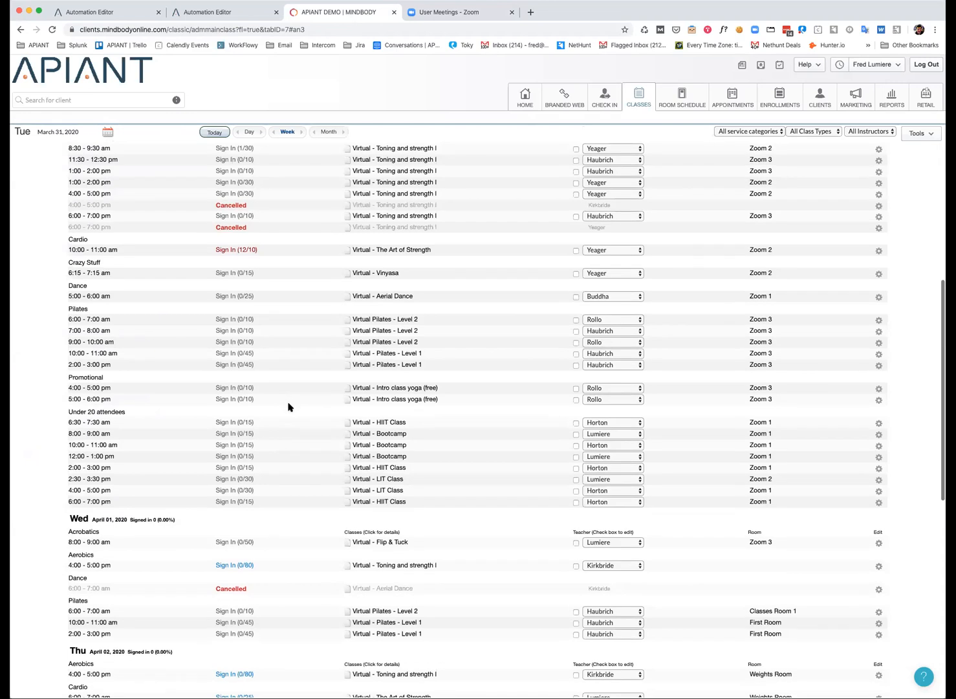
pyautogui.scroll(-3)
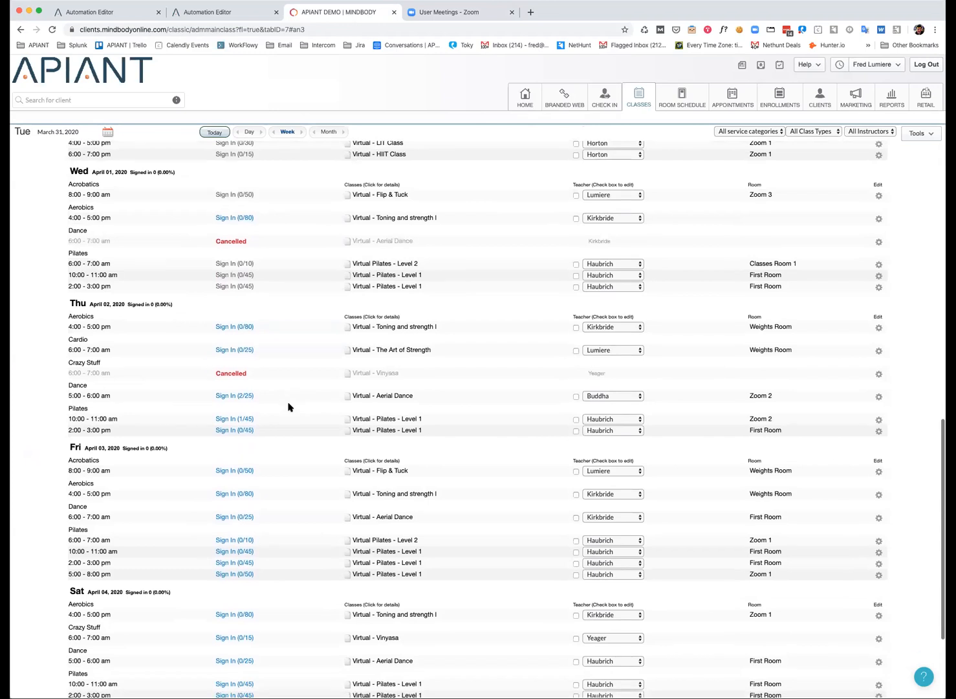
pyautogui.scroll(-3)
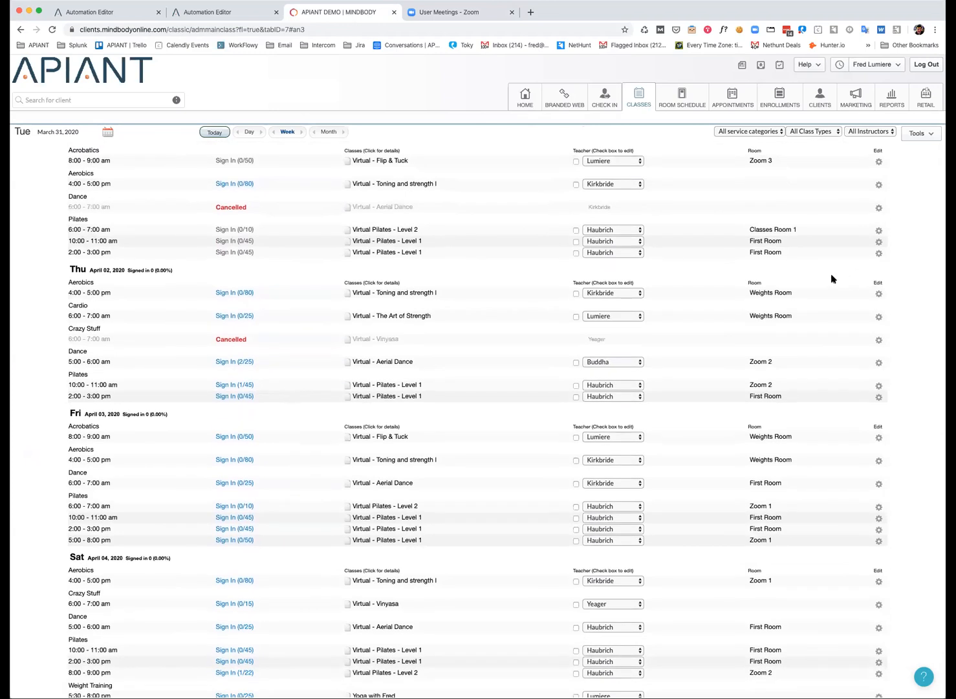
pyautogui.moveTo(872, 191)
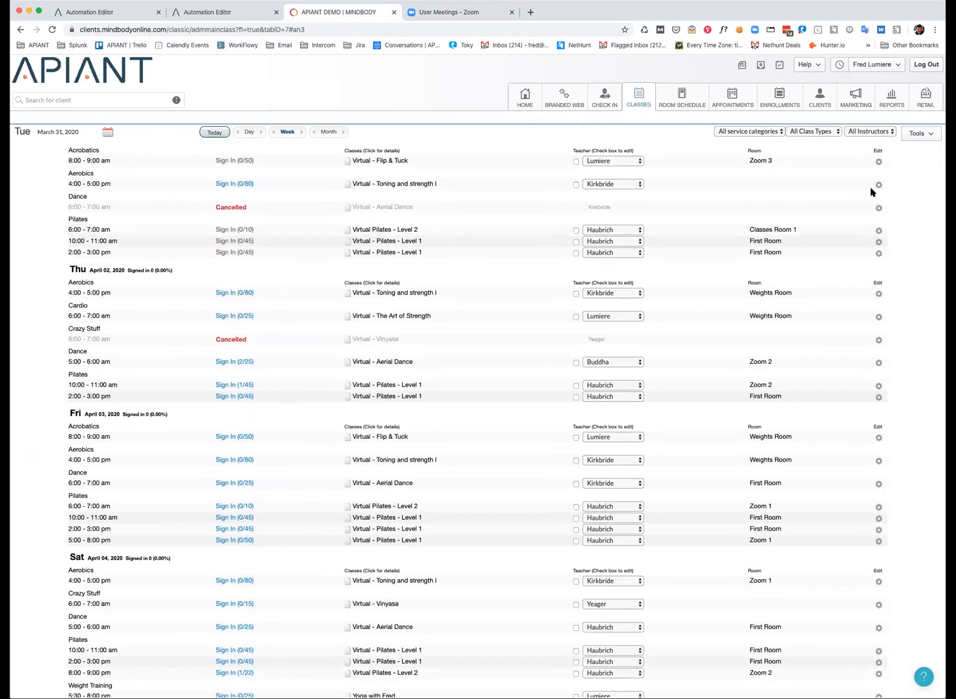
pyautogui.moveTo(218, 211)
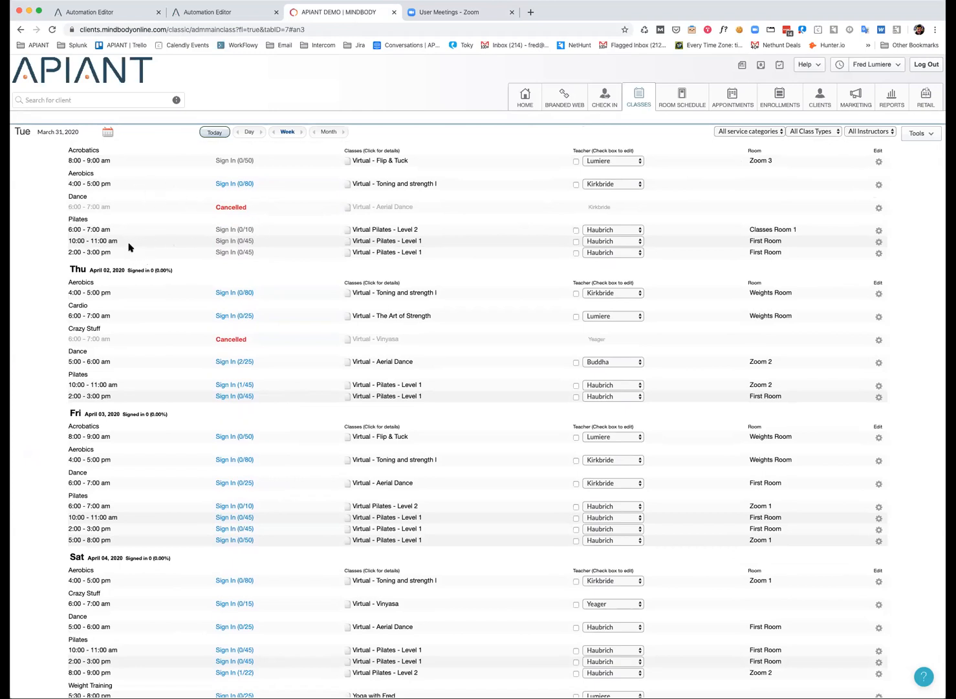
pyautogui.moveTo(114, 240)
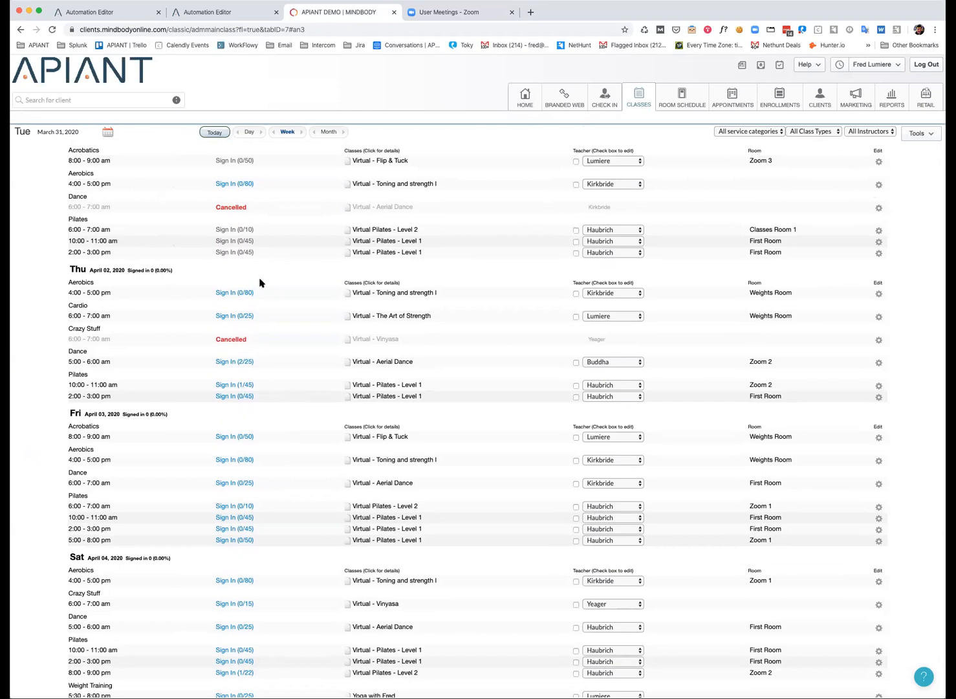
pyautogui.scroll(-3)
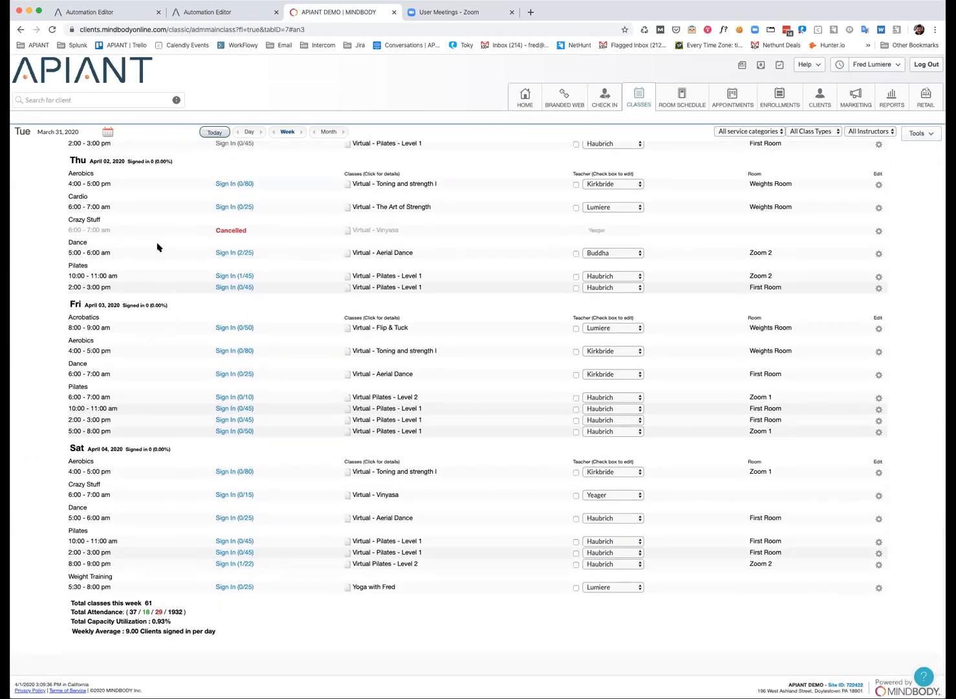
pyautogui.moveTo(106, 233)
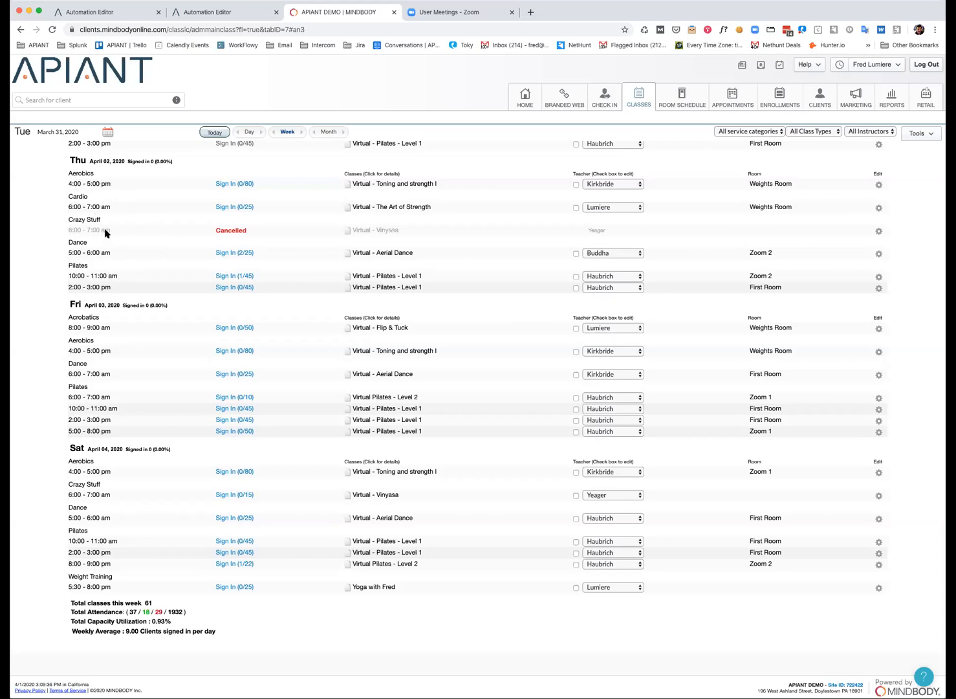
pyautogui.moveTo(84, 176)
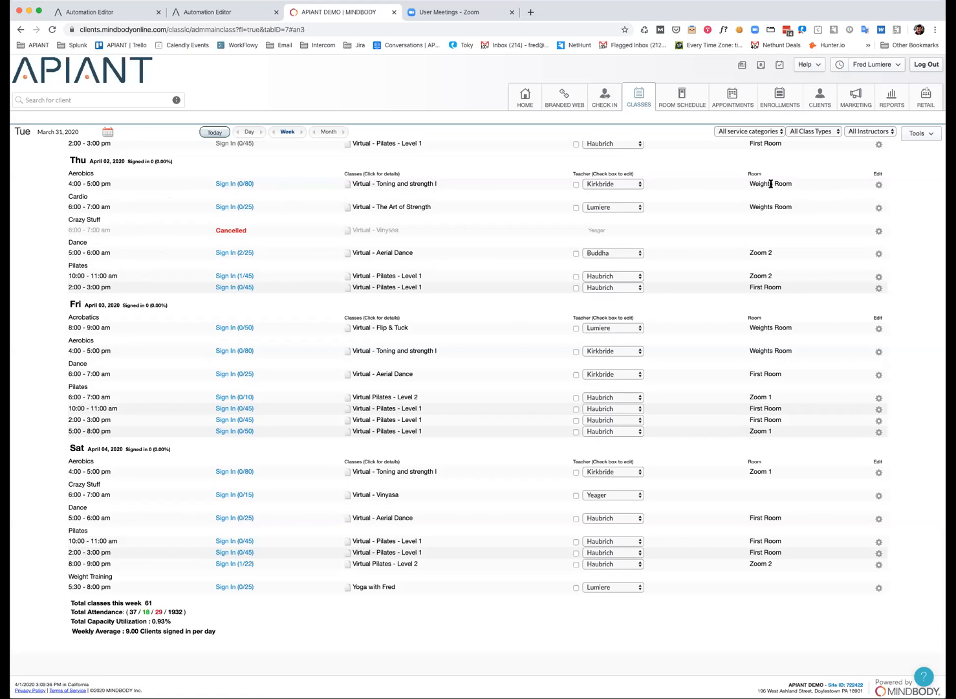
pyautogui.click(879, 189)
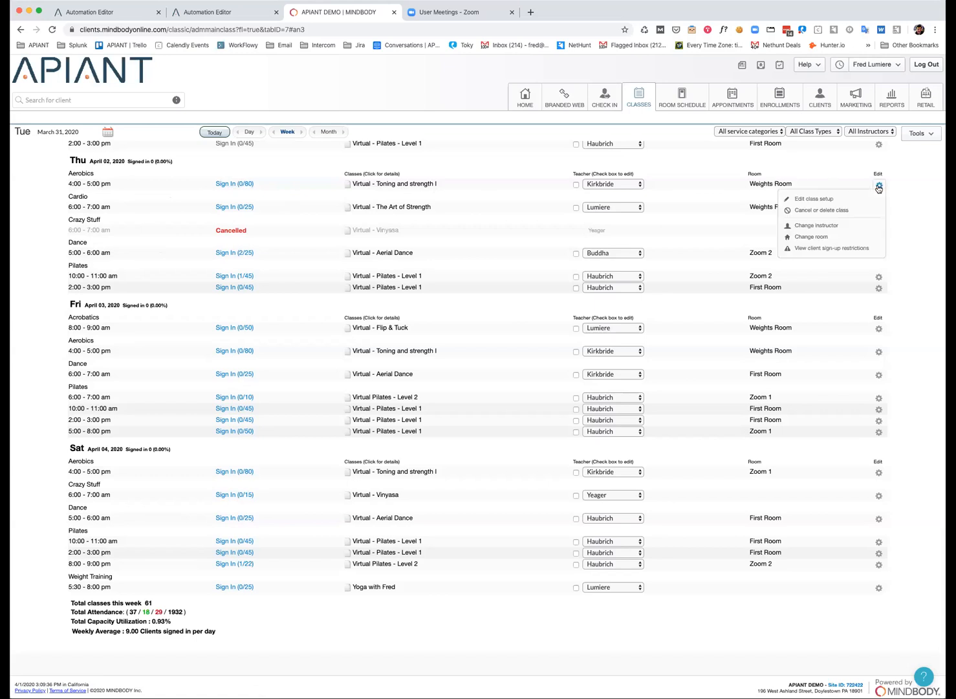
# Change the class's room to Zoom 2 via the New Room dropdown and submit
pyautogui.click(810, 235)
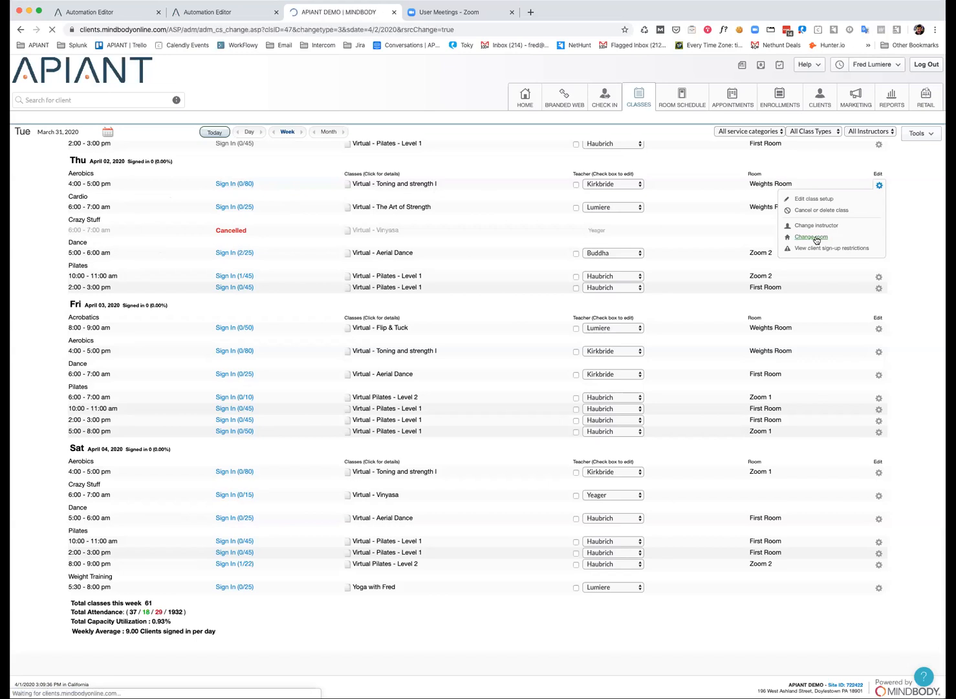
pyautogui.click(810, 237)
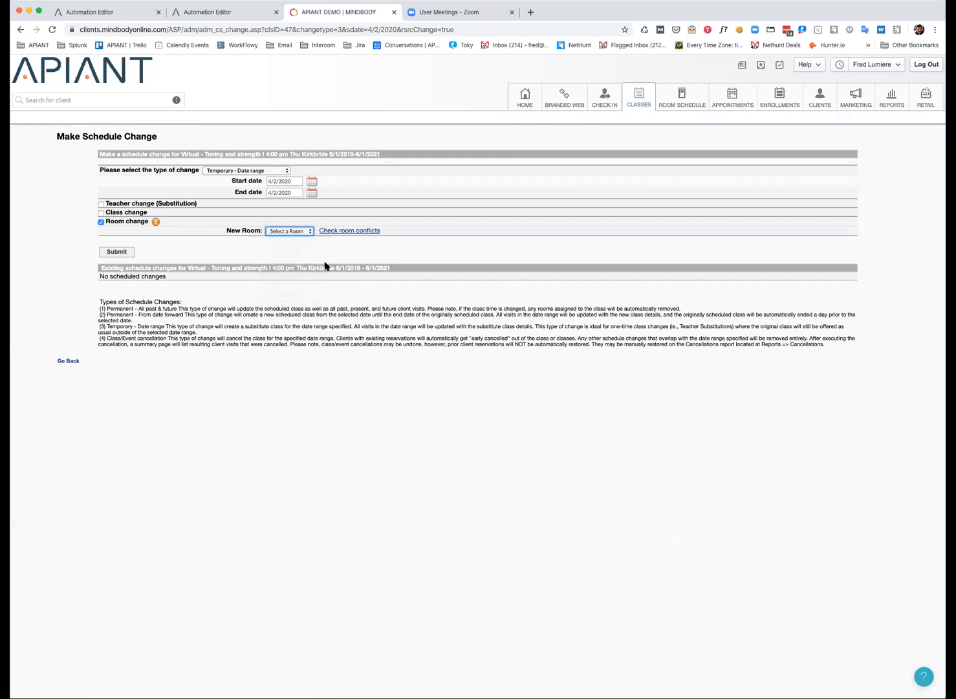
pyautogui.click(117, 251)
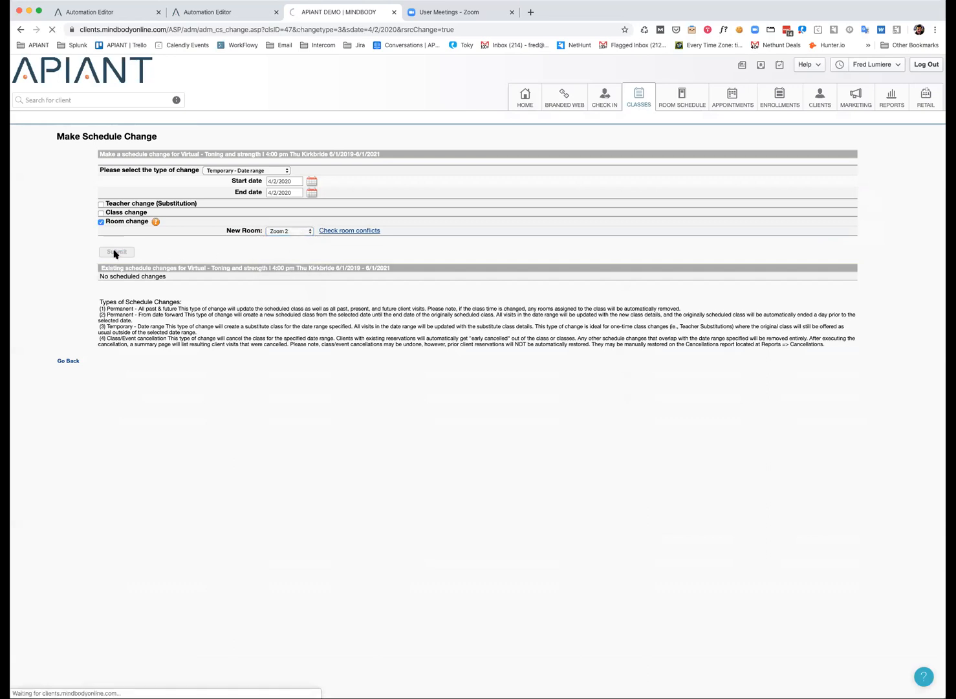
pyautogui.click(117, 251)
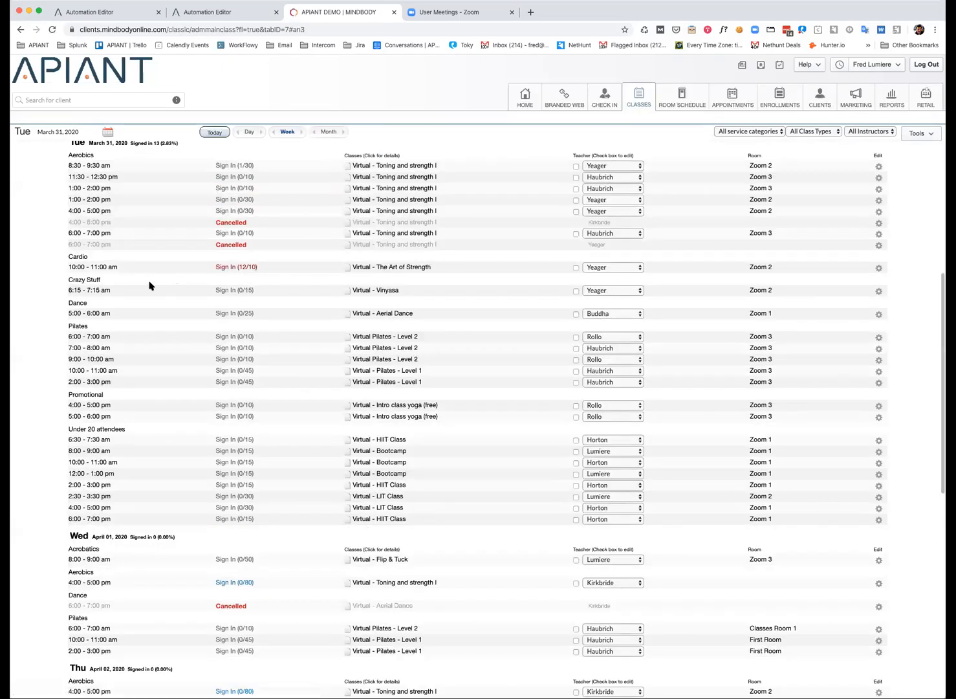
# View the 4:00 pm class's Sign In (0/80) roster in Zoom 2, then glance at Zoom's empty upcoming meetings
pyautogui.scroll(-3)
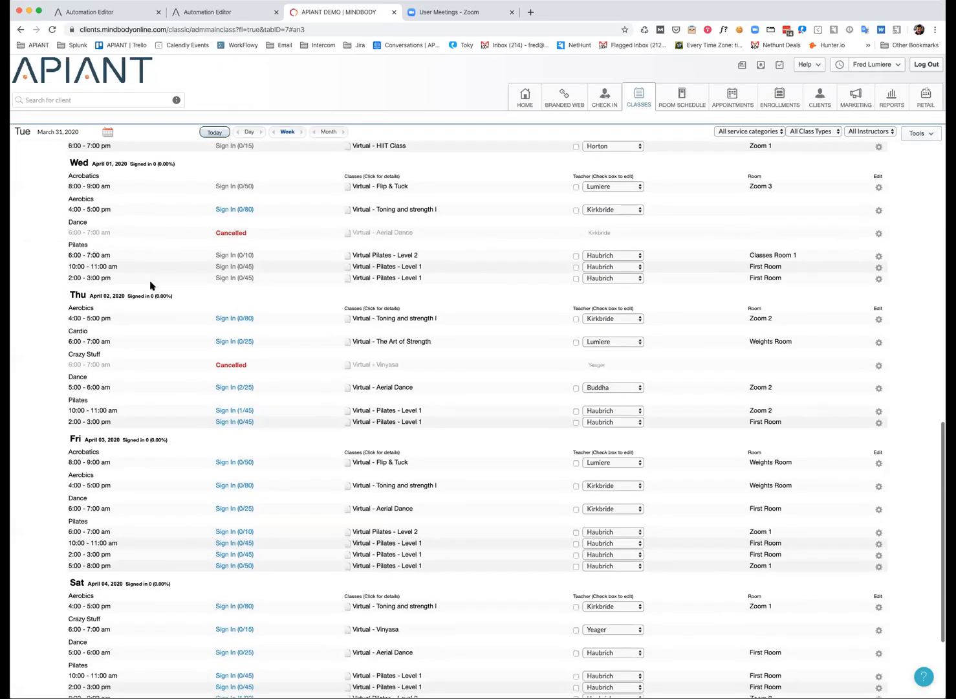
pyautogui.scroll(-3)
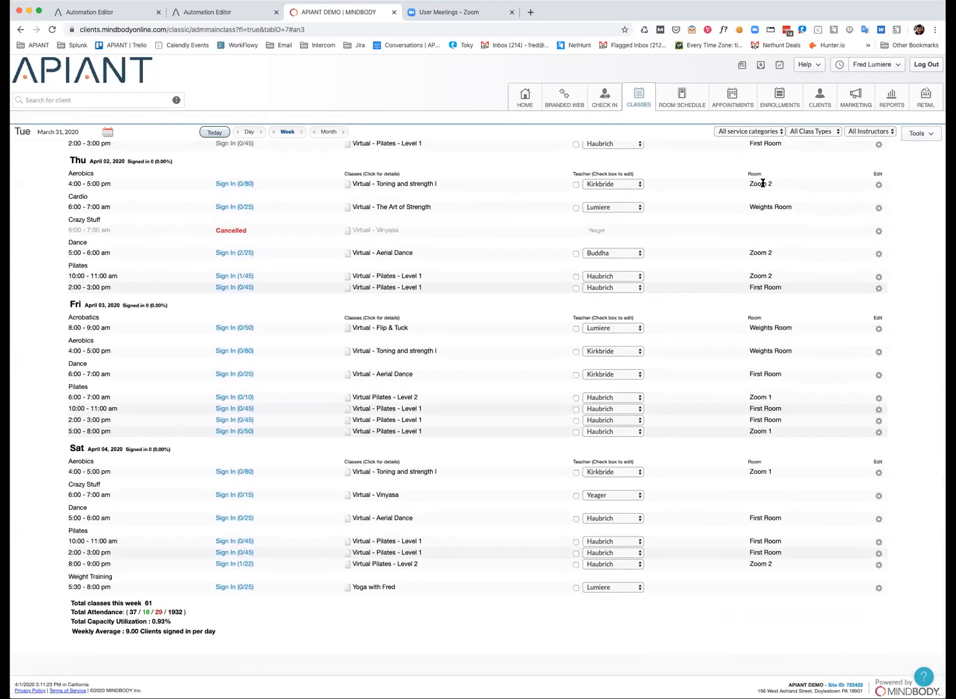
pyautogui.click(225, 184)
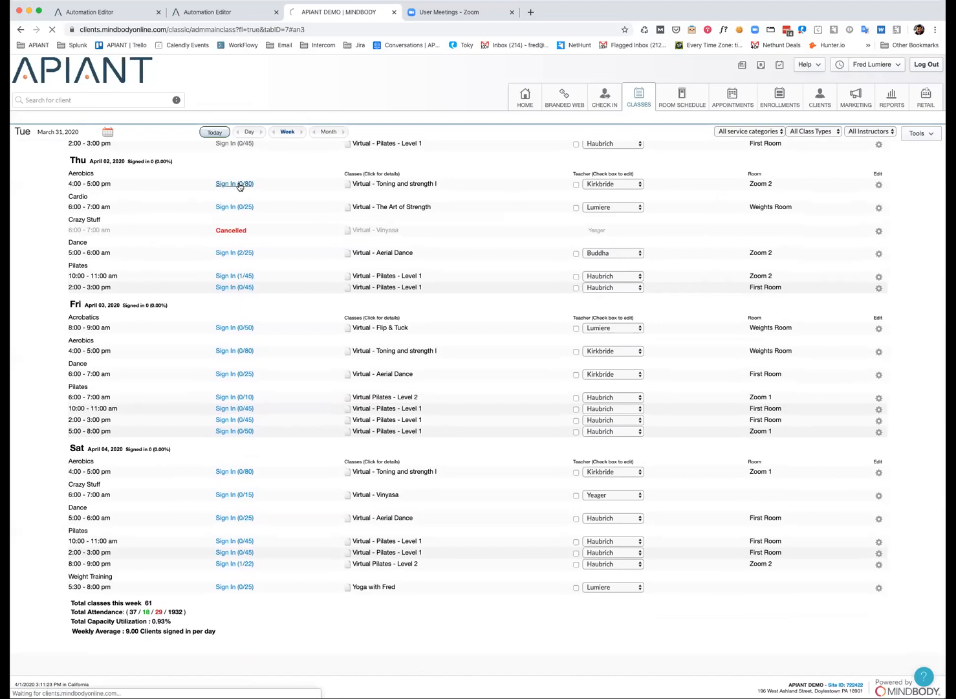
pyautogui.click(225, 184)
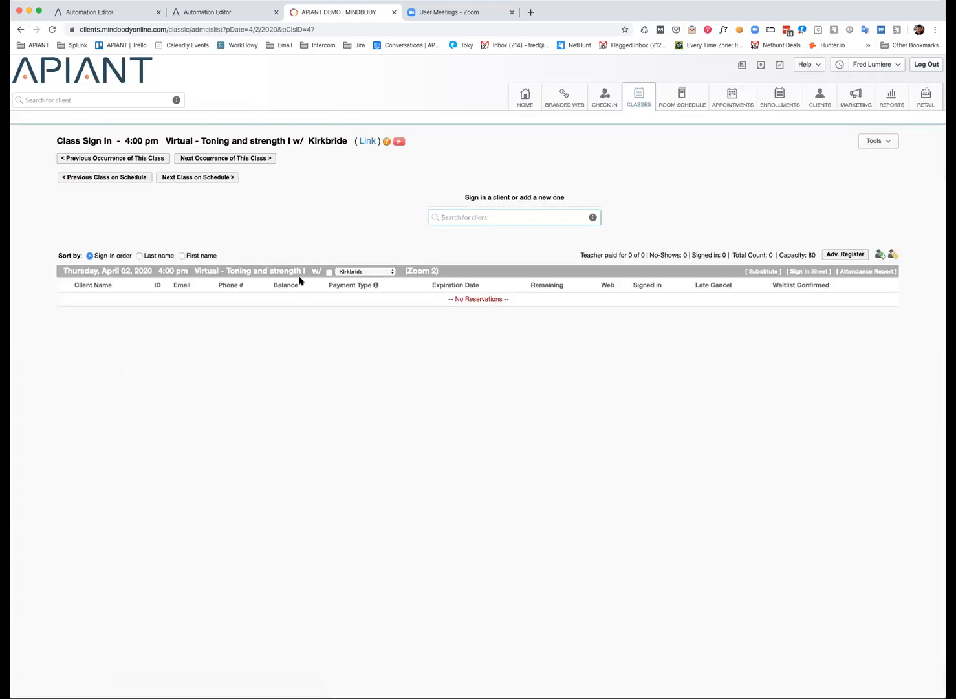
pyautogui.click(460, 12)
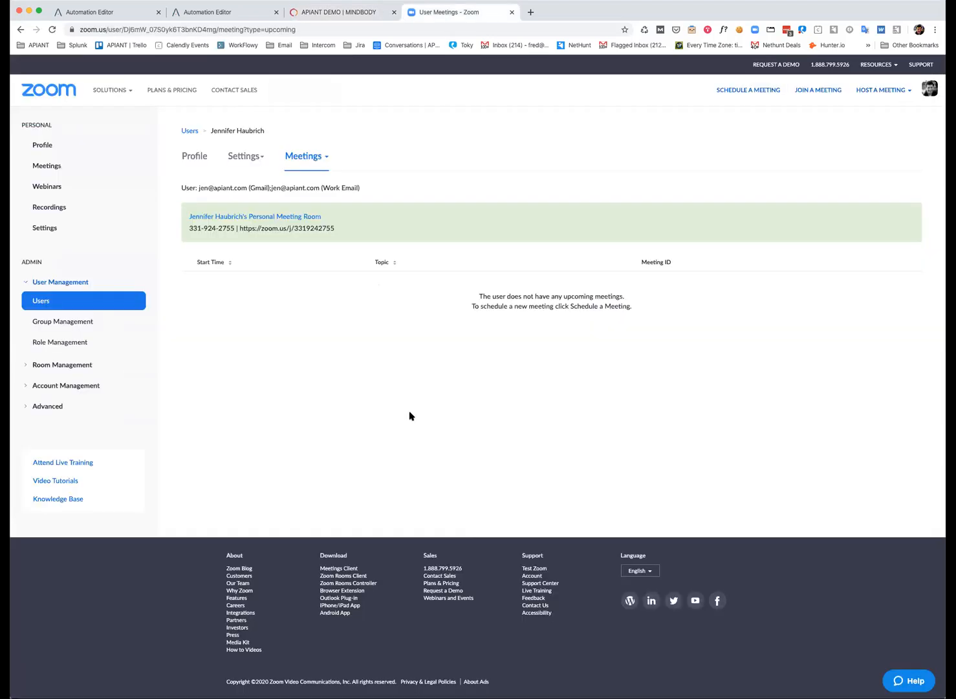
pyautogui.click(342, 11)
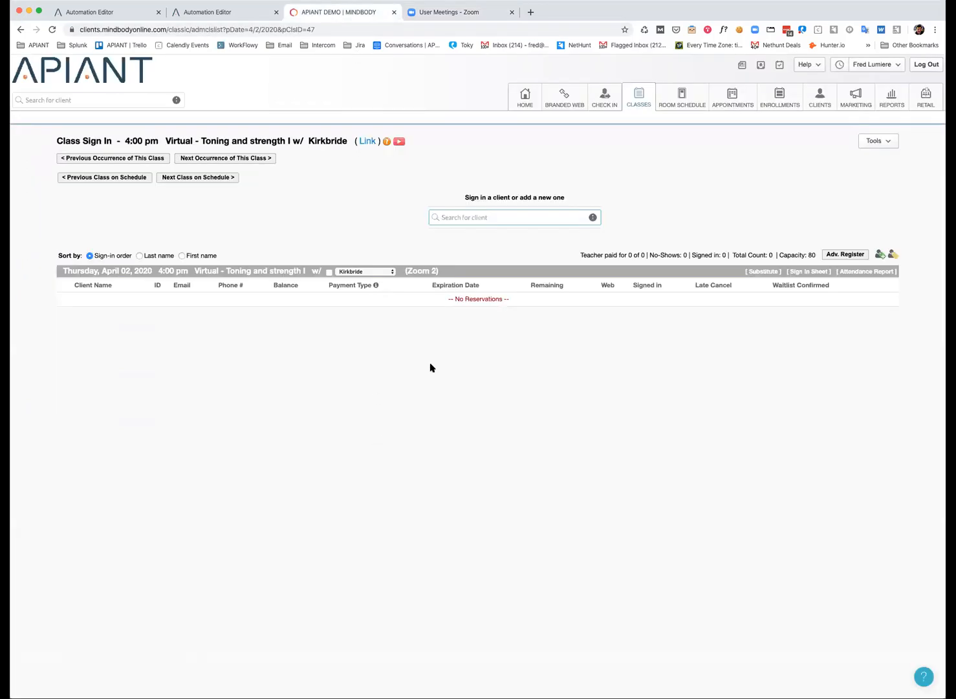
pyautogui.click(514, 217)
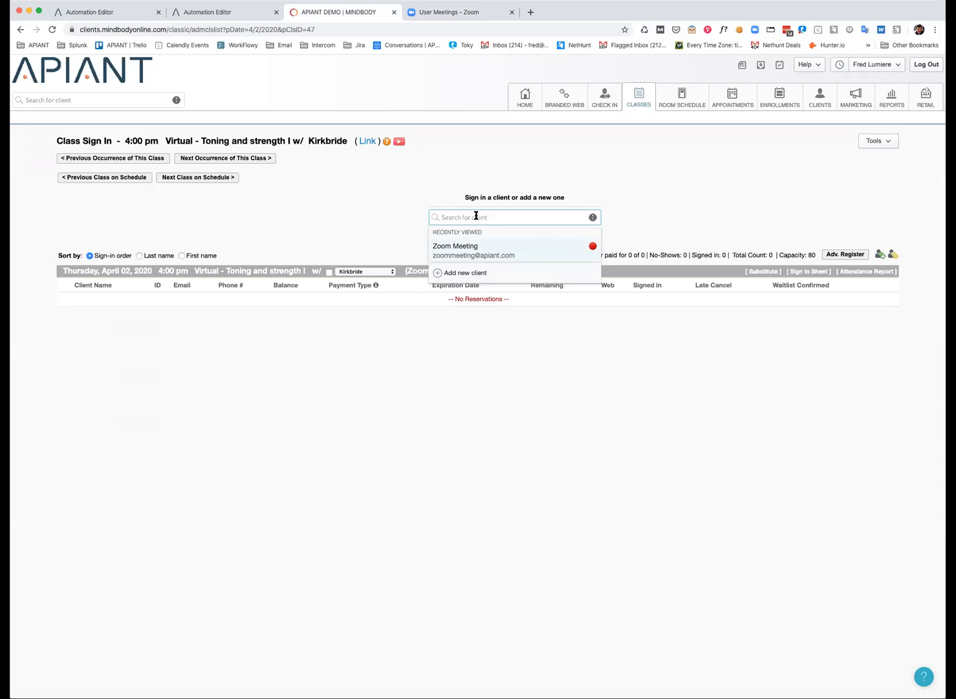
pyautogui.write('tes')
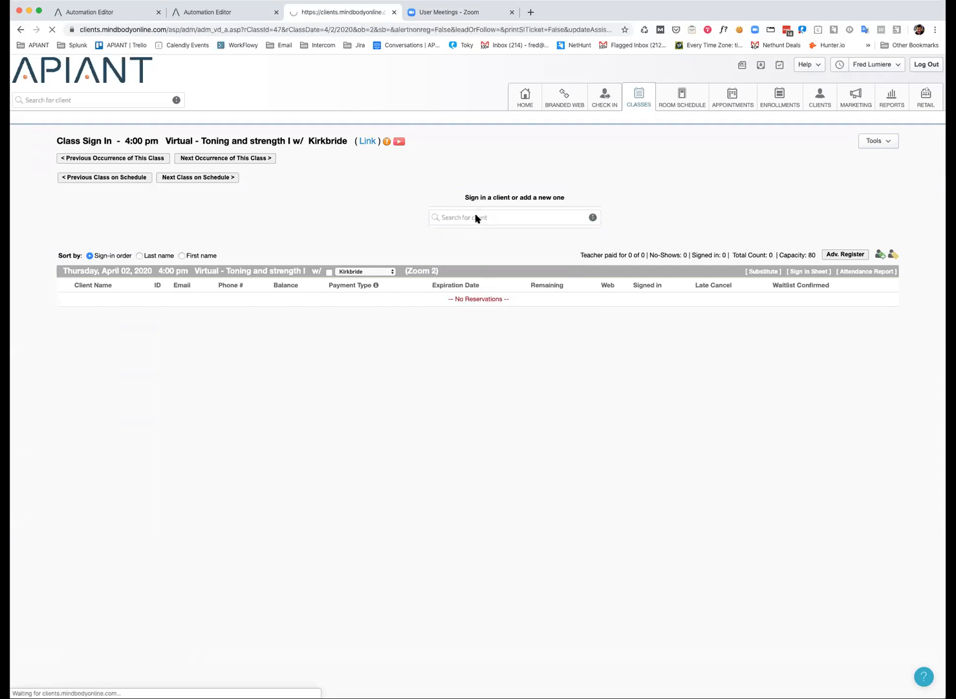
pyautogui.click(514, 217)
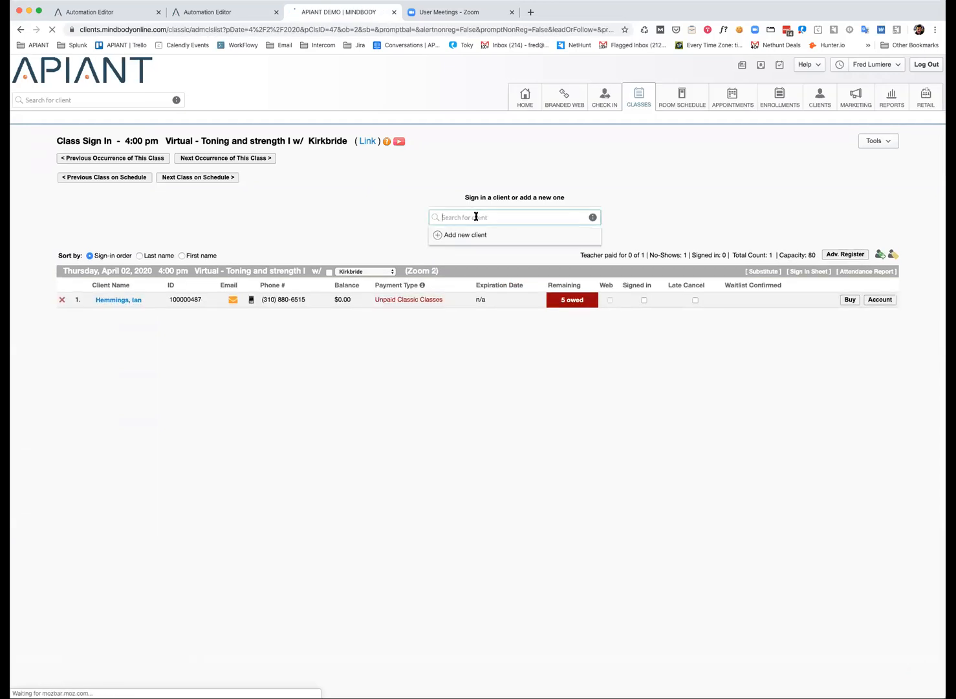
pyautogui.write('test')
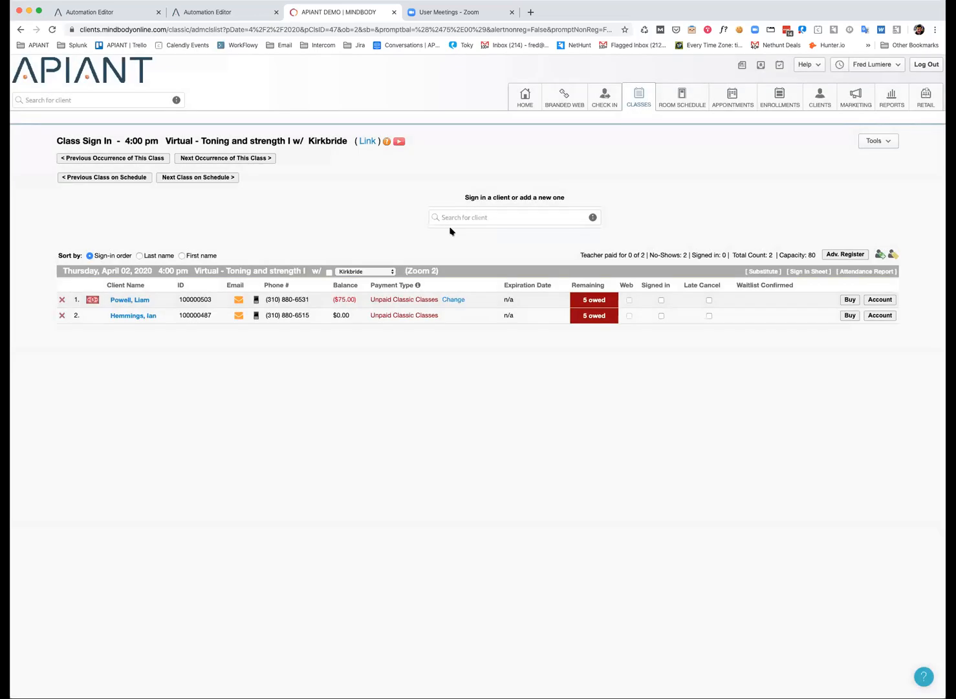
pyautogui.write('te')
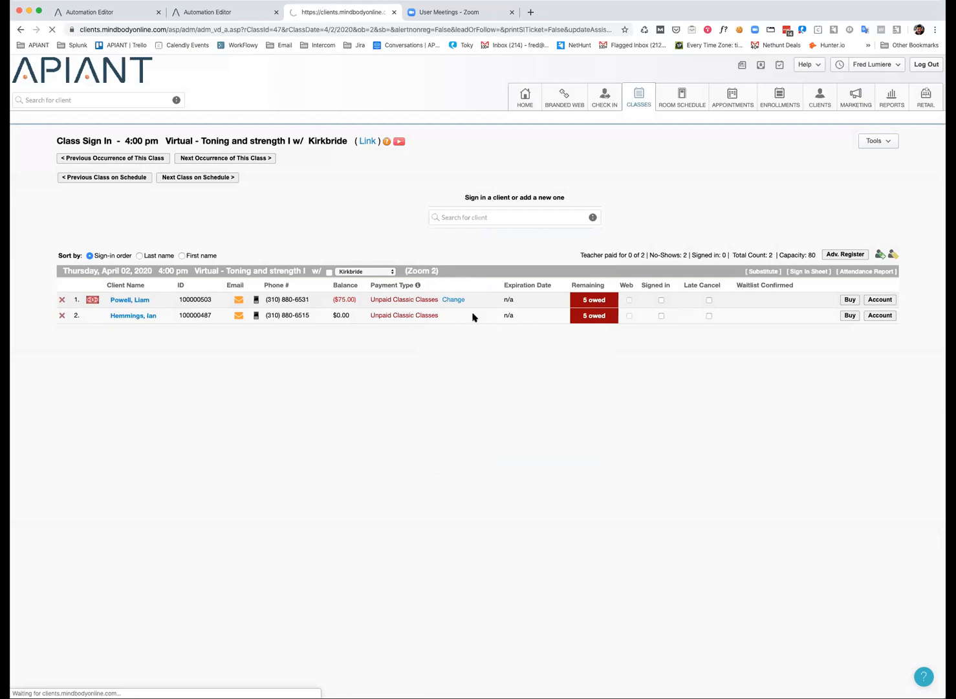
pyautogui.click(515, 218)
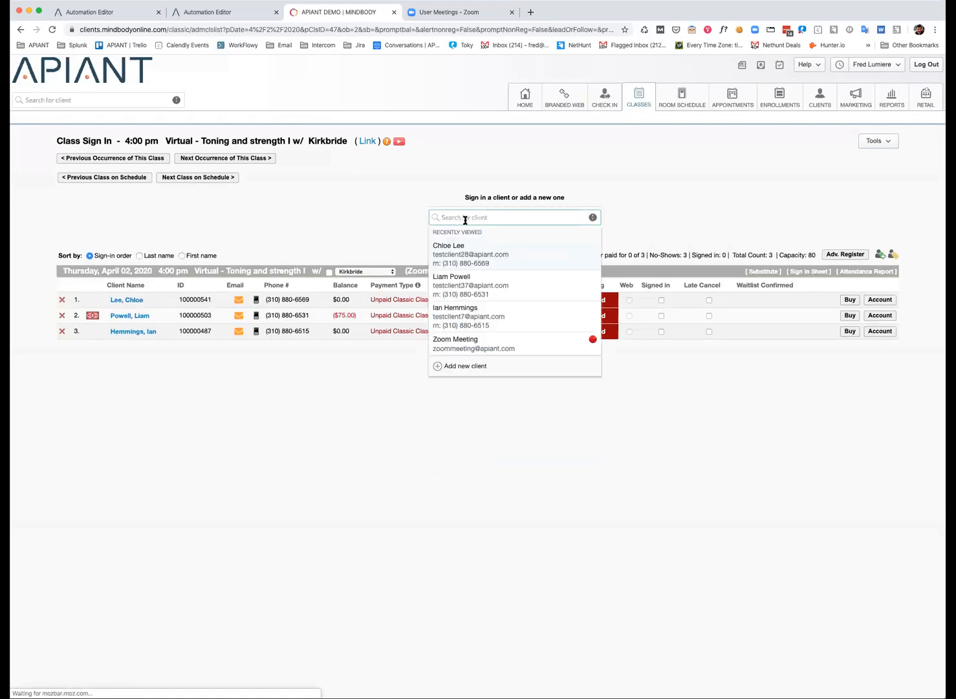
pyautogui.write('testc')
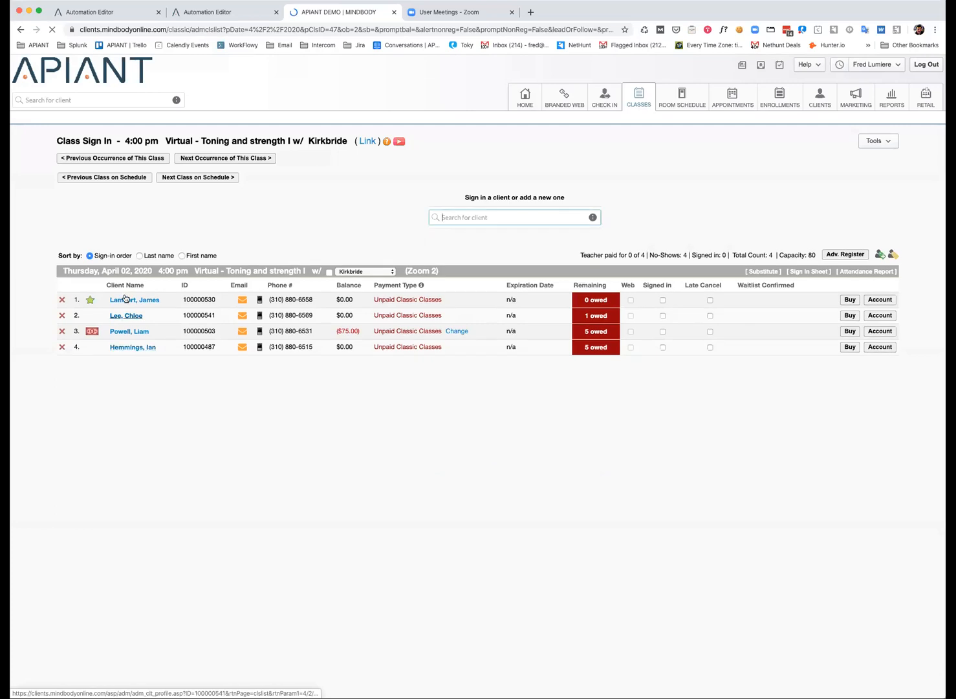
# Search 'zoom' and add the Meeting, Zoom client, then see the upcoming 4:00 pm meeting in Zoom
pyautogui.click(460, 11)
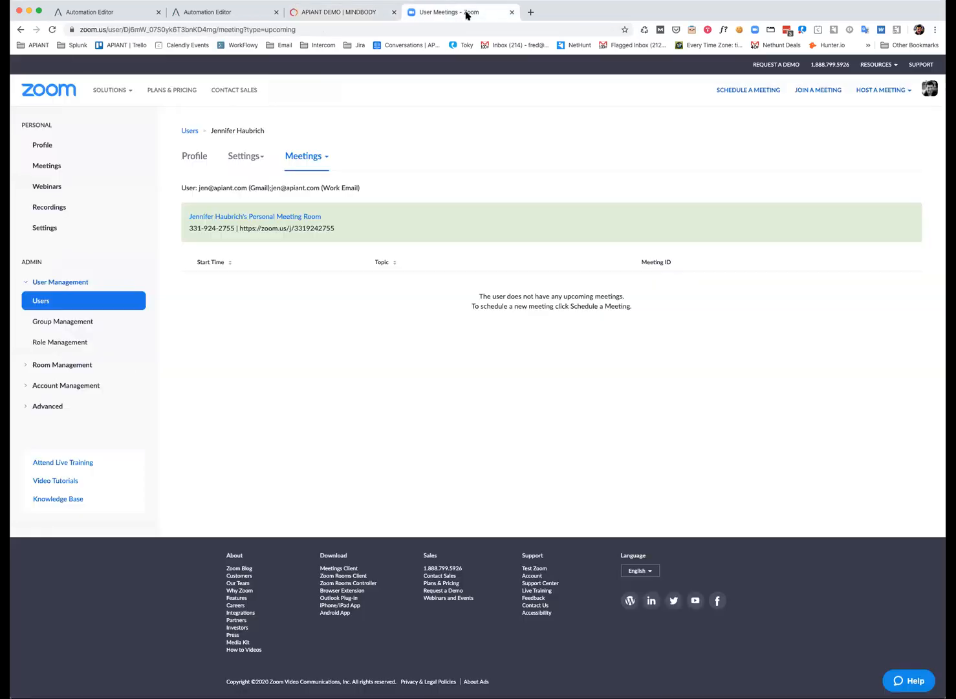
pyautogui.click(337, 12)
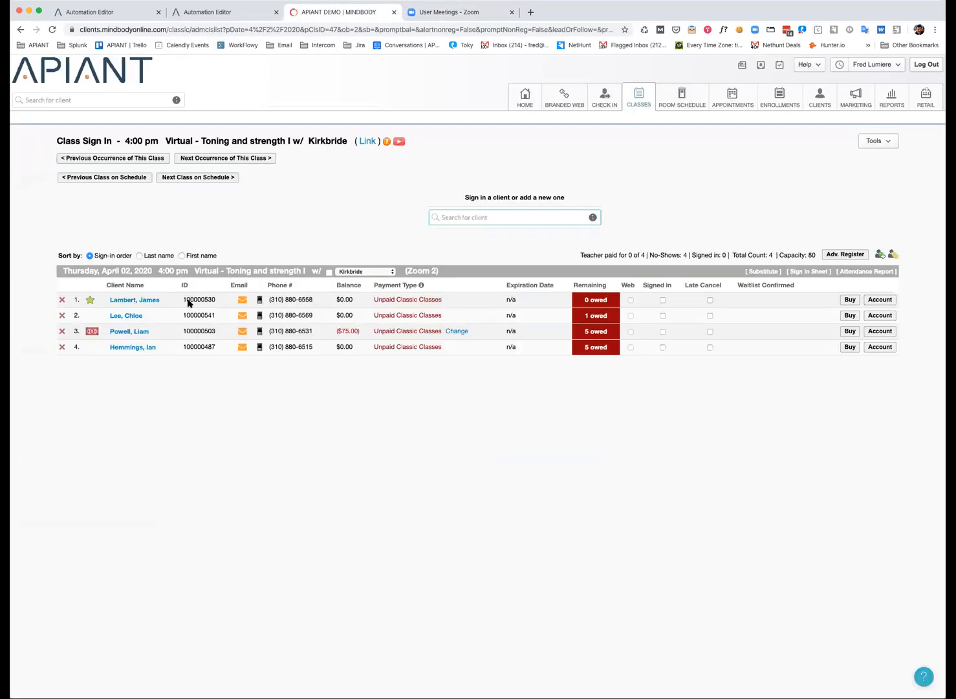
pyautogui.click(514, 217)
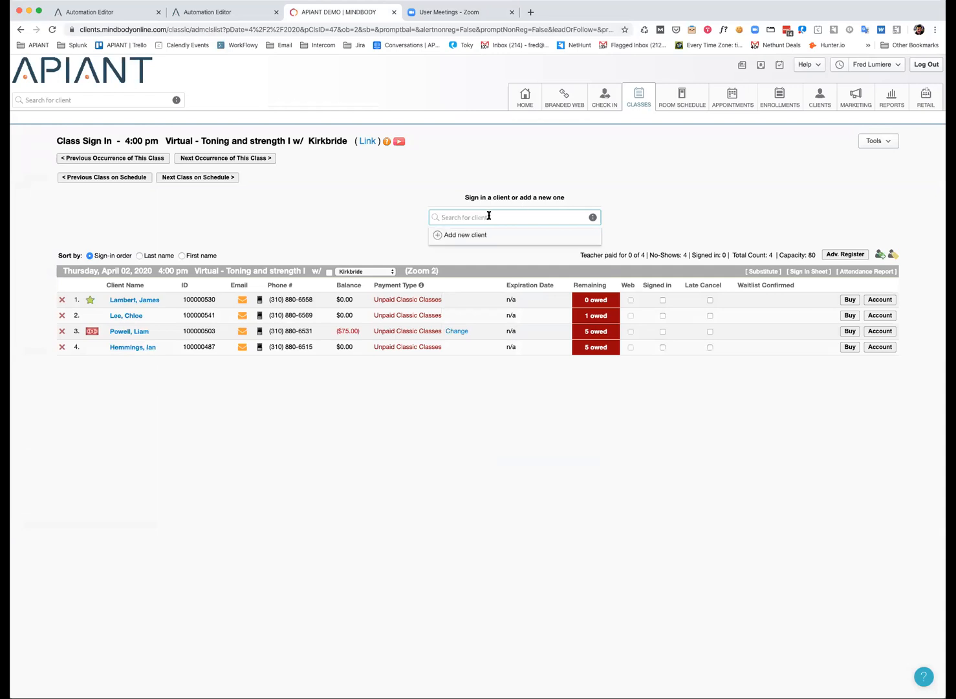
pyautogui.write('zoom')
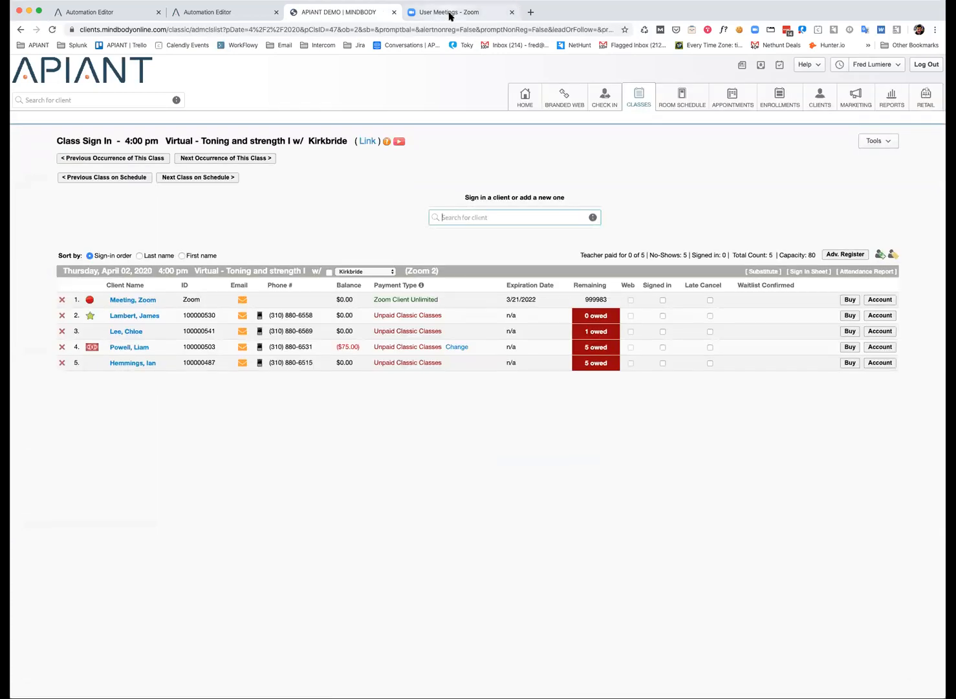
pyautogui.click(461, 11)
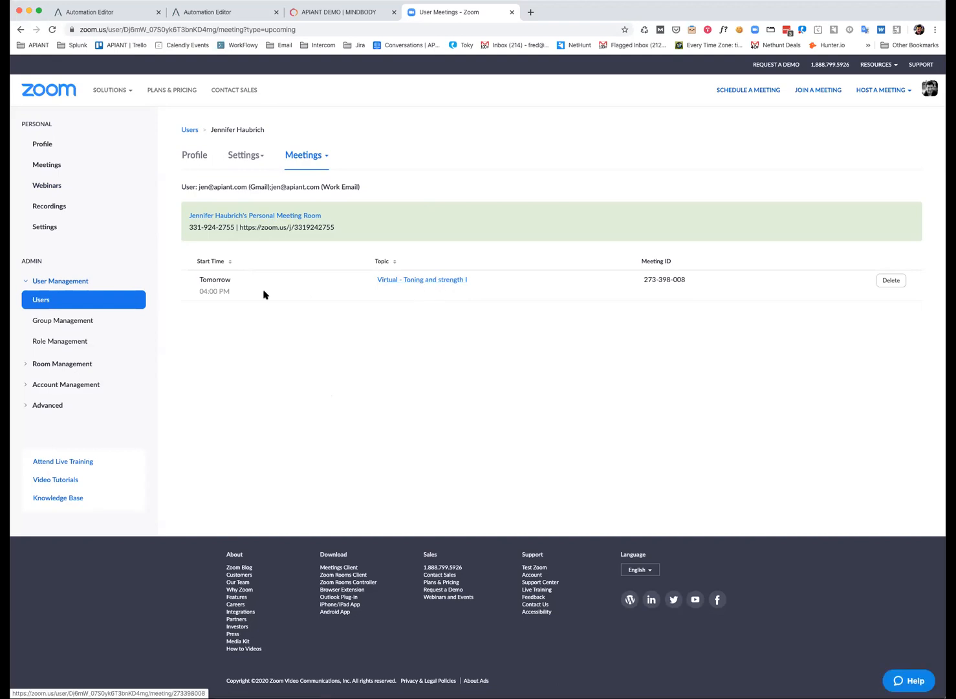
pyautogui.click(421, 280)
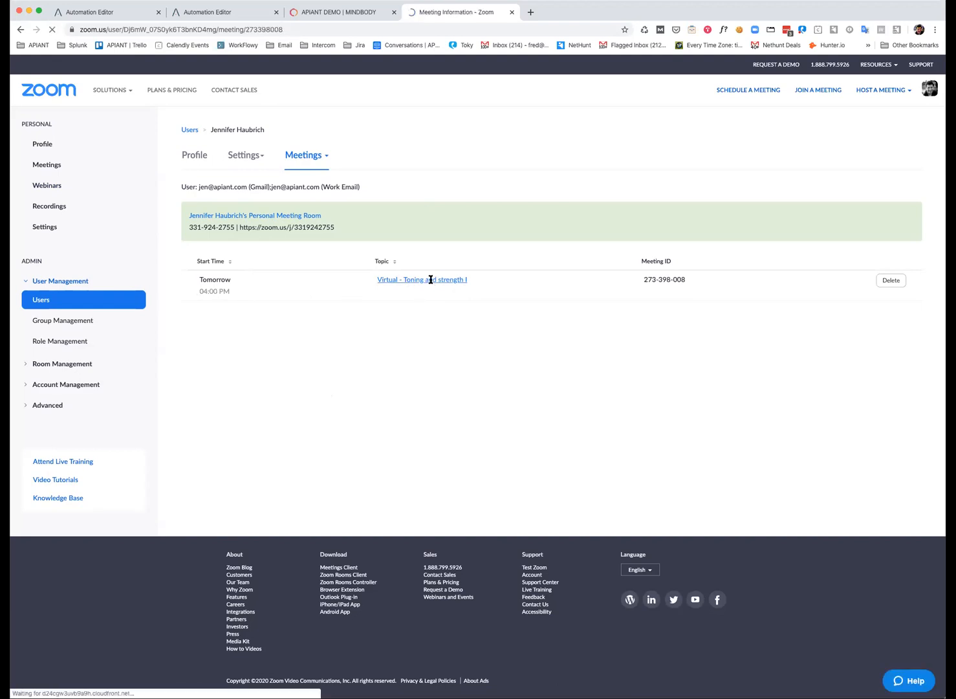
pyautogui.click(422, 279)
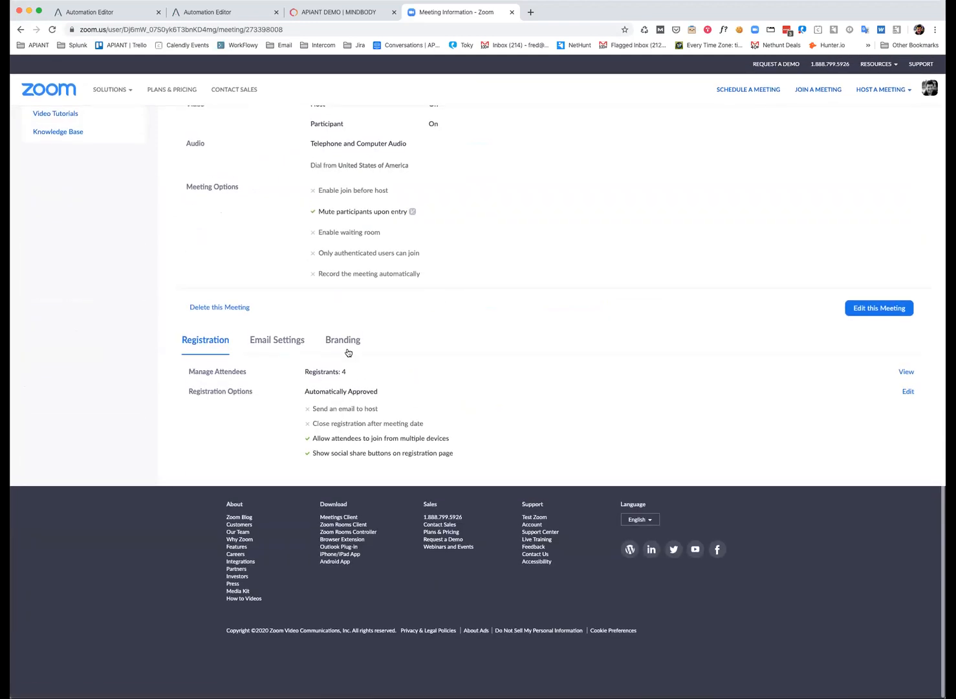
pyautogui.click(905, 371)
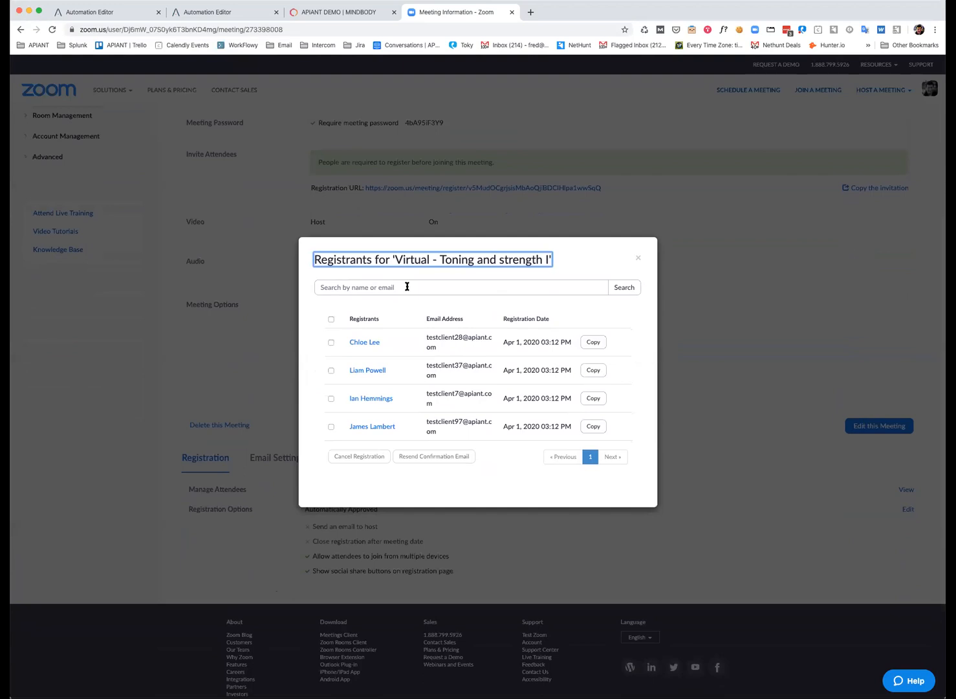
pyautogui.click(637, 257)
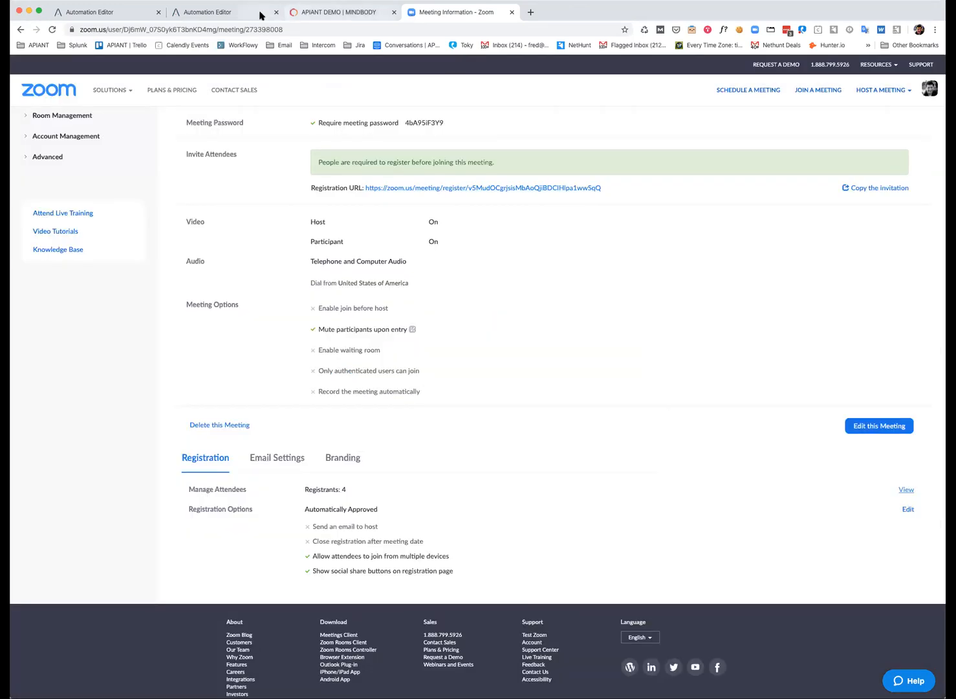
pyautogui.click(206, 11)
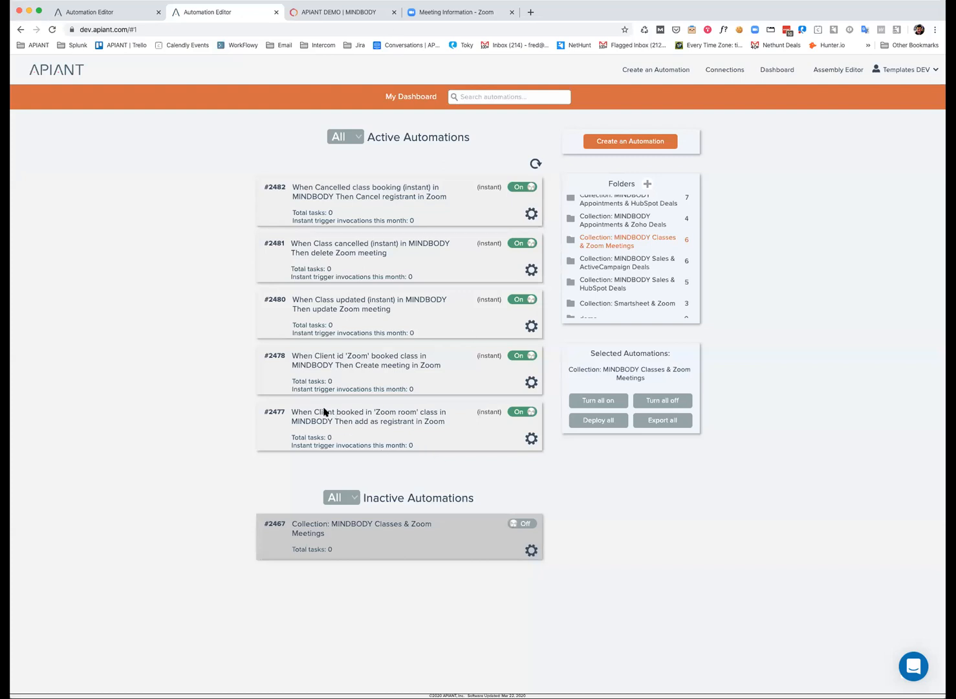
pyautogui.moveTo(366, 367)
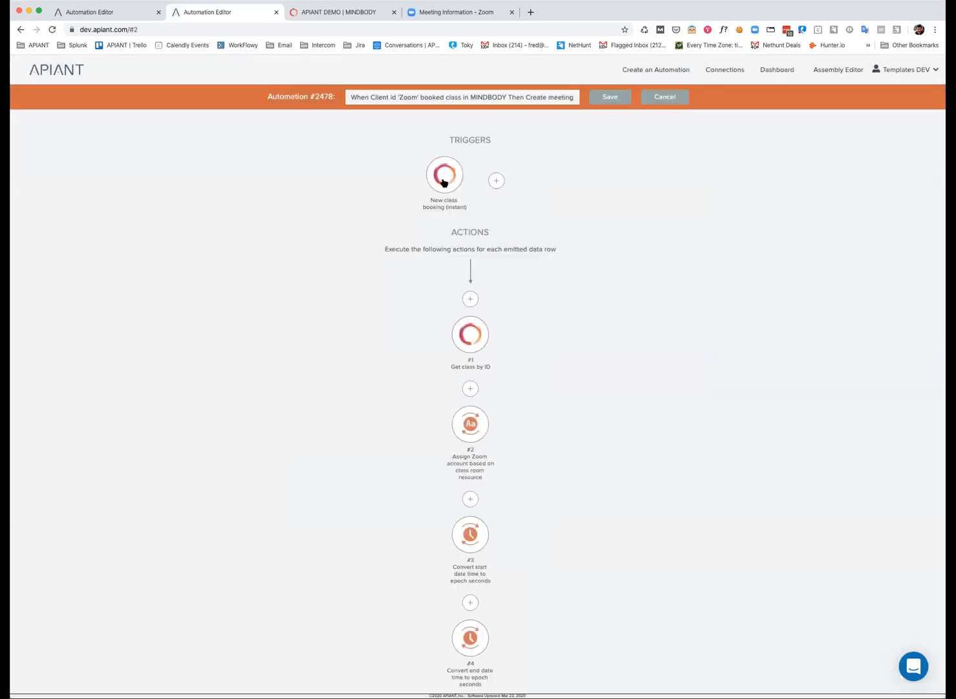
pyautogui.click(443, 173)
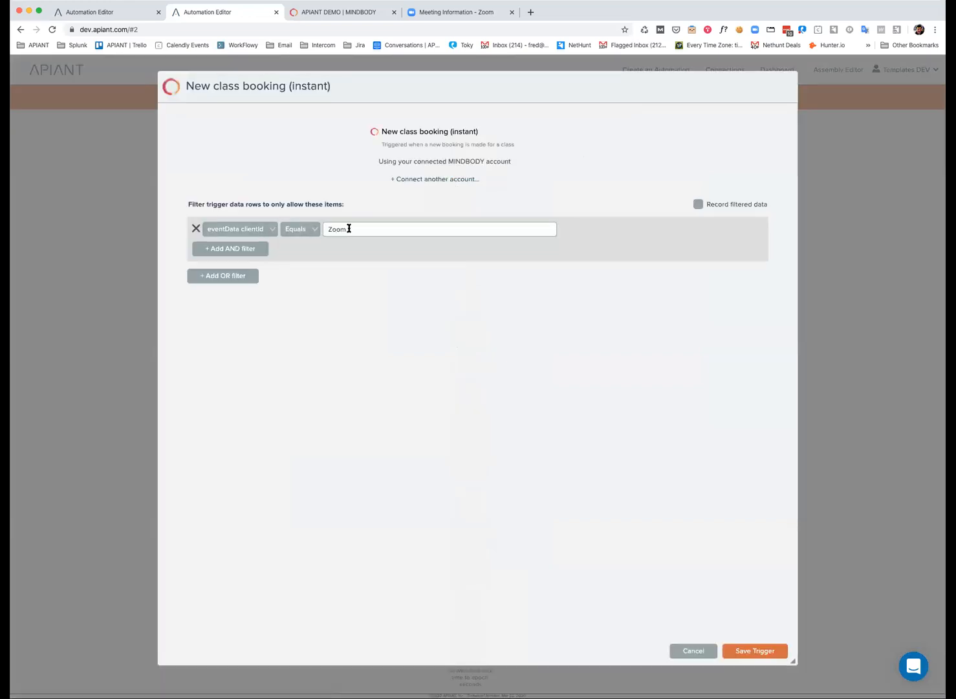
pyautogui.click(754, 651)
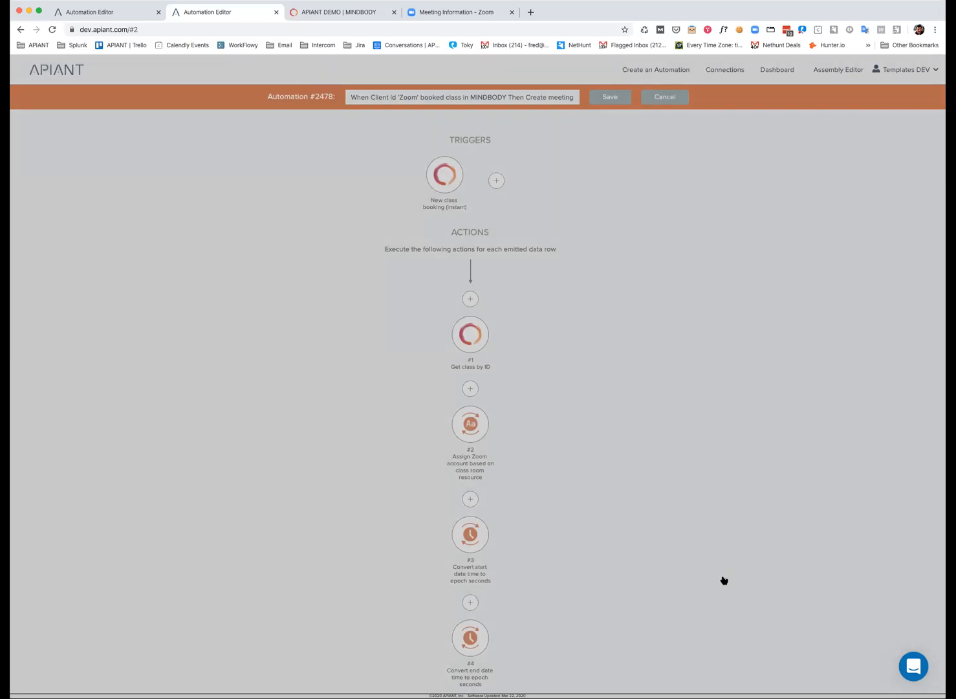
pyautogui.scroll(-3)
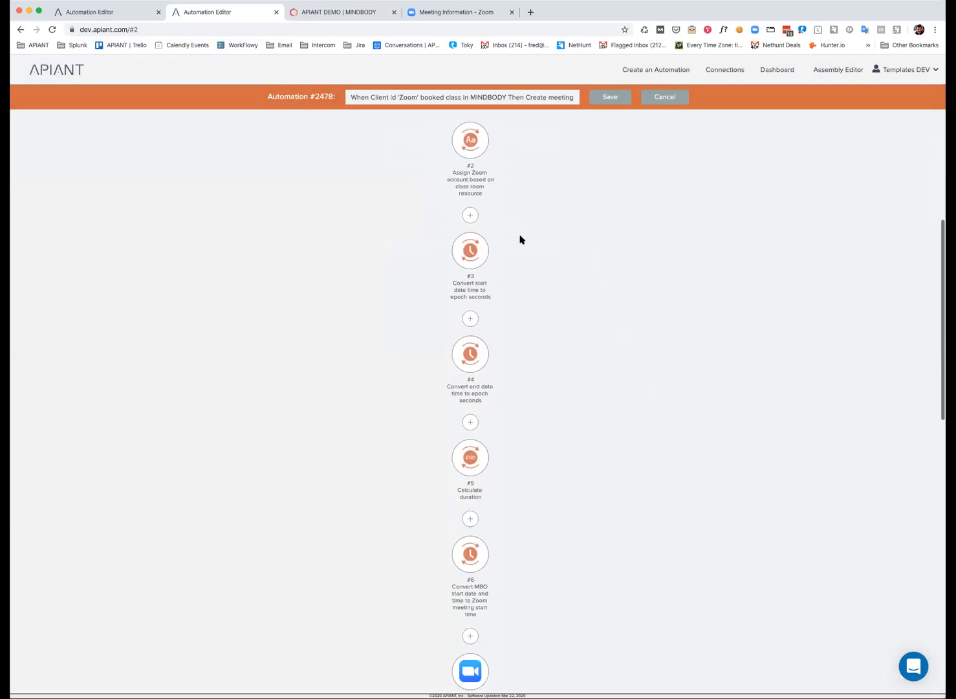
pyautogui.scroll(-3)
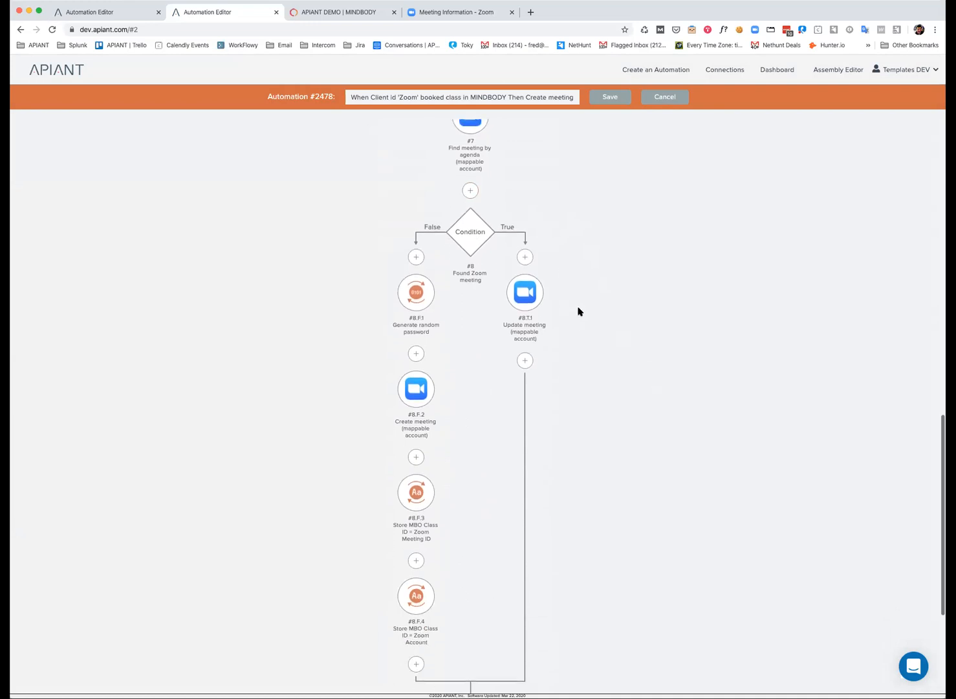
pyautogui.scroll(-3)
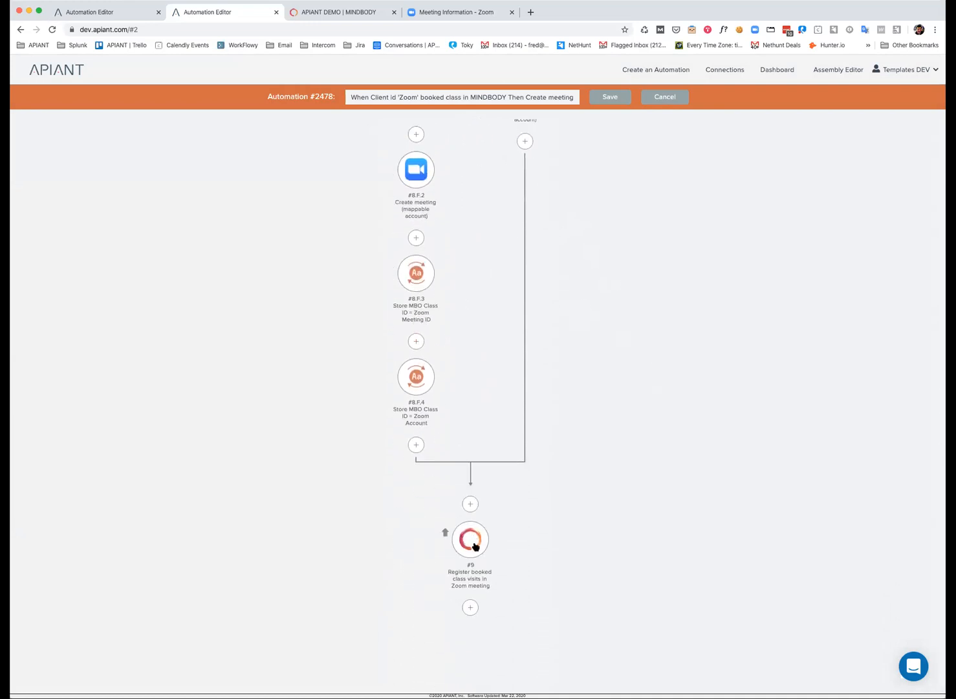
pyautogui.moveTo(471, 538)
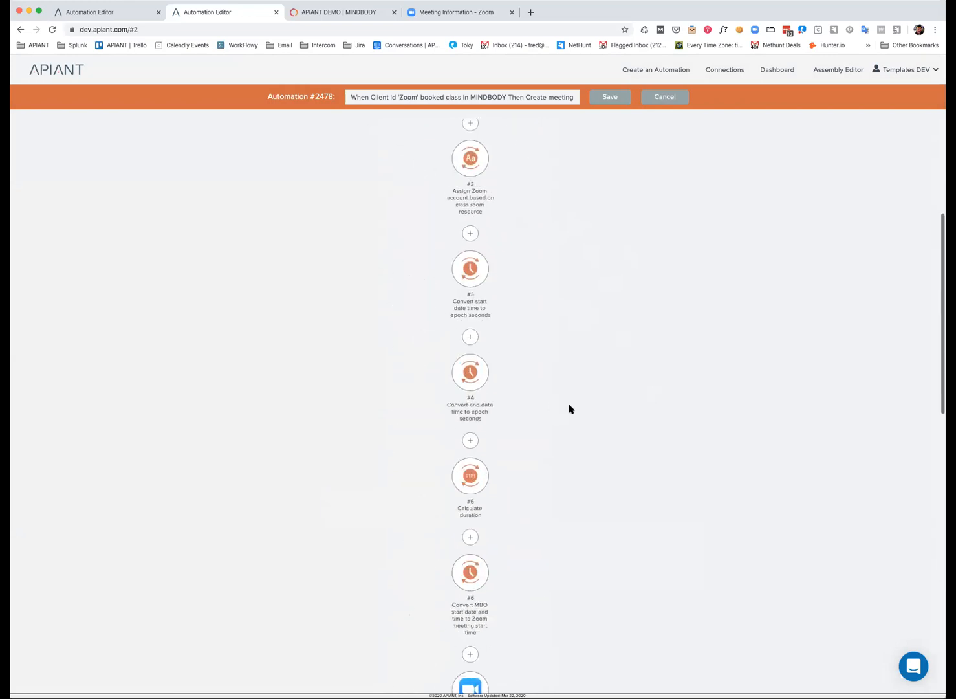
pyautogui.click(665, 95)
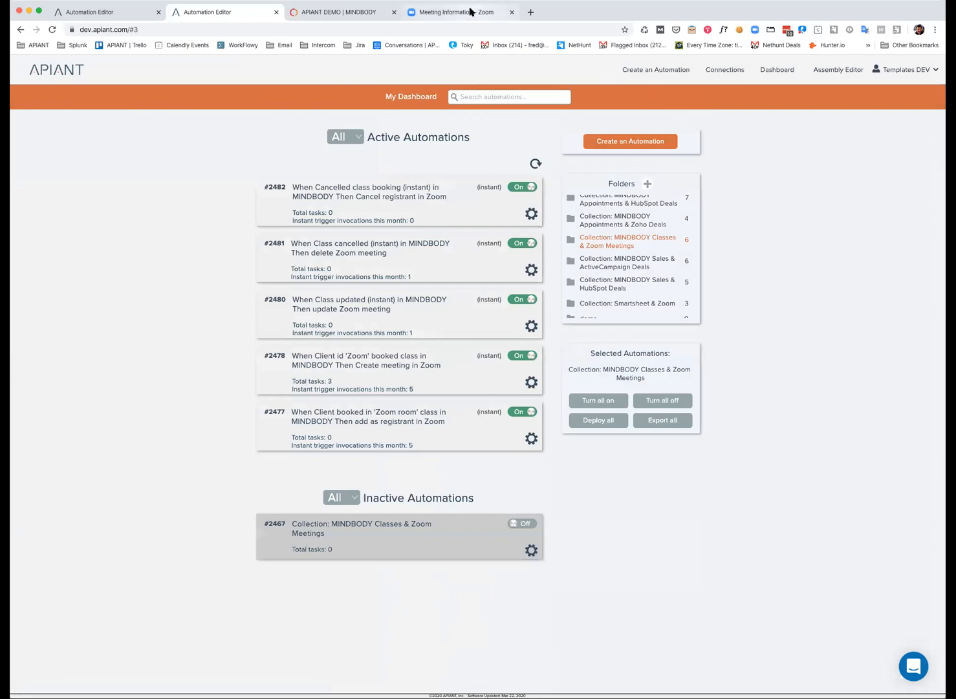
# Reopen the Zoom meeting's registrant list with its four clients, then return to the MINDBODY roster
pyautogui.click(453, 11)
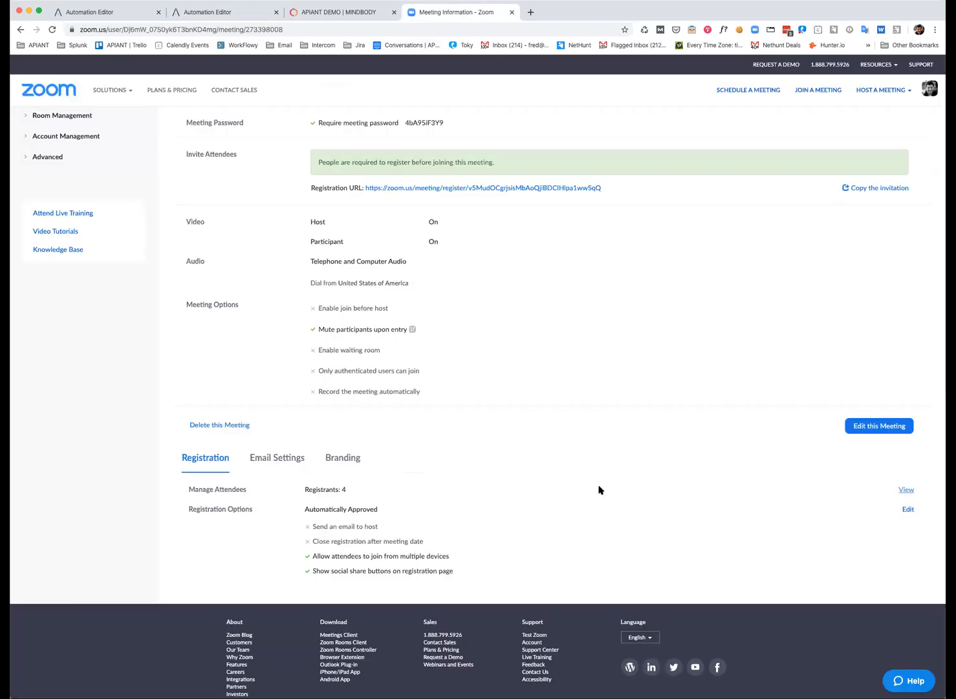
pyautogui.moveTo(905, 489)
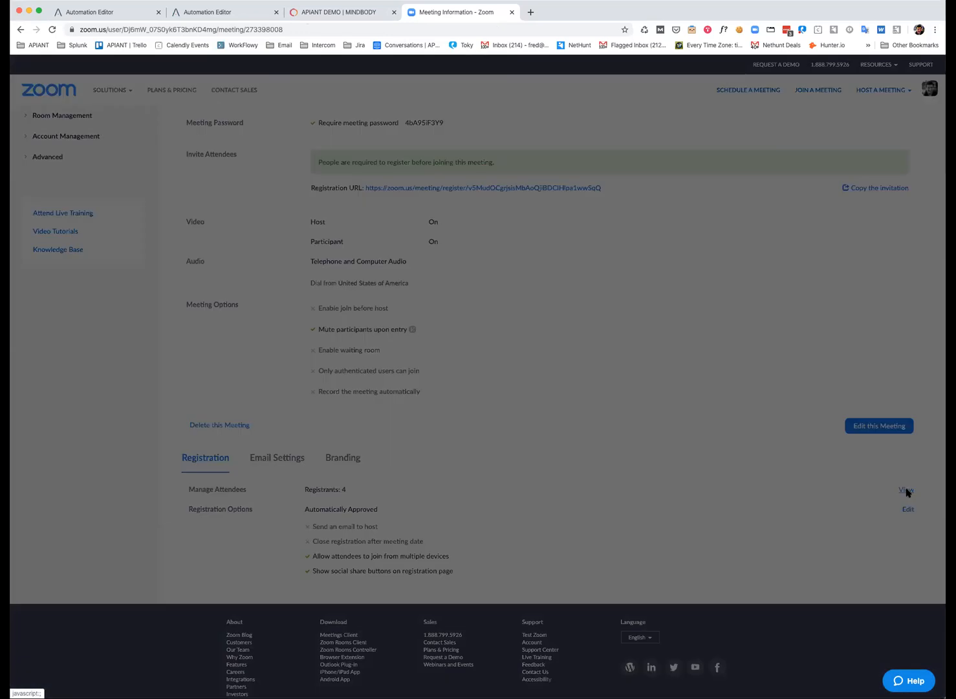
pyautogui.click(905, 489)
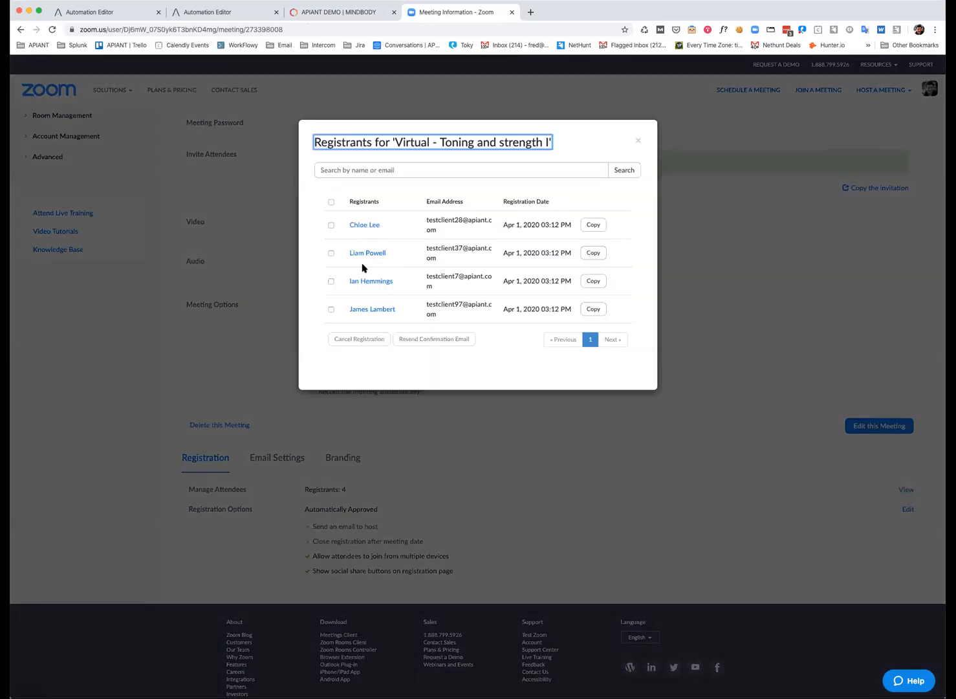
pyautogui.click(341, 12)
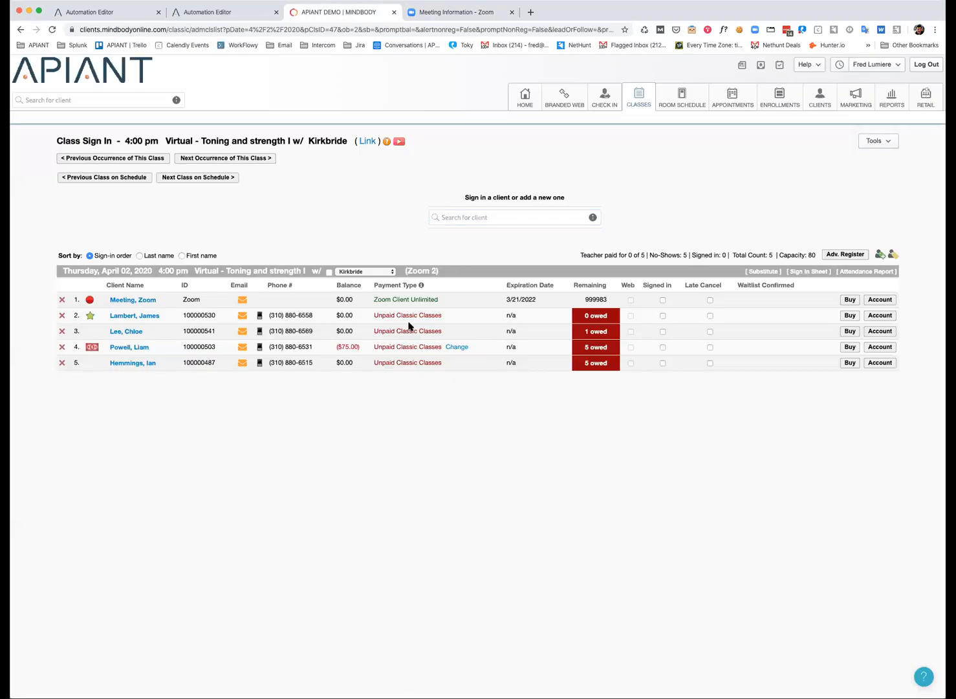
pyautogui.moveTo(407, 298)
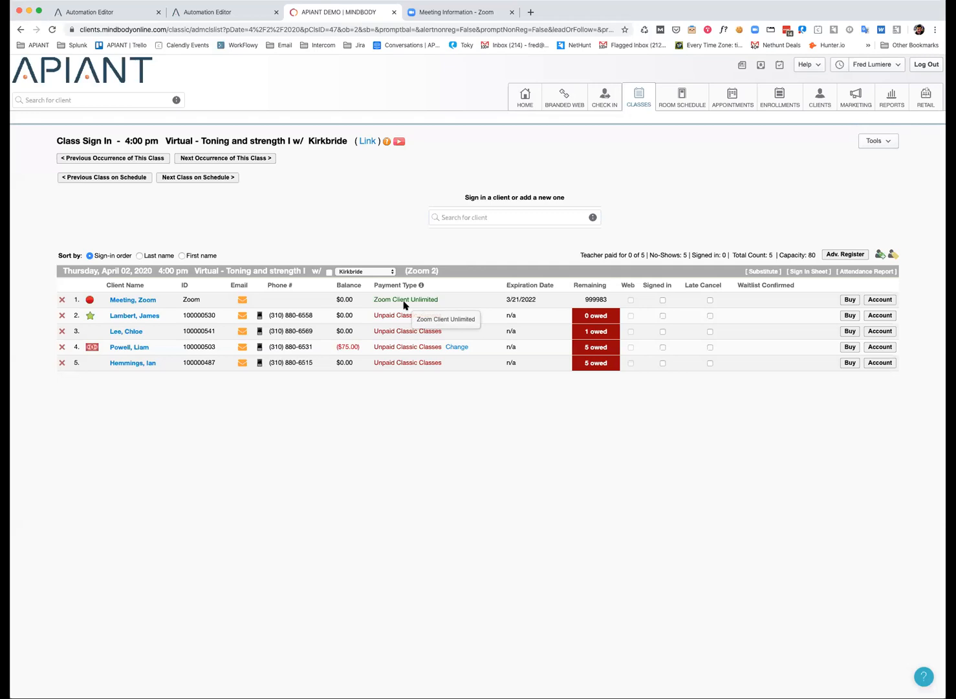
pyautogui.moveTo(503, 198)
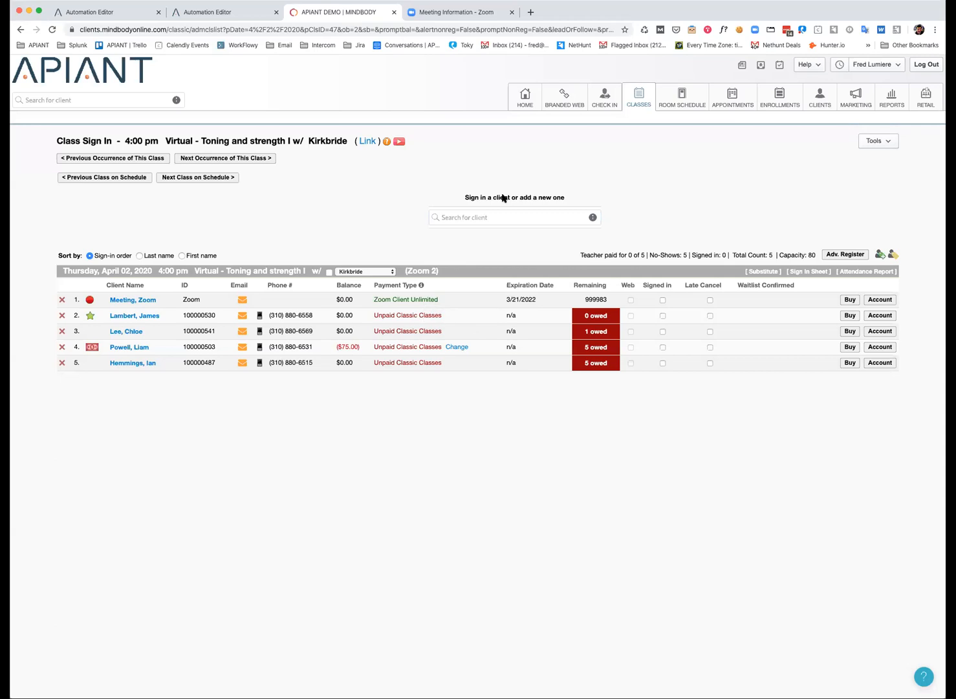
# Search 'test', pick another test client, and see Zoom report five registrants
pyautogui.write('testclient')
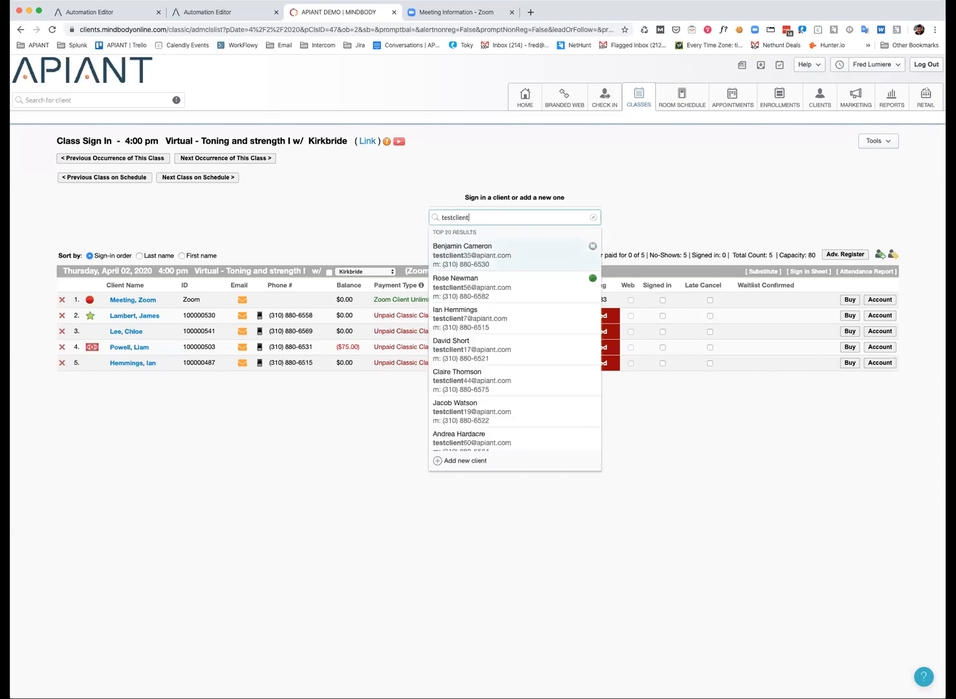
pyautogui.scroll(-3)
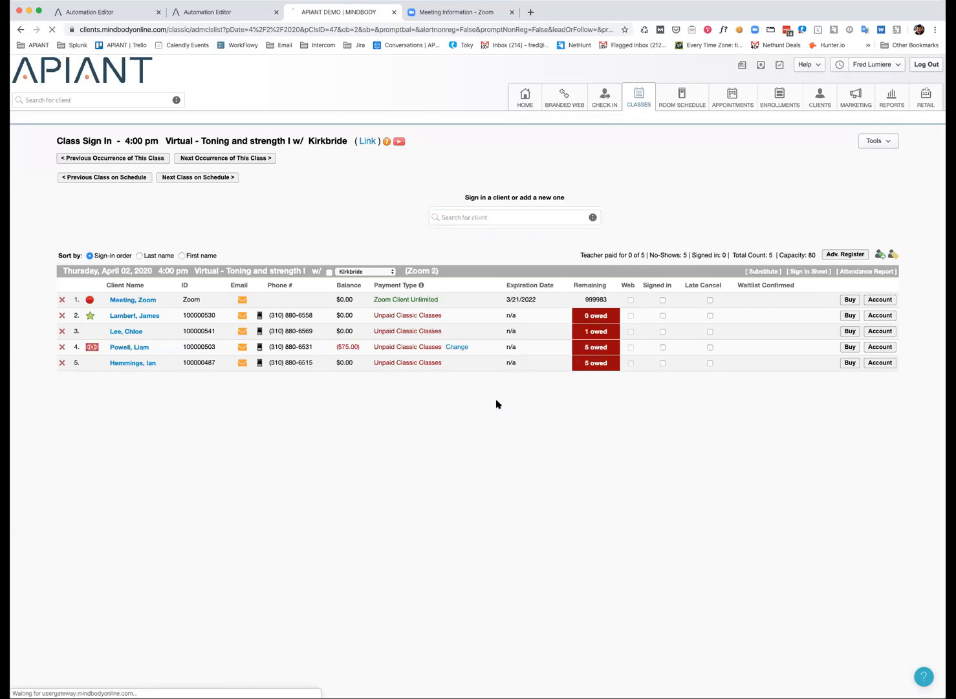
pyautogui.click(461, 12)
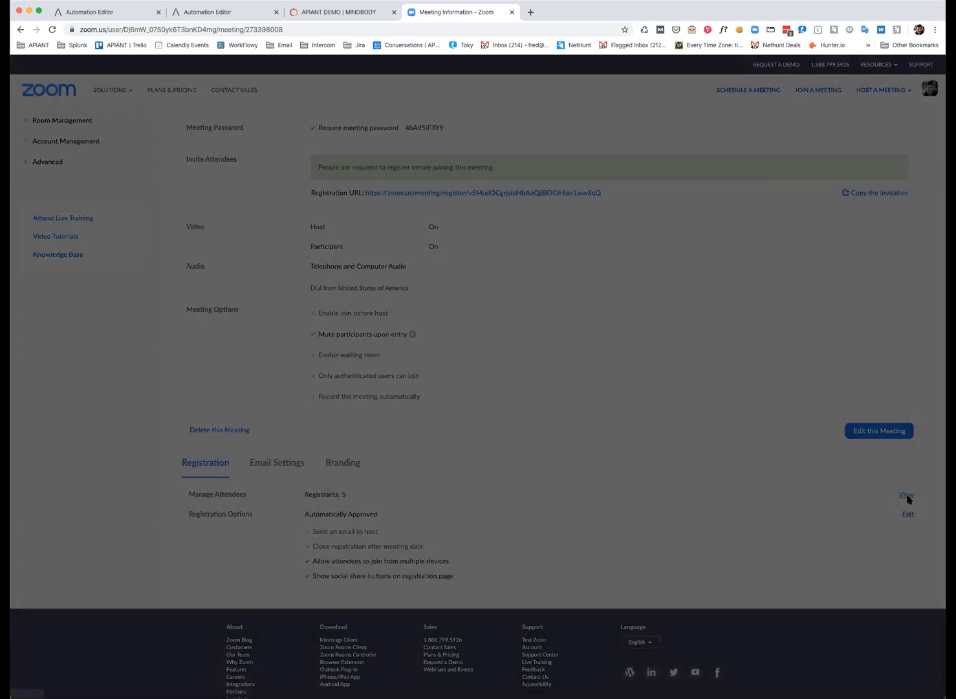
pyautogui.click(905, 495)
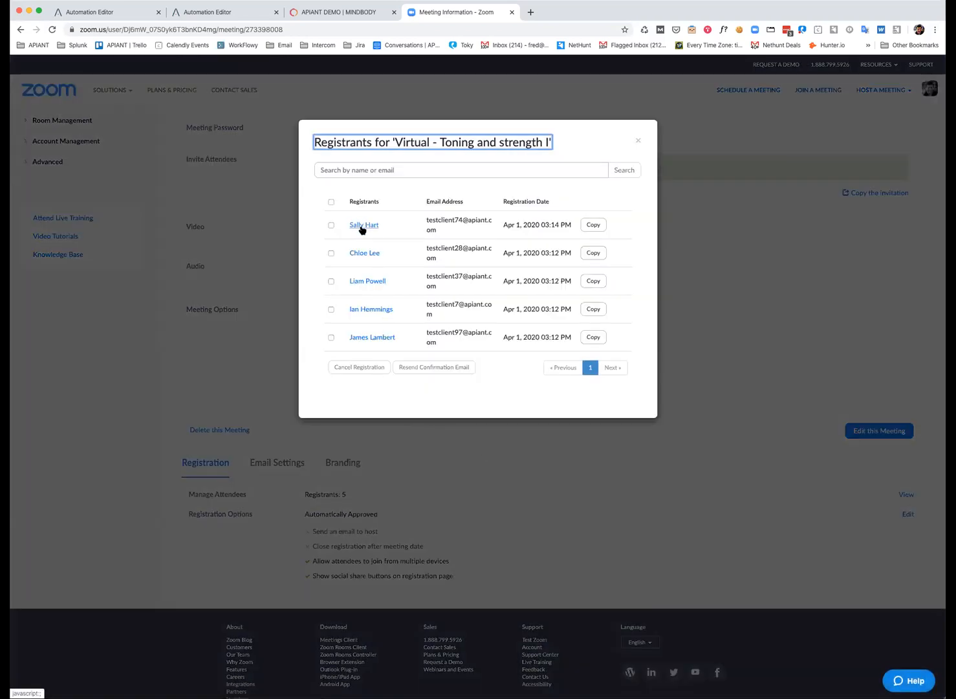
pyautogui.click(341, 12)
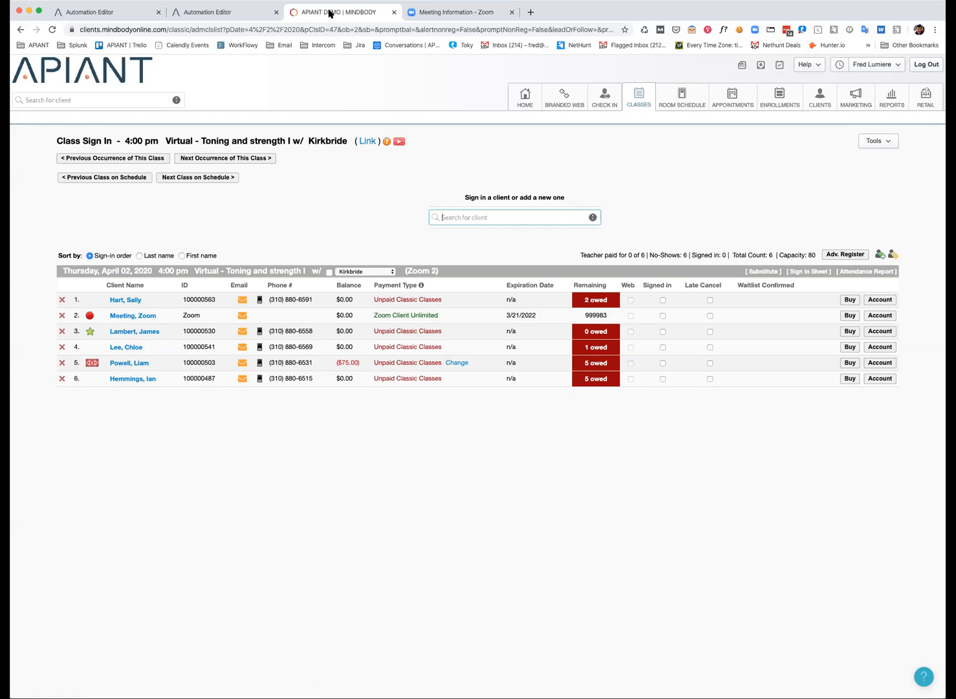
pyautogui.click(461, 12)
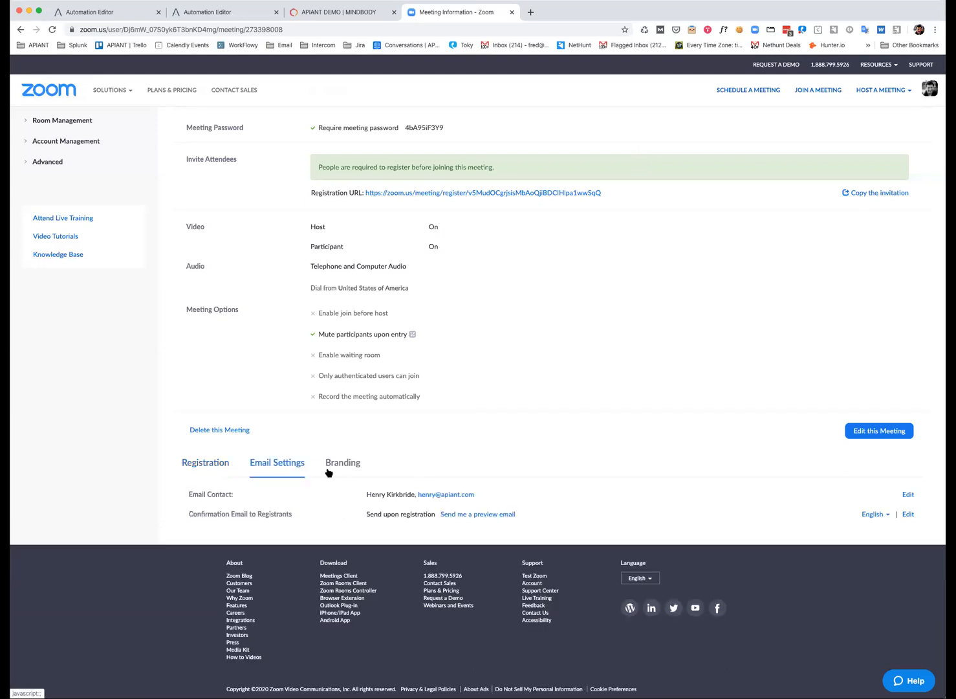
pyautogui.moveTo(368, 499)
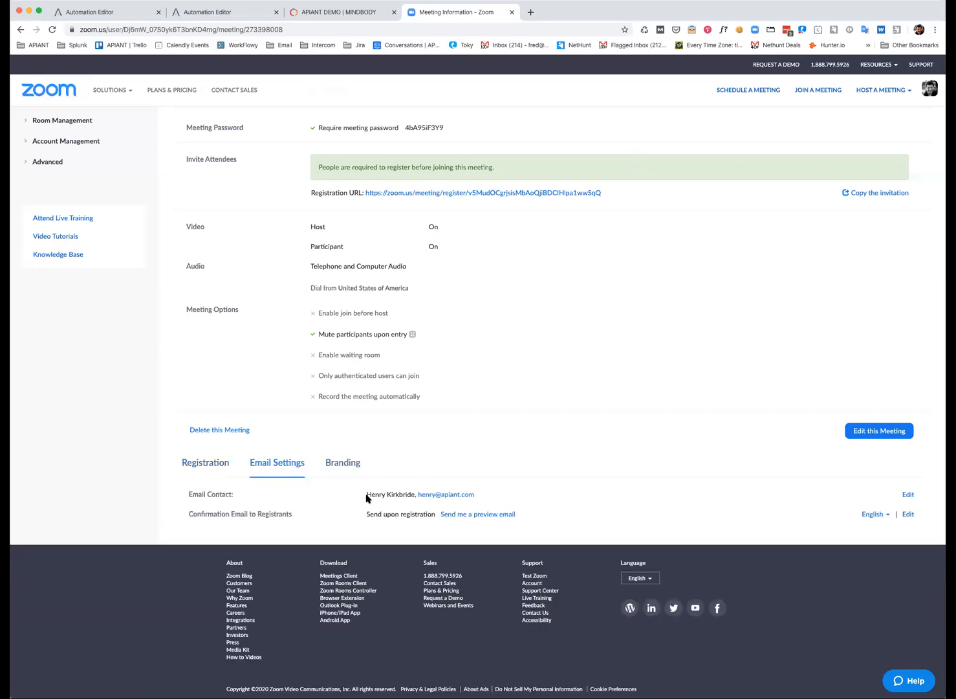
pyautogui.moveTo(432, 494)
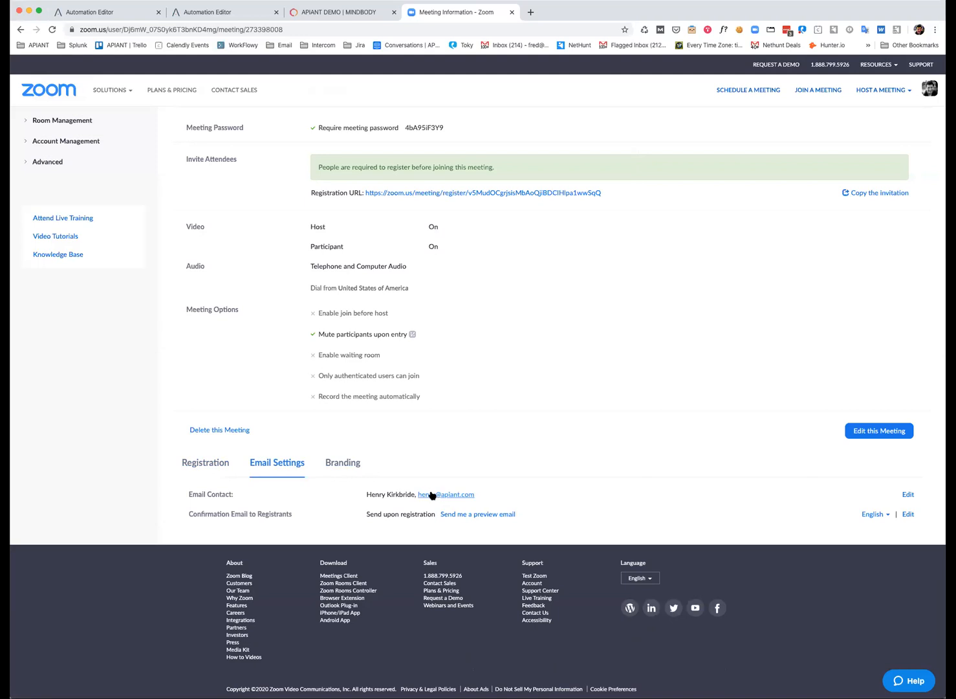
pyautogui.moveTo(445, 494)
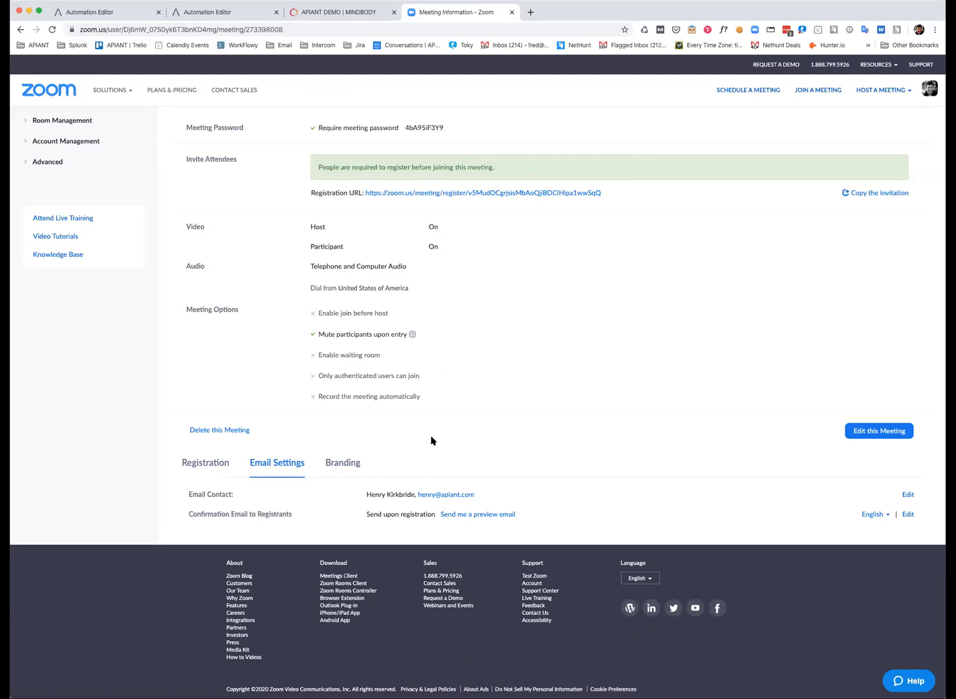
pyautogui.moveTo(407, 497)
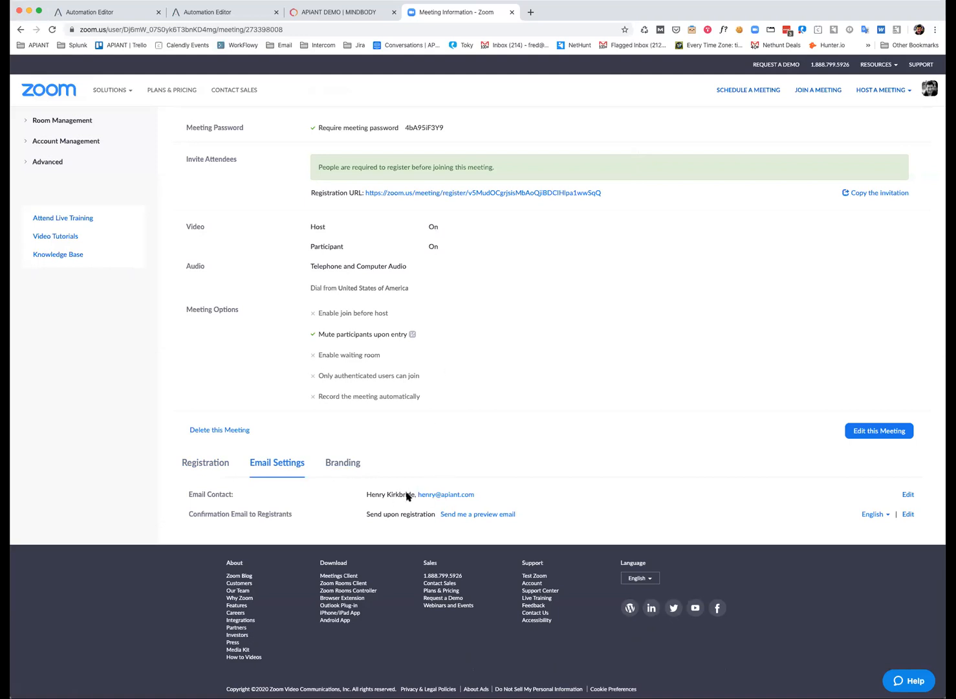
pyautogui.moveTo(445, 494)
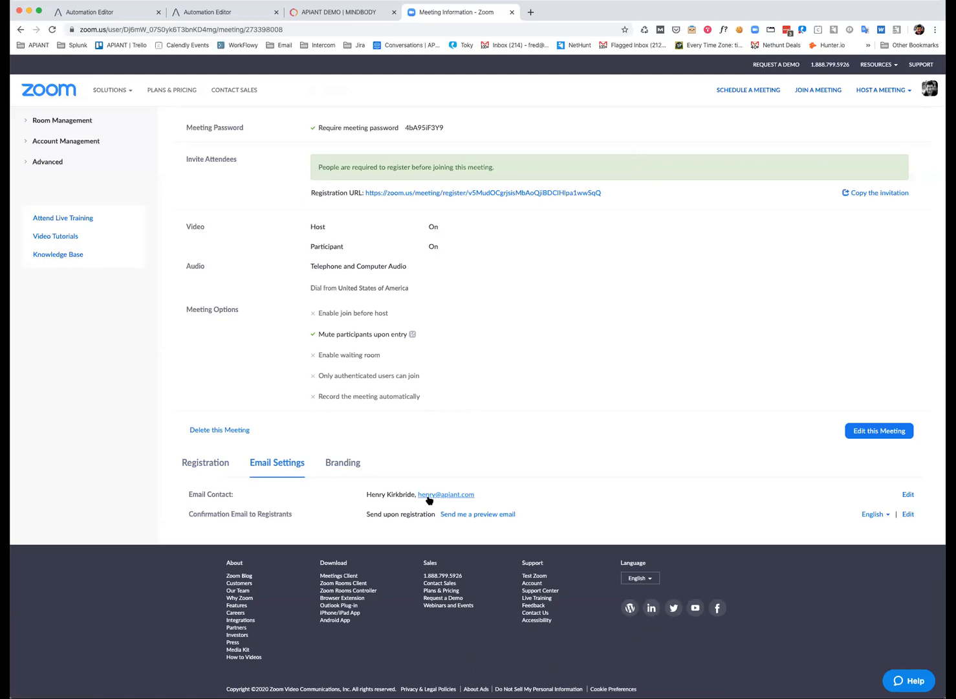
pyautogui.moveTo(393, 498)
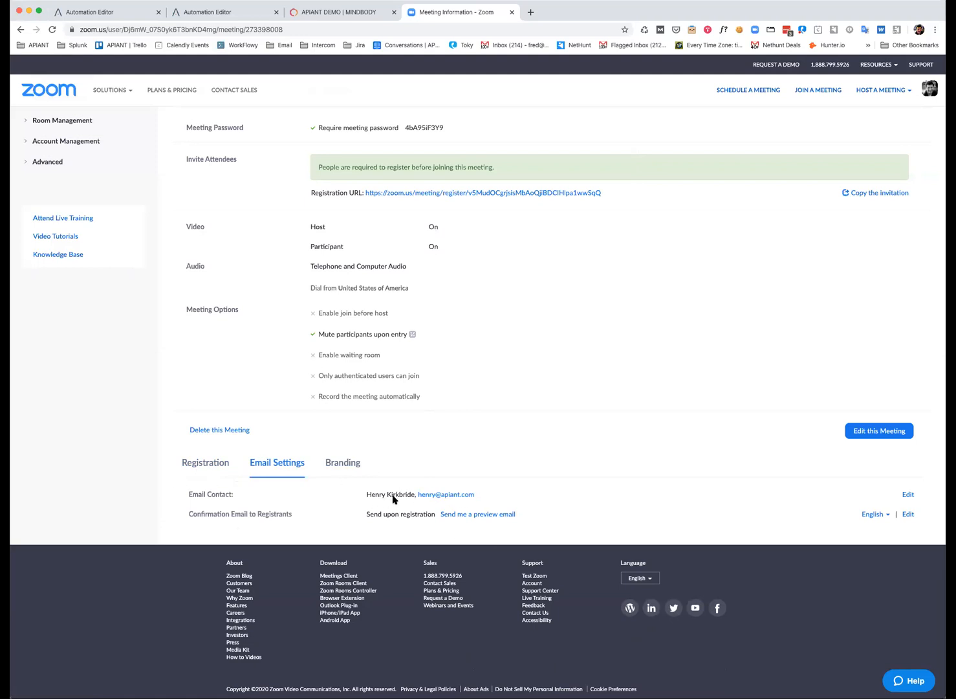
pyautogui.click(337, 12)
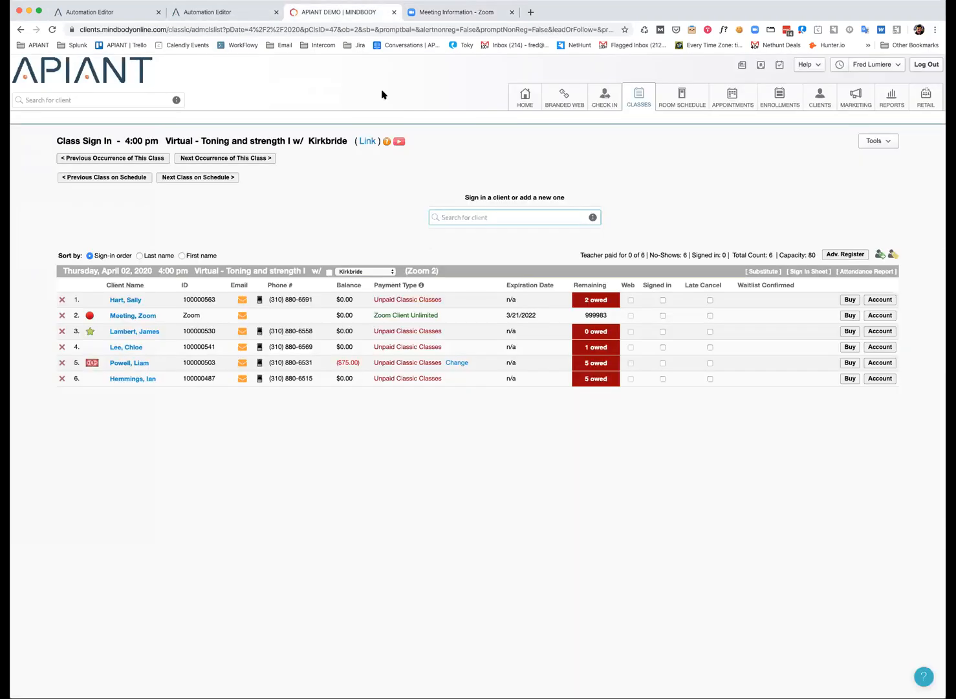
# On the Classes schedule, set Horton as teacher for Thursday's 4:00 pm class
pyautogui.click(638, 96)
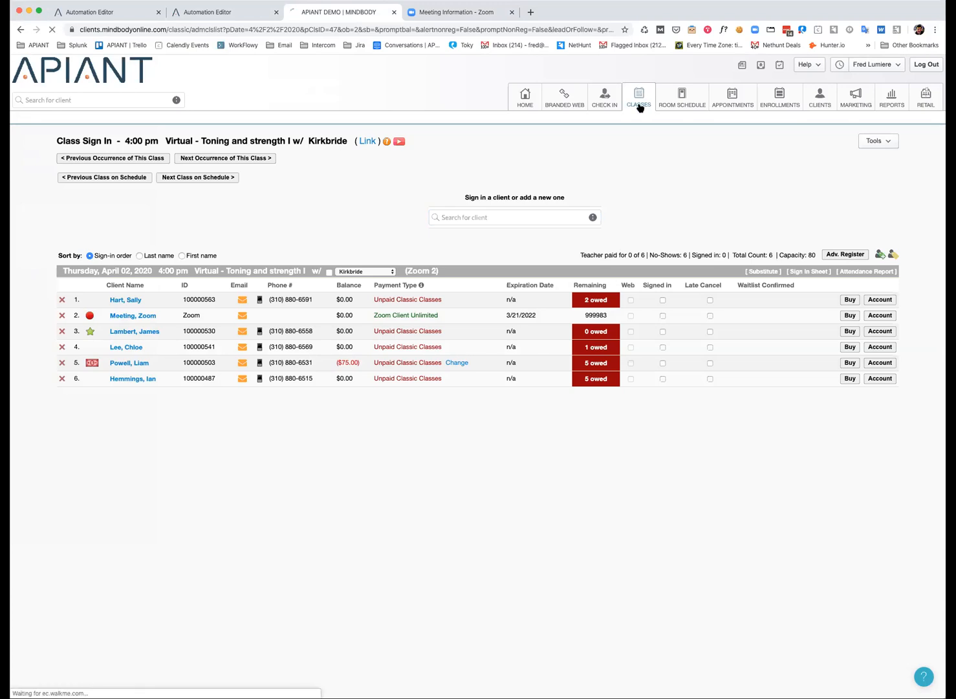
pyautogui.click(638, 95)
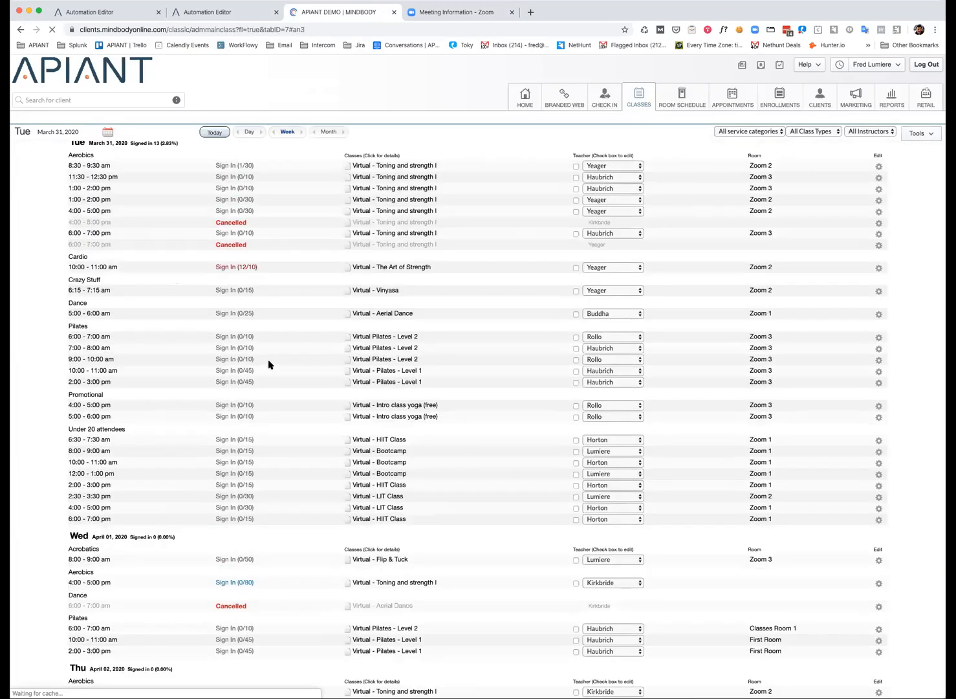
pyautogui.scroll(-3)
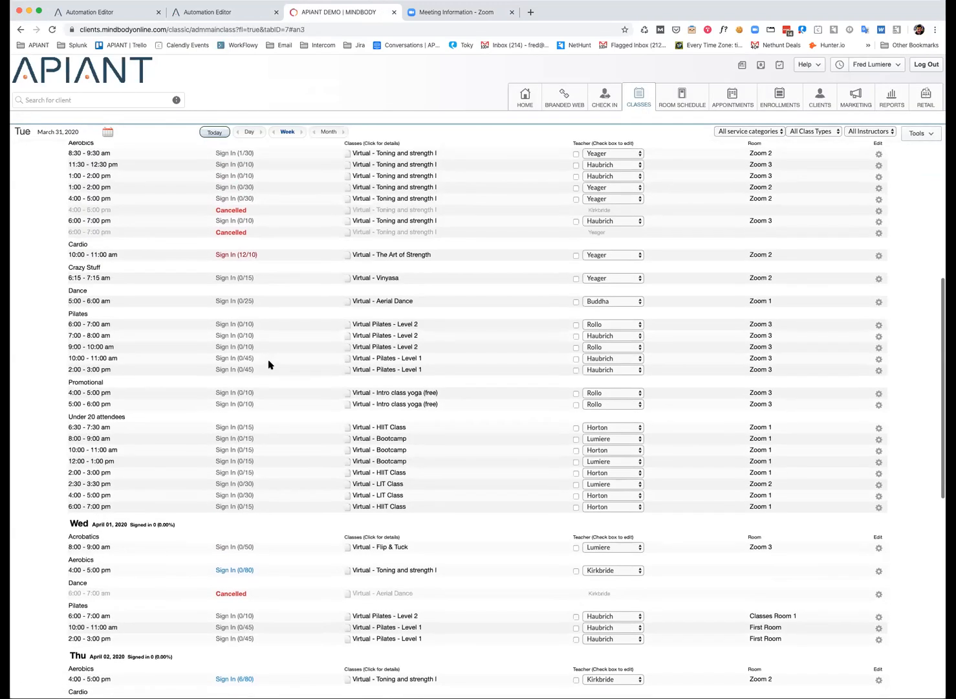
pyautogui.scroll(-3)
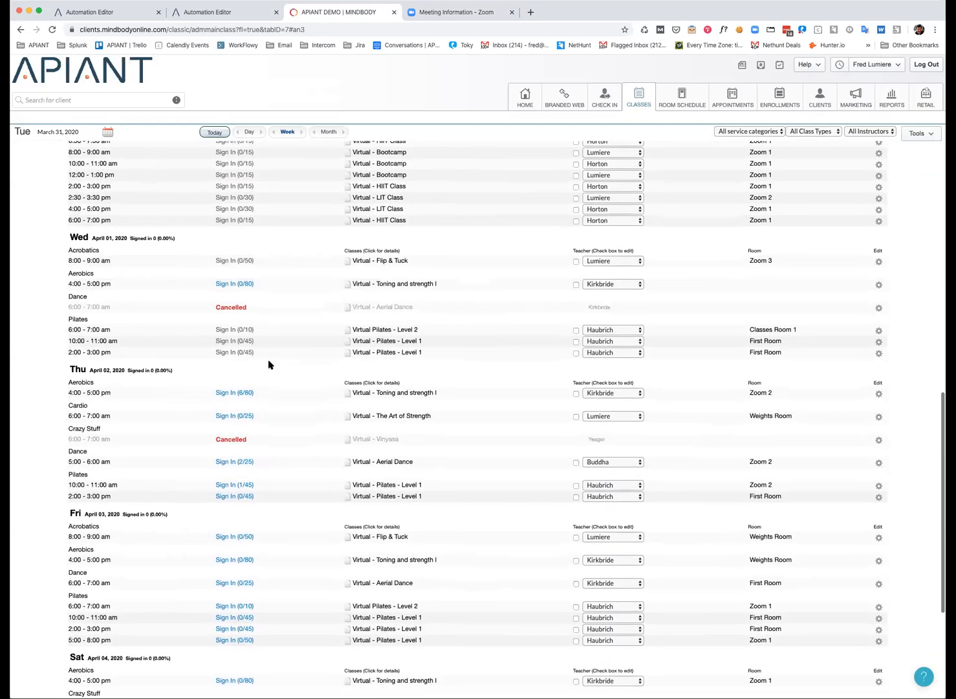
pyautogui.scroll(-3)
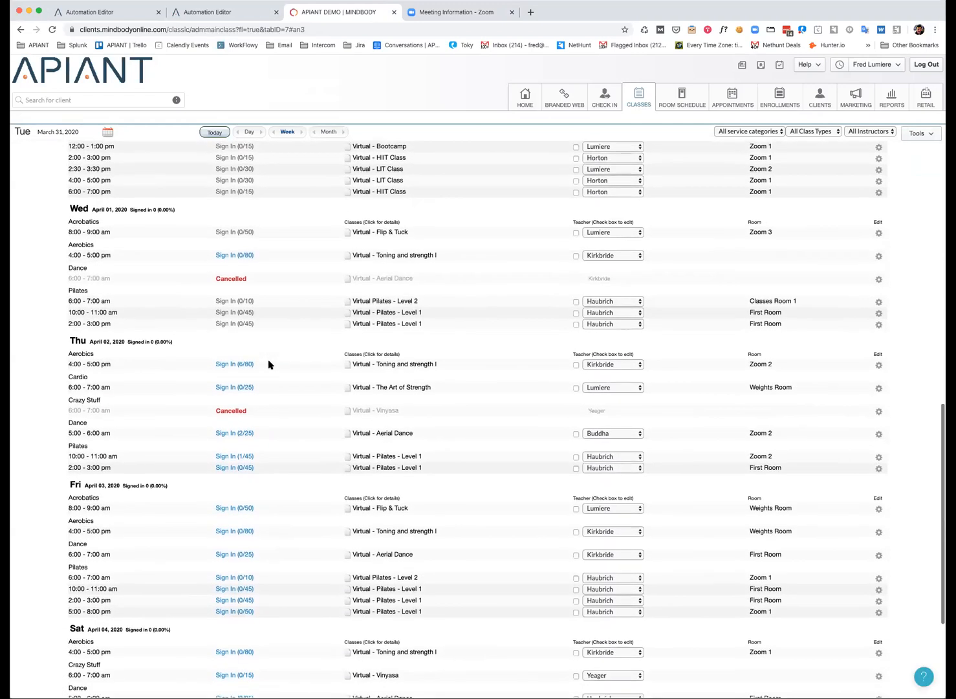
pyautogui.scroll(-3)
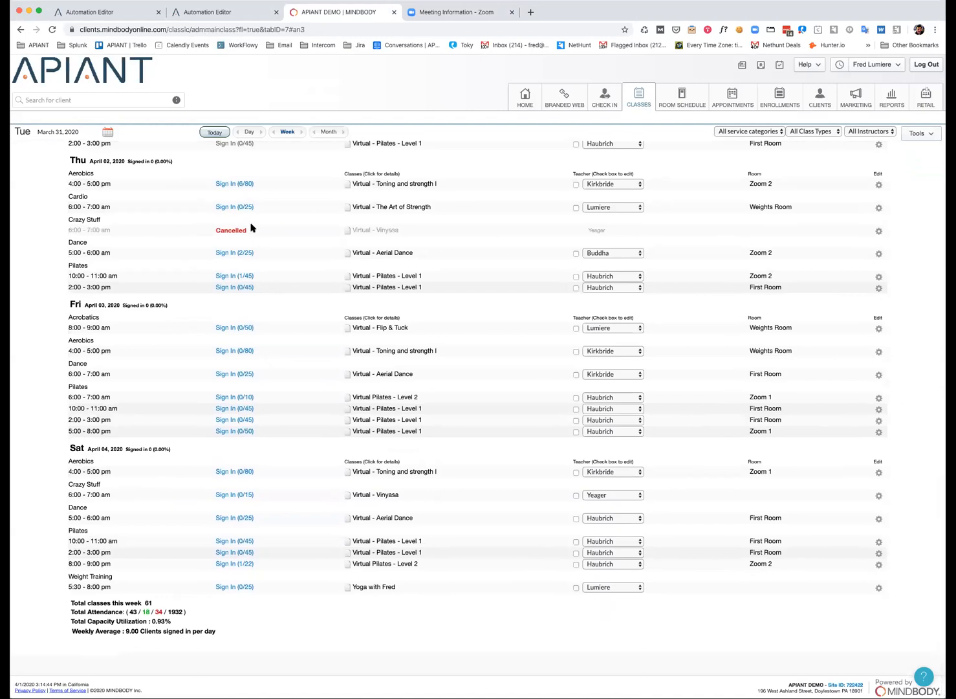
pyautogui.moveTo(106, 184)
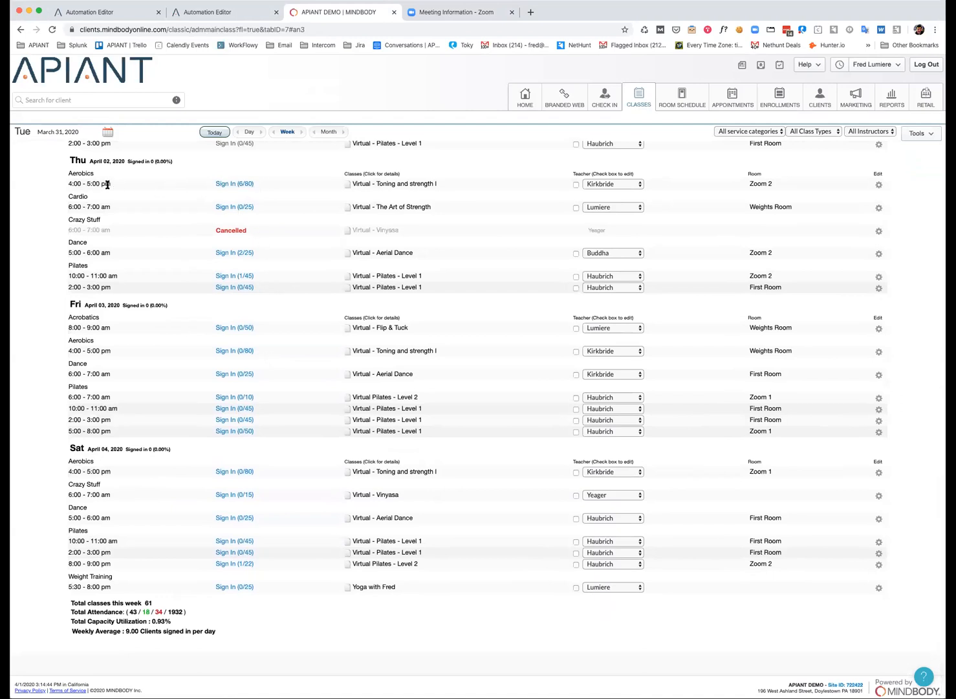
pyautogui.click(611, 184)
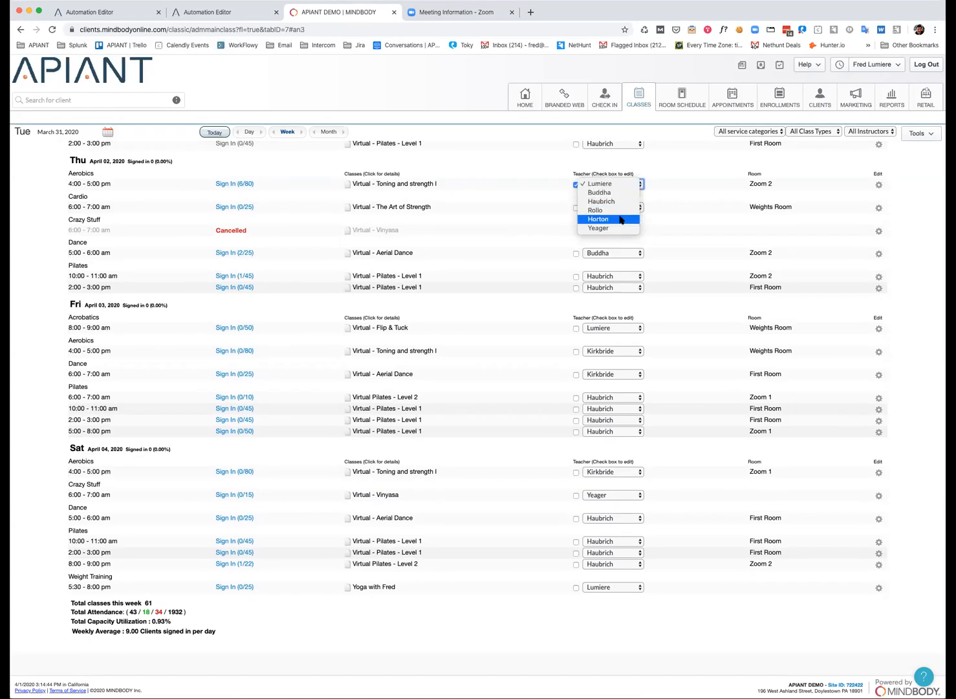
pyautogui.click(598, 218)
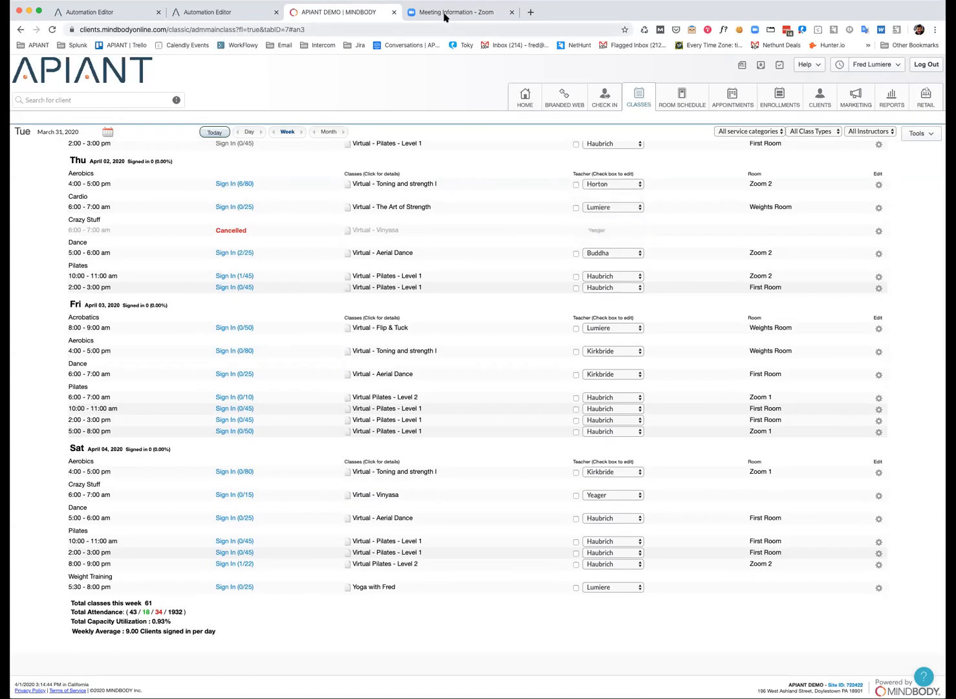
pyautogui.click(460, 12)
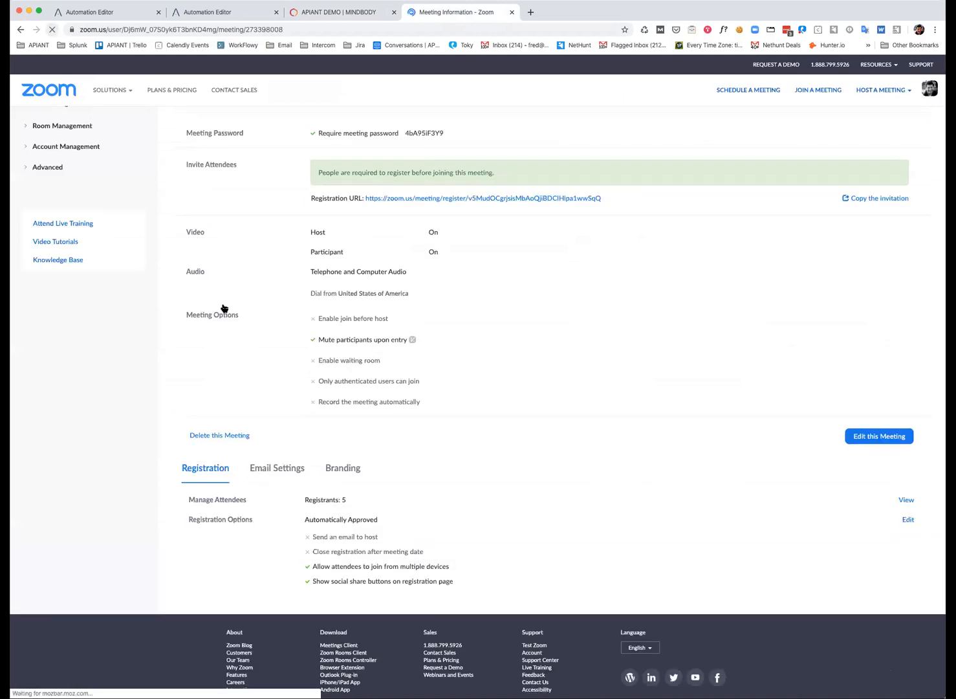
pyautogui.click(276, 467)
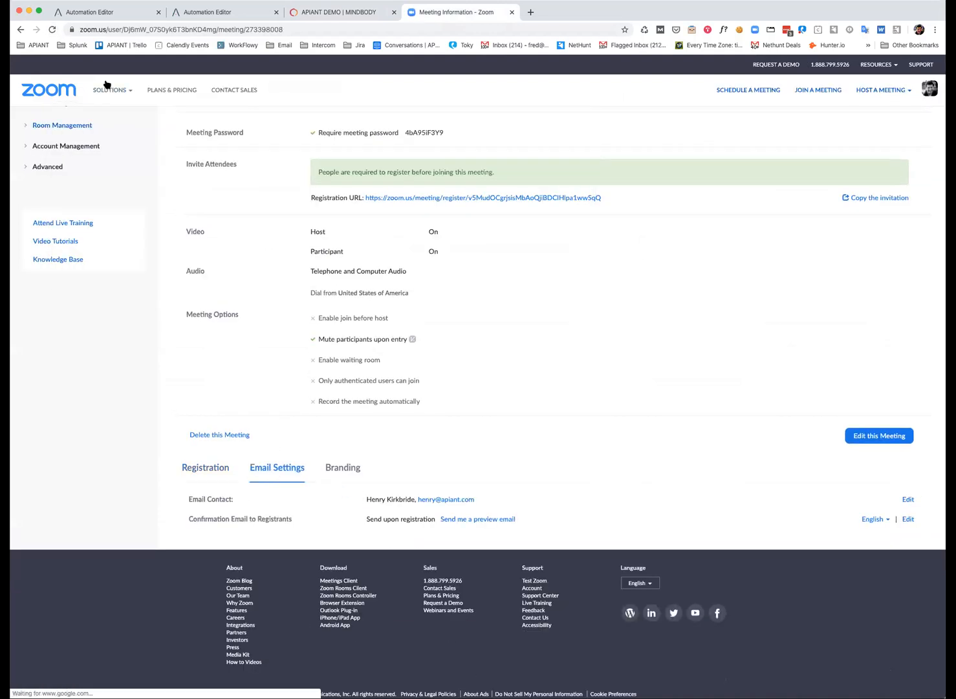
pyautogui.click(204, 466)
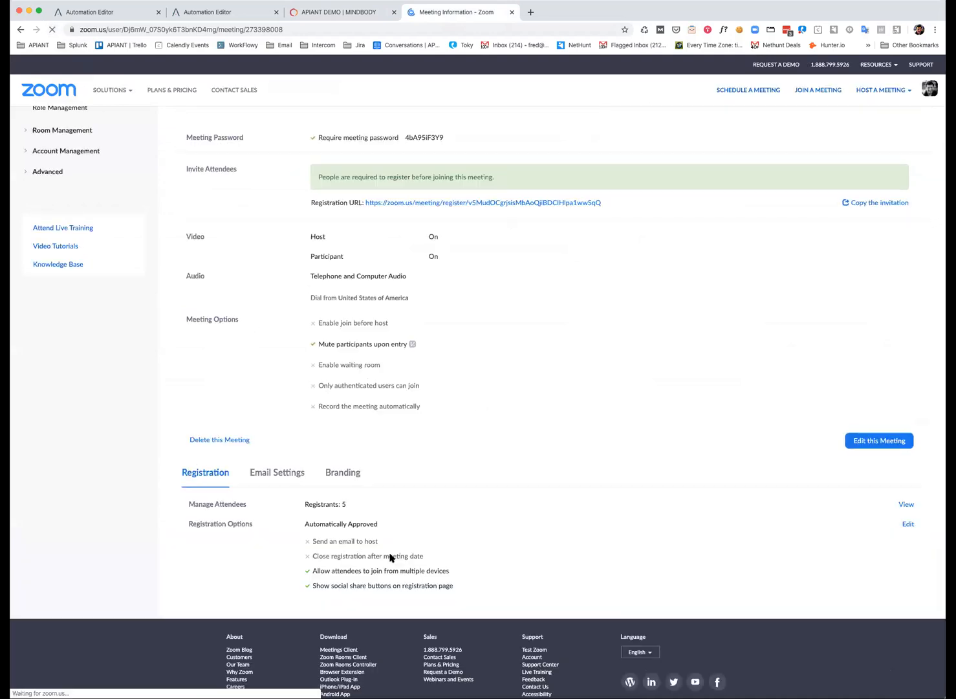
pyautogui.click(277, 470)
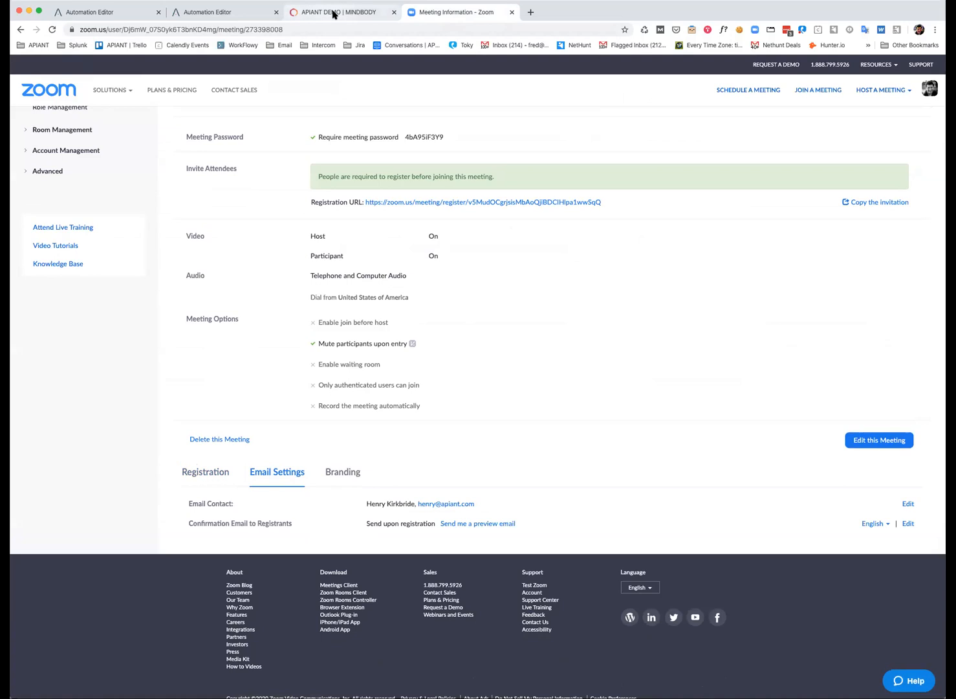
pyautogui.click(338, 12)
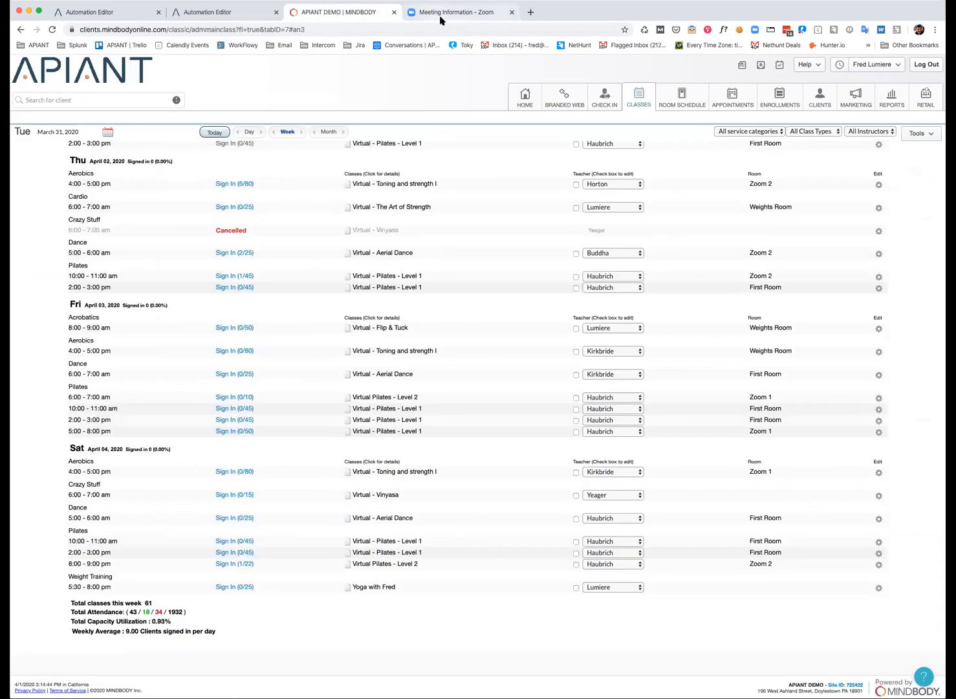
pyautogui.click(460, 11)
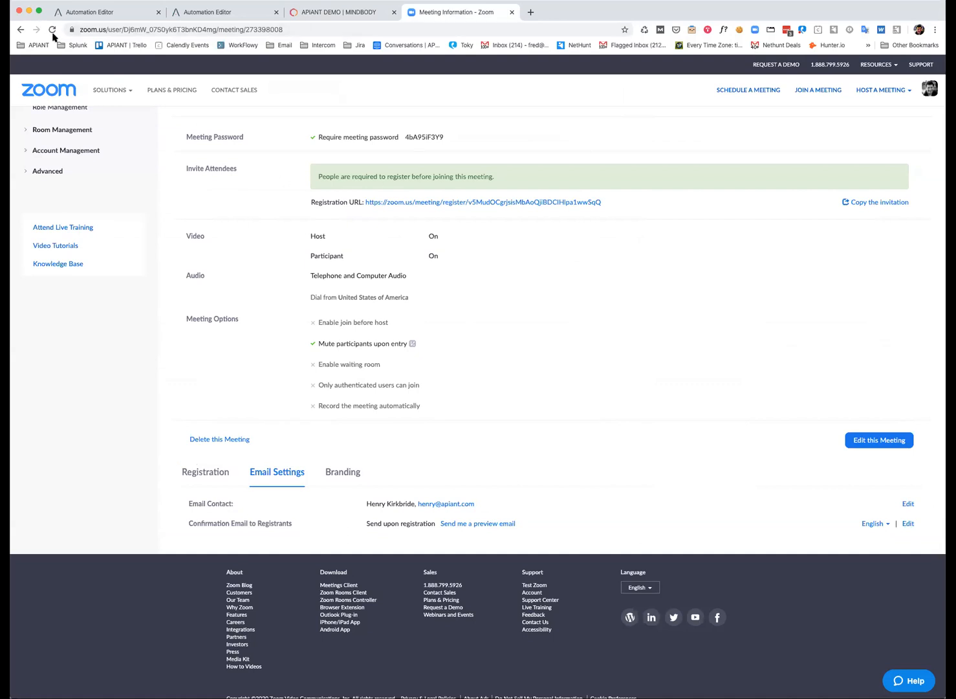
pyautogui.click(205, 470)
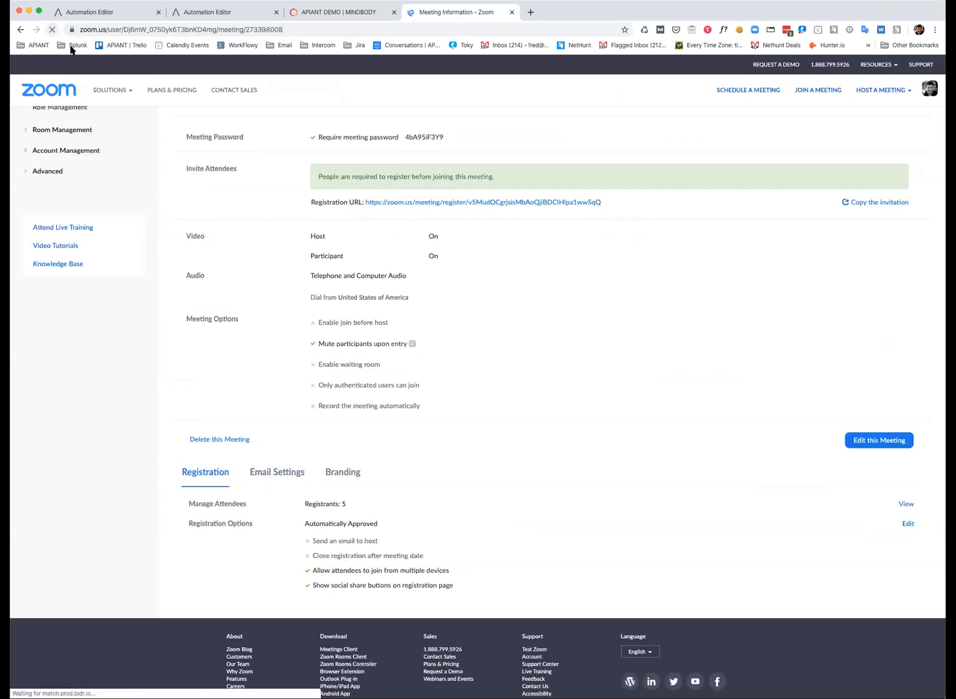
pyautogui.click(277, 471)
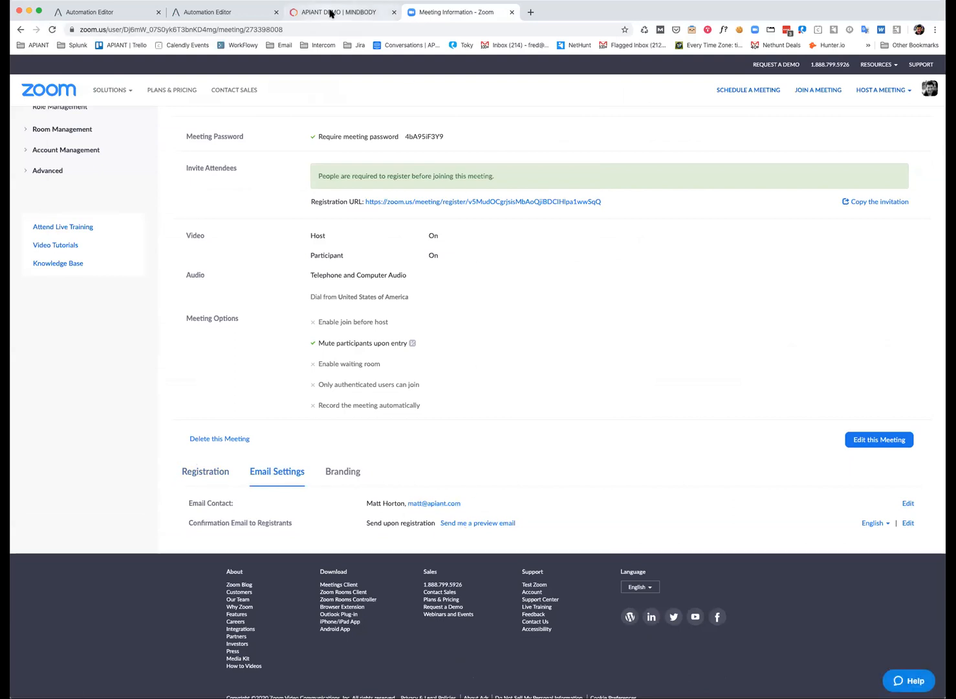
pyautogui.click(336, 12)
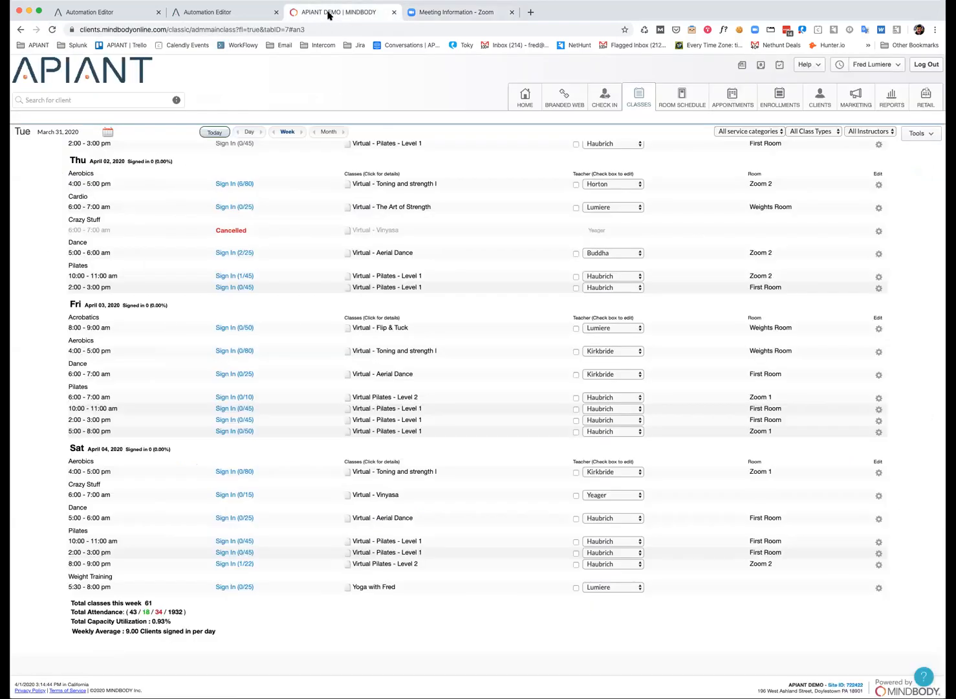
pyautogui.moveTo(338, 292)
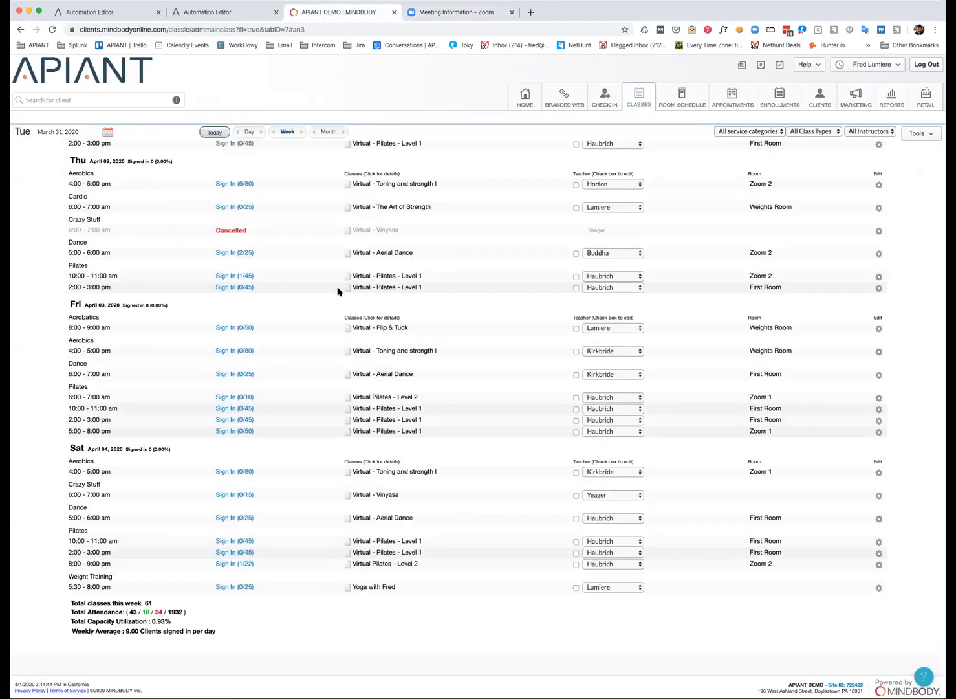
pyautogui.moveTo(326, 246)
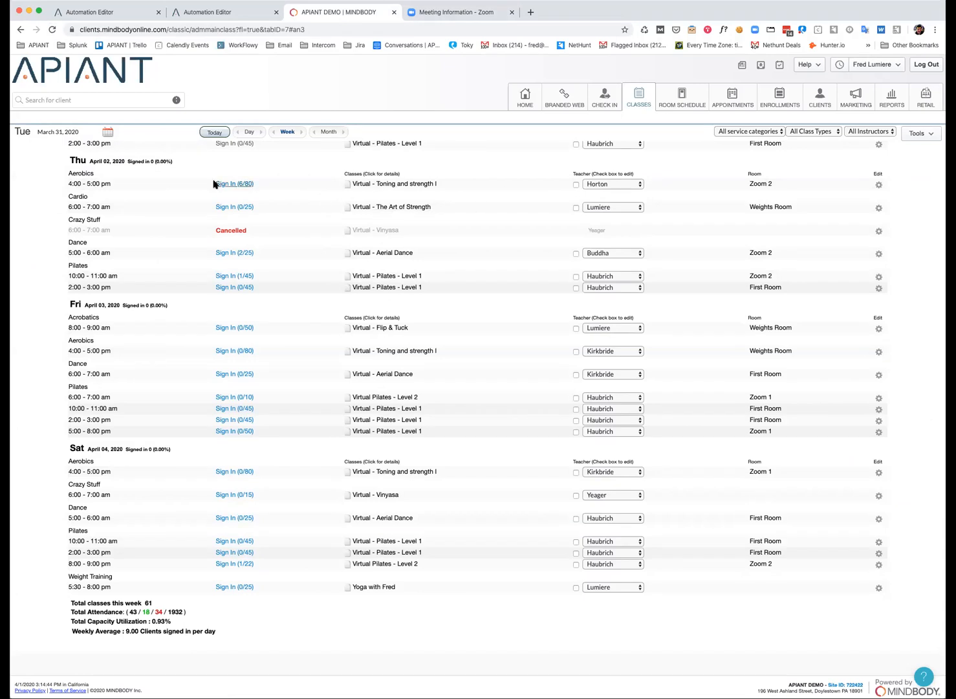
# Early-cancel the fourth client's visit from the Thursday 4:00 pm class sign-in roster
pyautogui.click(225, 184)
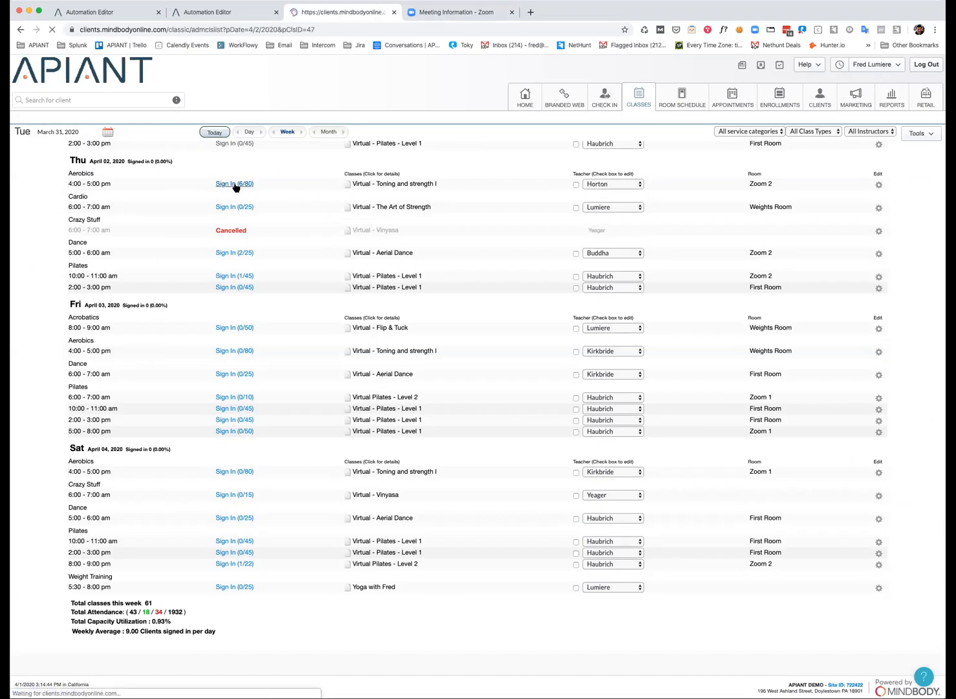
pyautogui.click(234, 184)
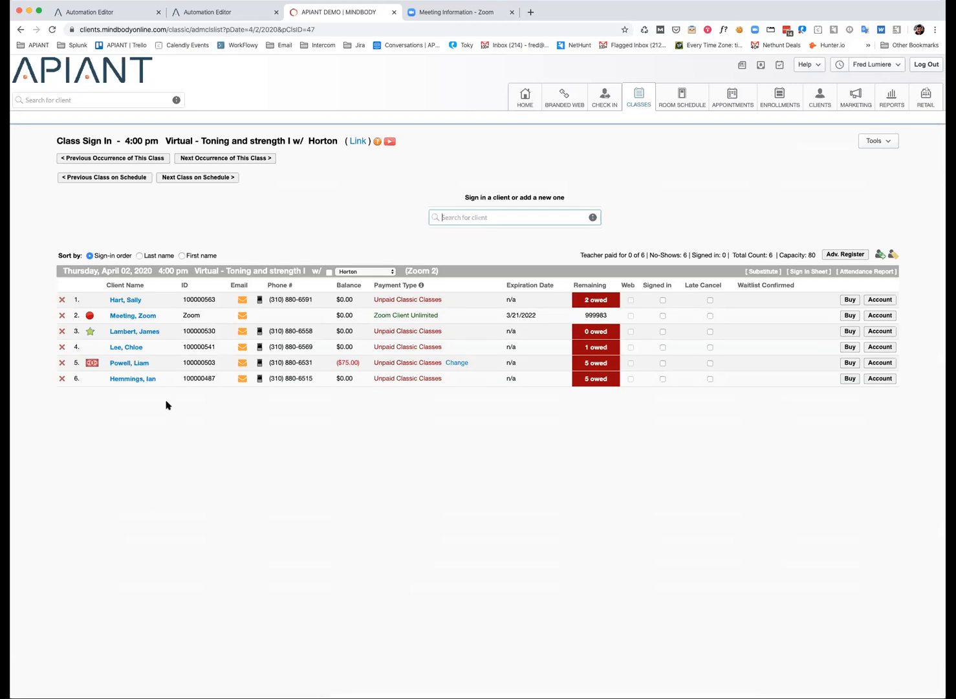
pyautogui.moveTo(62, 349)
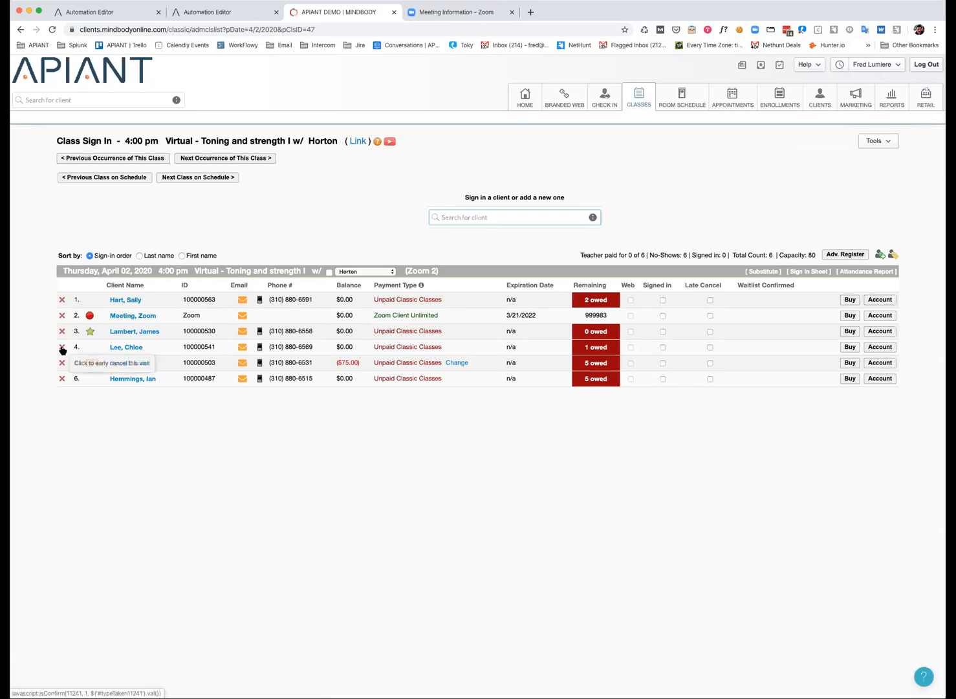
pyautogui.click(60, 362)
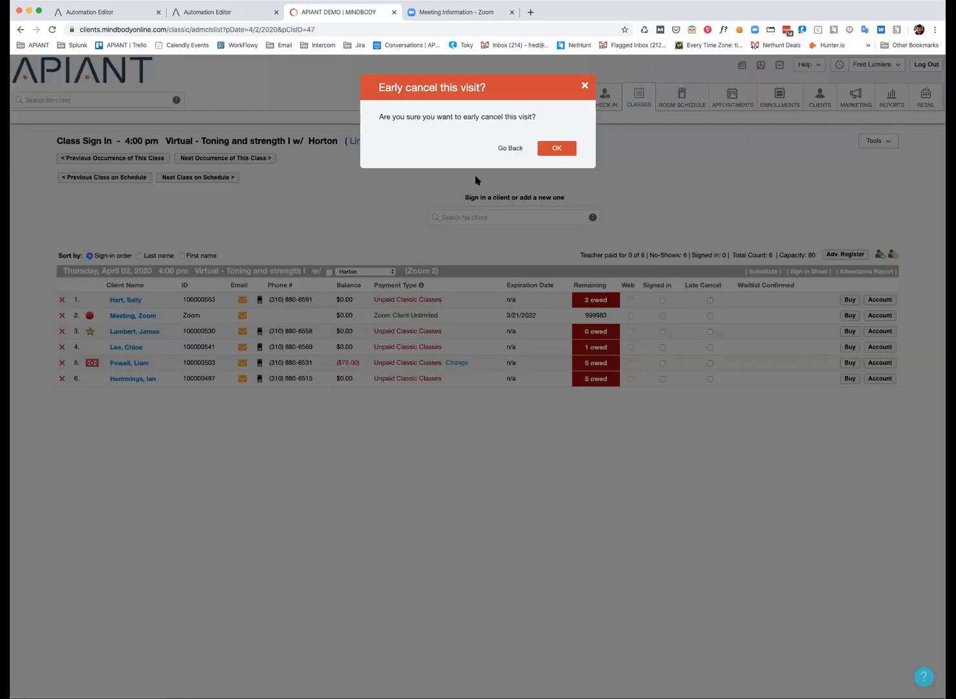
pyautogui.click(556, 147)
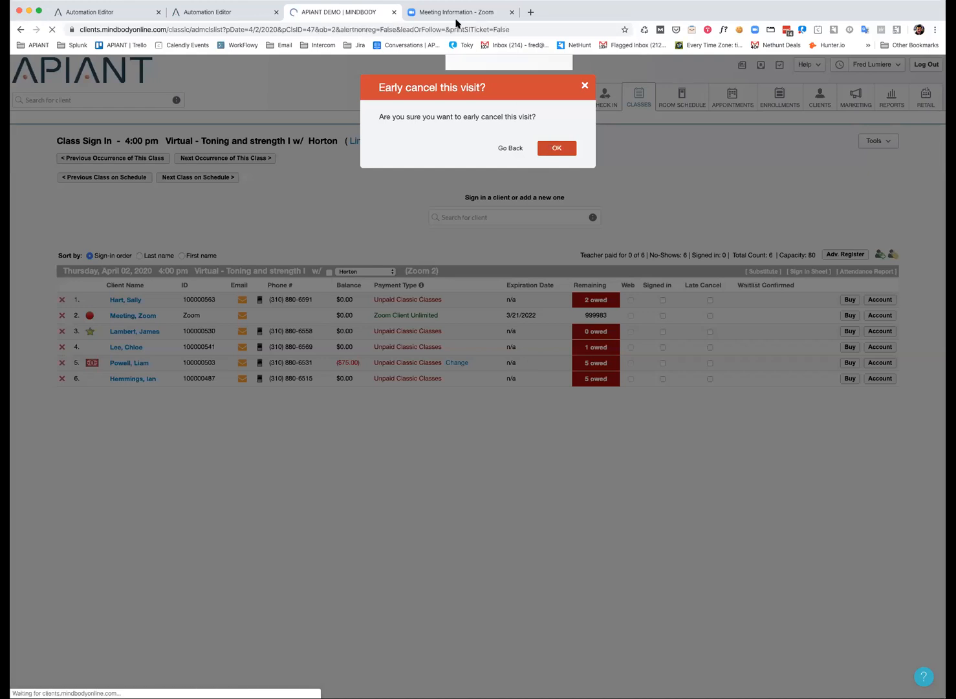
# Verify the Zoom meeting's registrants list now shows four, then go back to MINDBODY
pyautogui.click(459, 11)
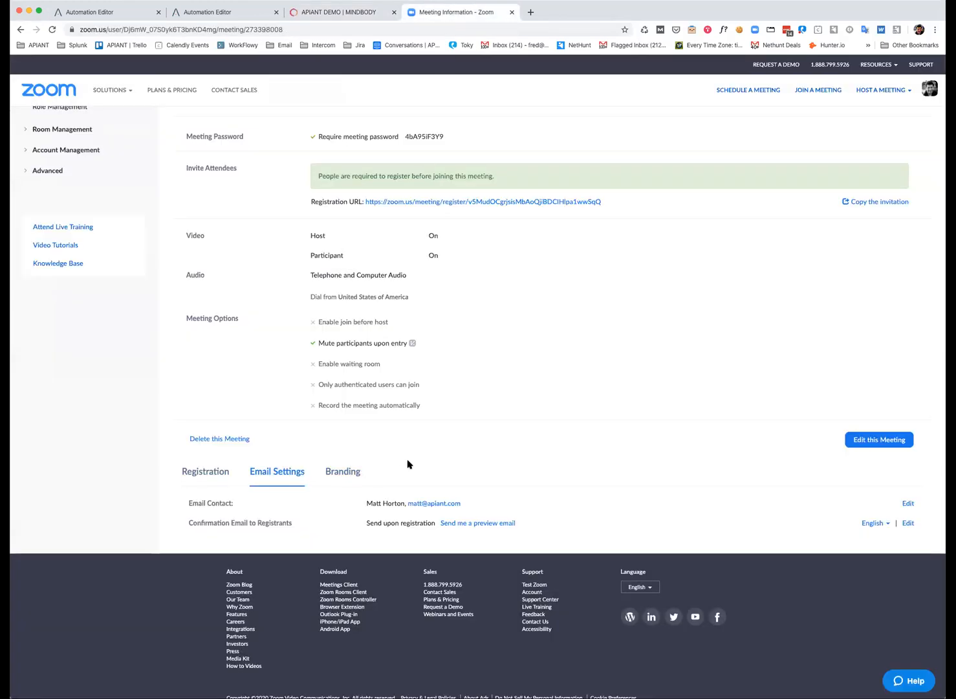
pyautogui.click(204, 471)
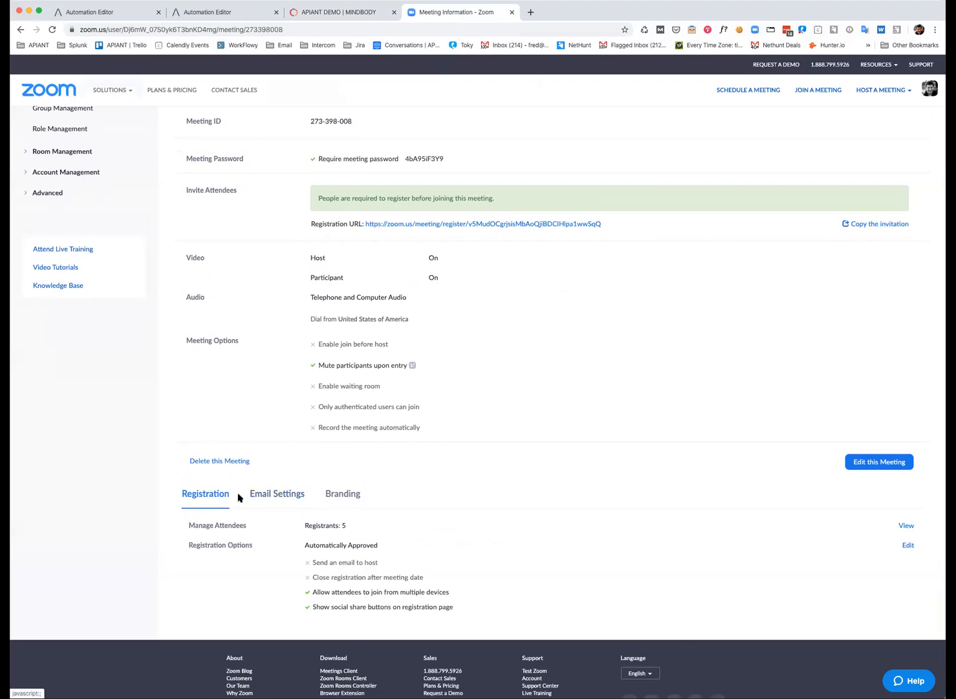
pyautogui.click(905, 526)
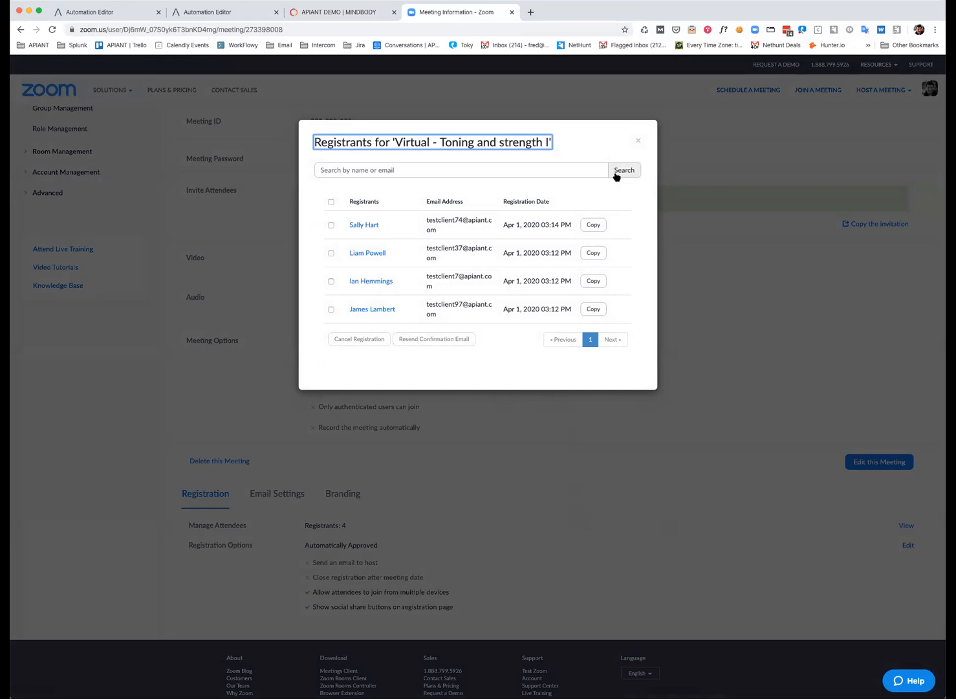
pyautogui.click(638, 140)
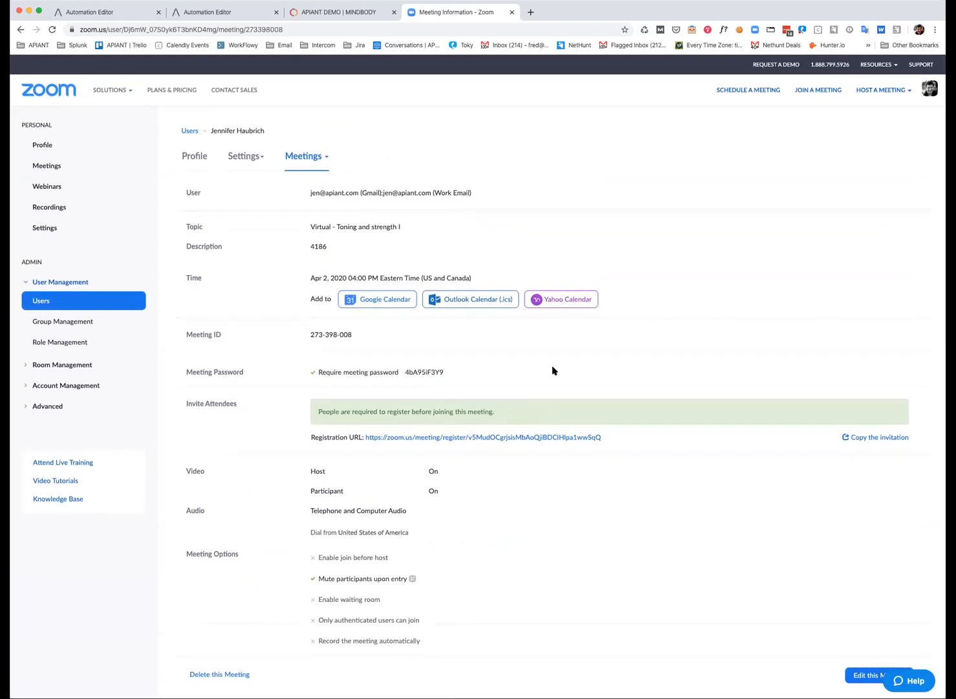
pyautogui.moveTo(420, 162)
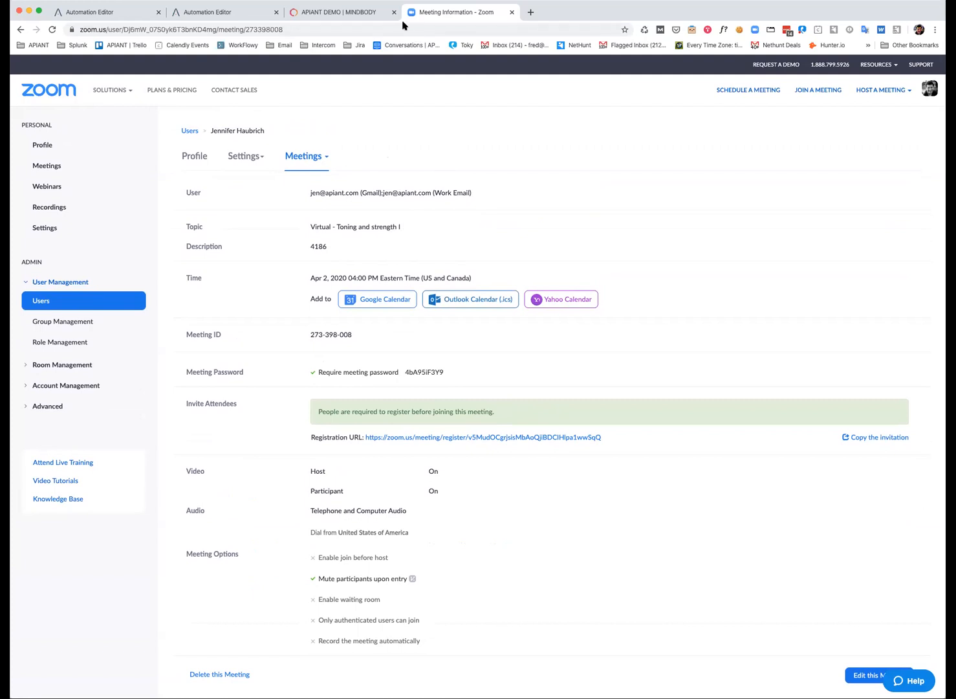
pyautogui.click(339, 12)
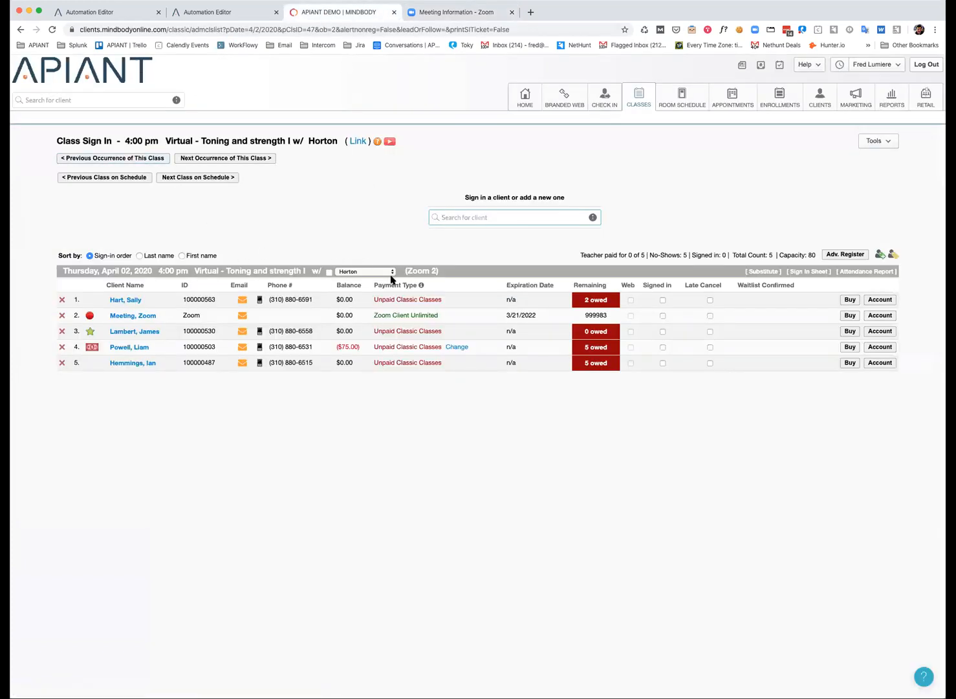
# From the weekly schedule, choose Change room for Thursday's 4:00 pm Toning and strength I class
pyautogui.click(637, 96)
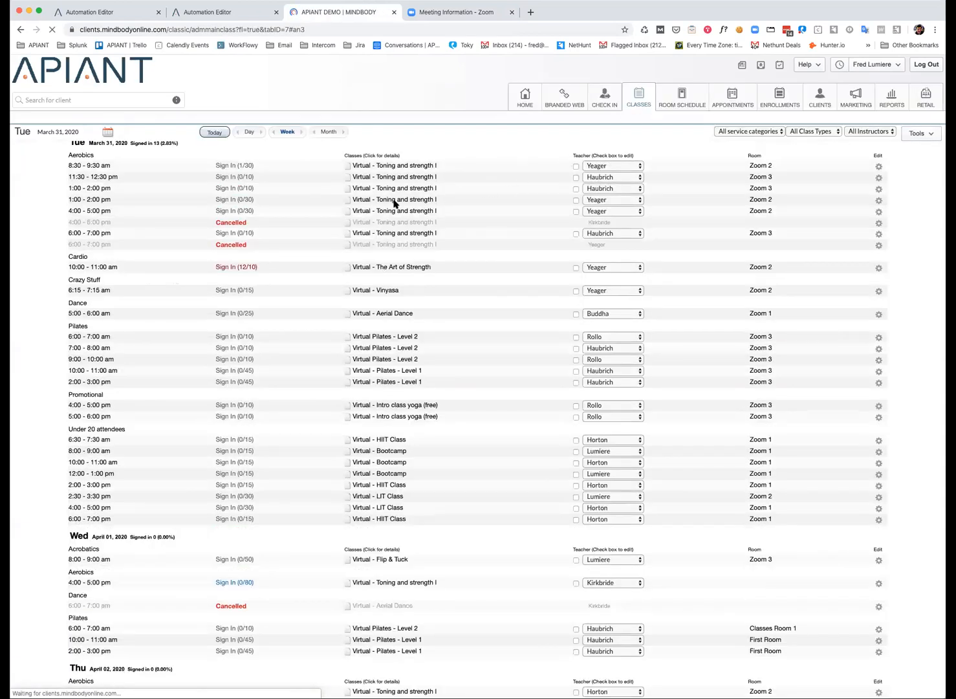
pyautogui.scroll(-3)
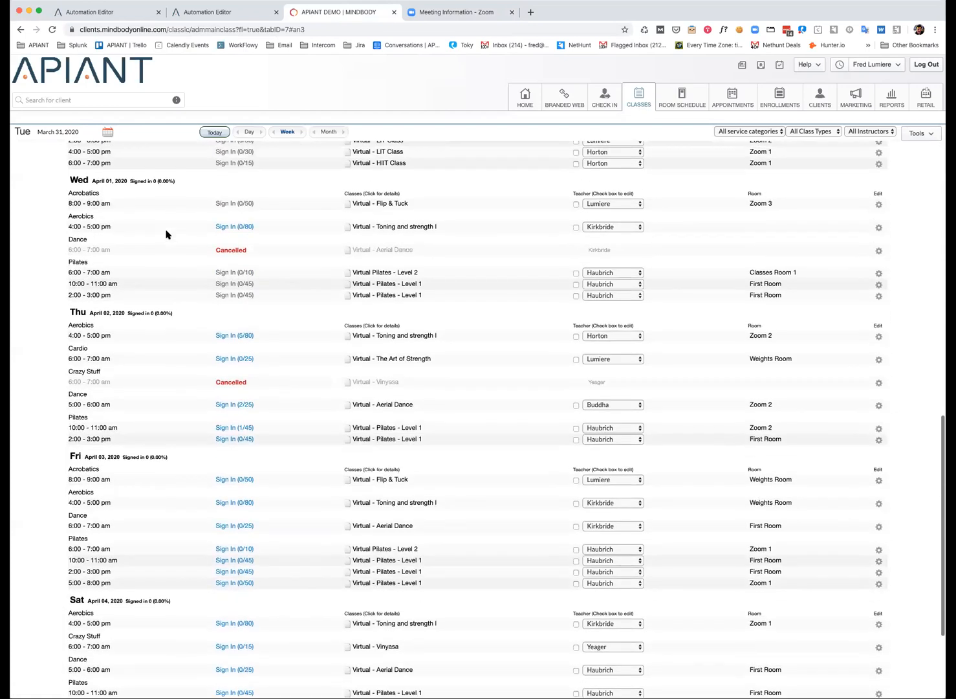
pyautogui.scroll(-3)
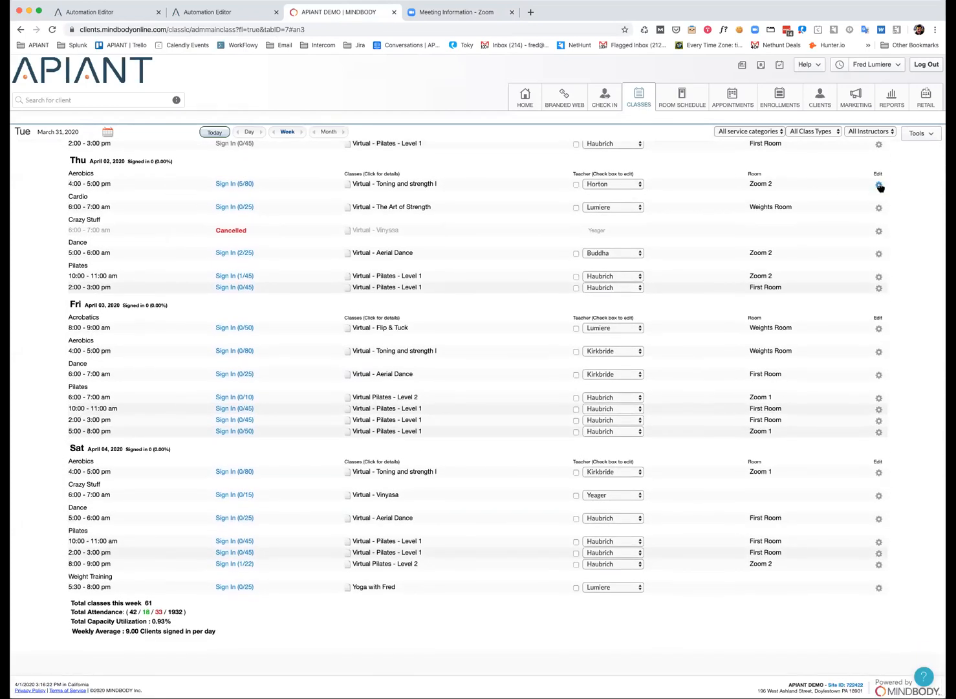
pyautogui.click(879, 185)
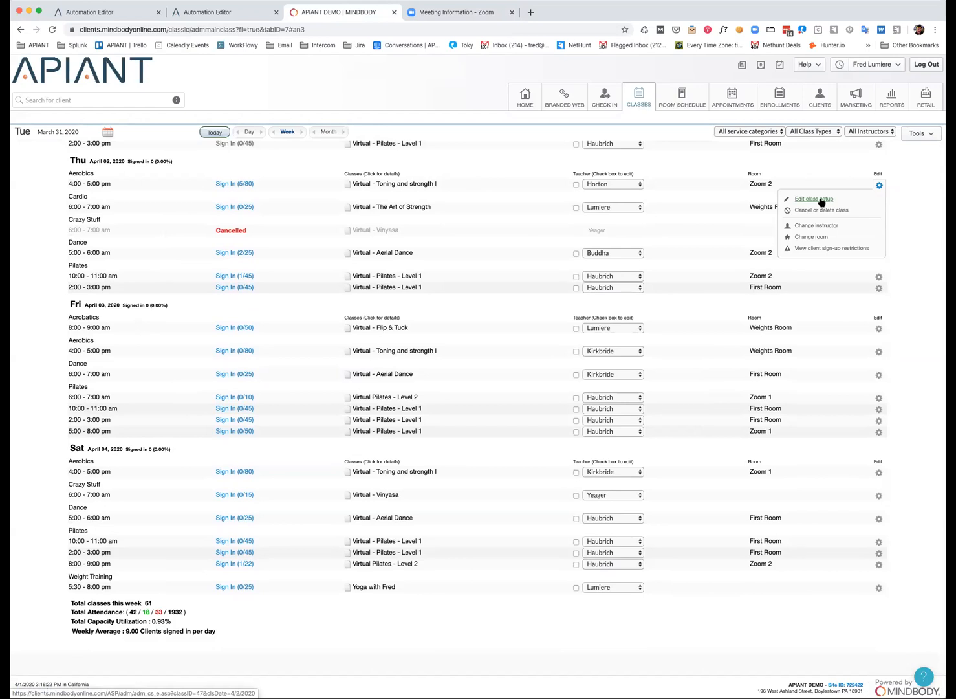
pyautogui.moveTo(601, 153)
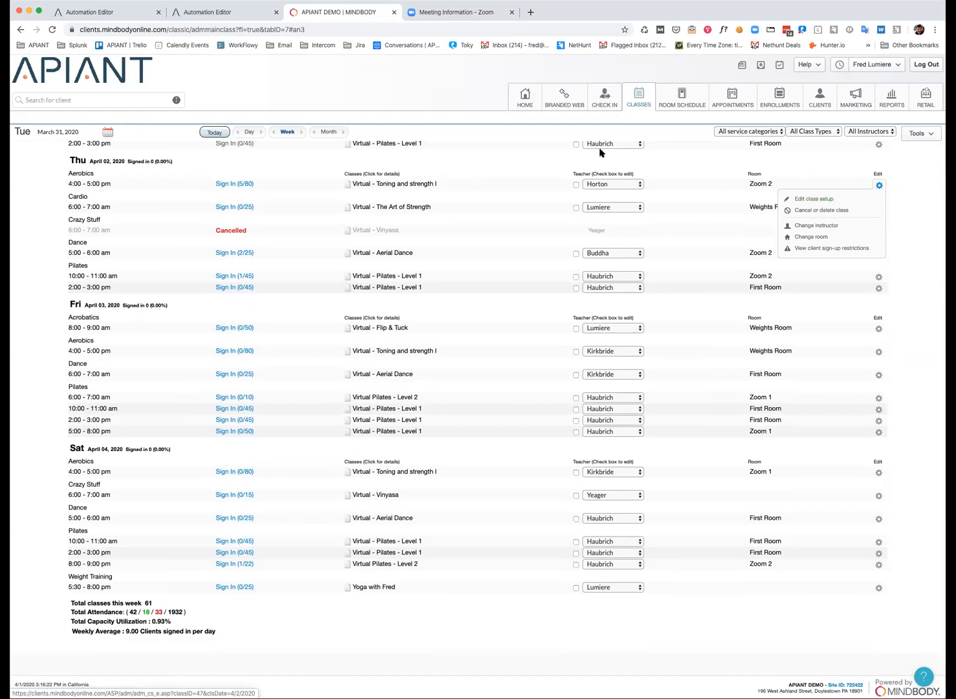
pyautogui.moveTo(767, 234)
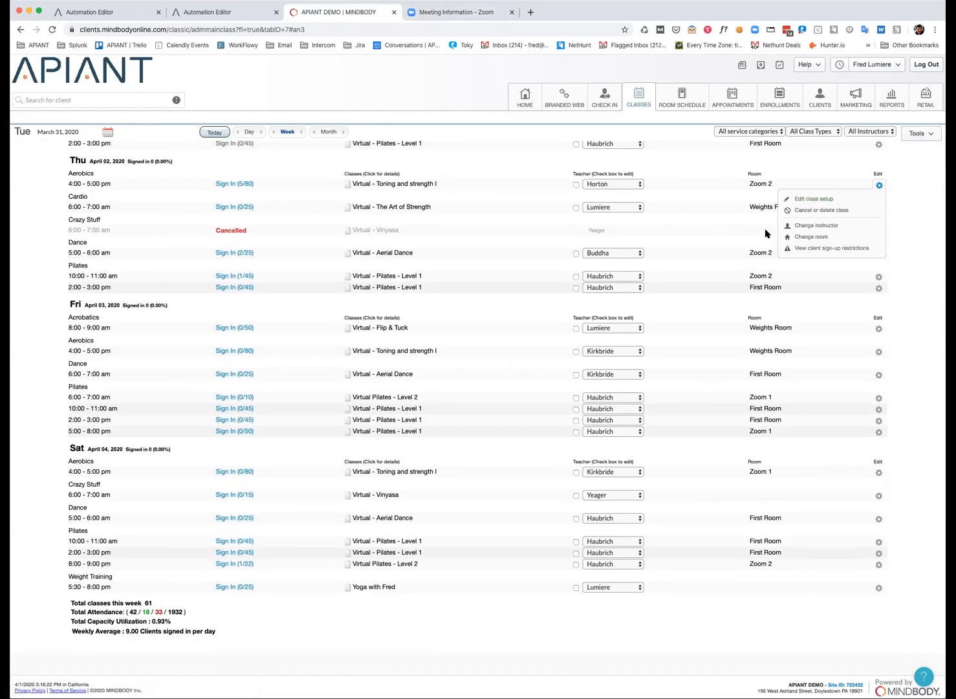
pyautogui.click(879, 183)
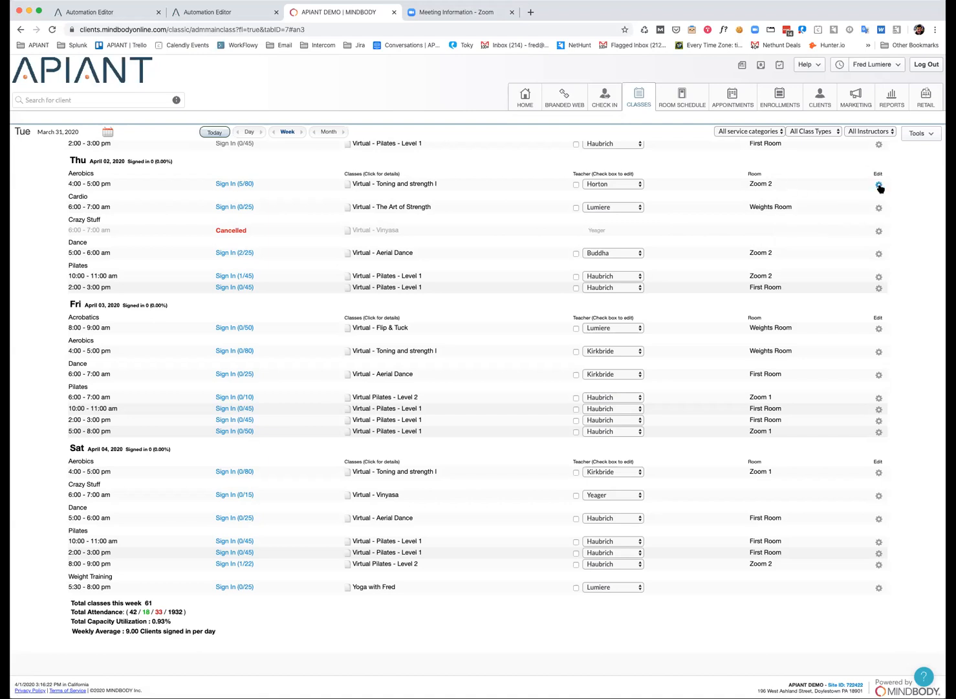
pyautogui.click(879, 187)
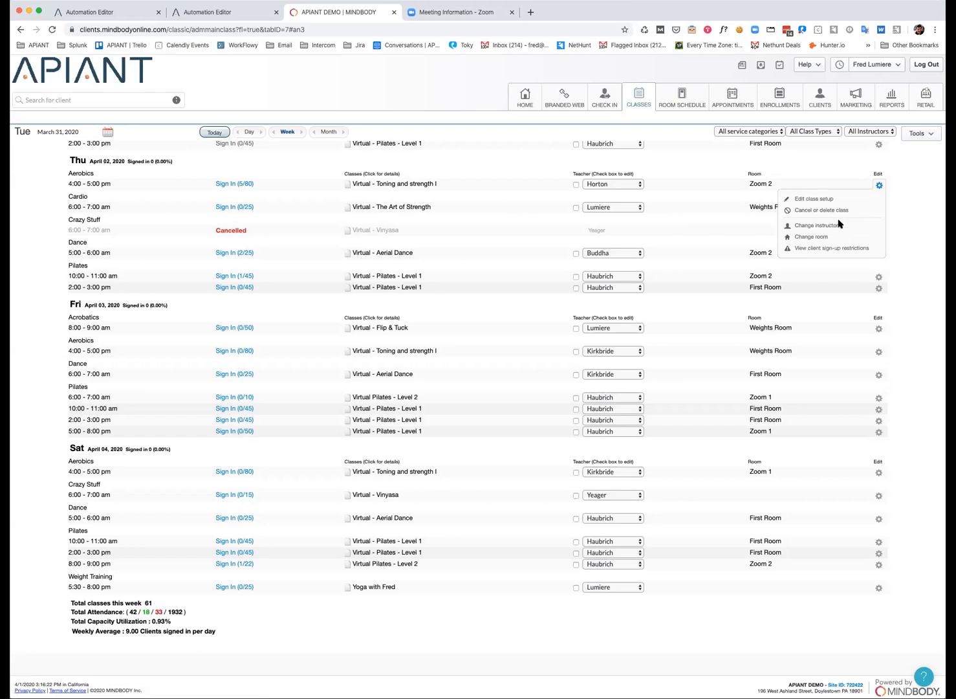
pyautogui.click(810, 235)
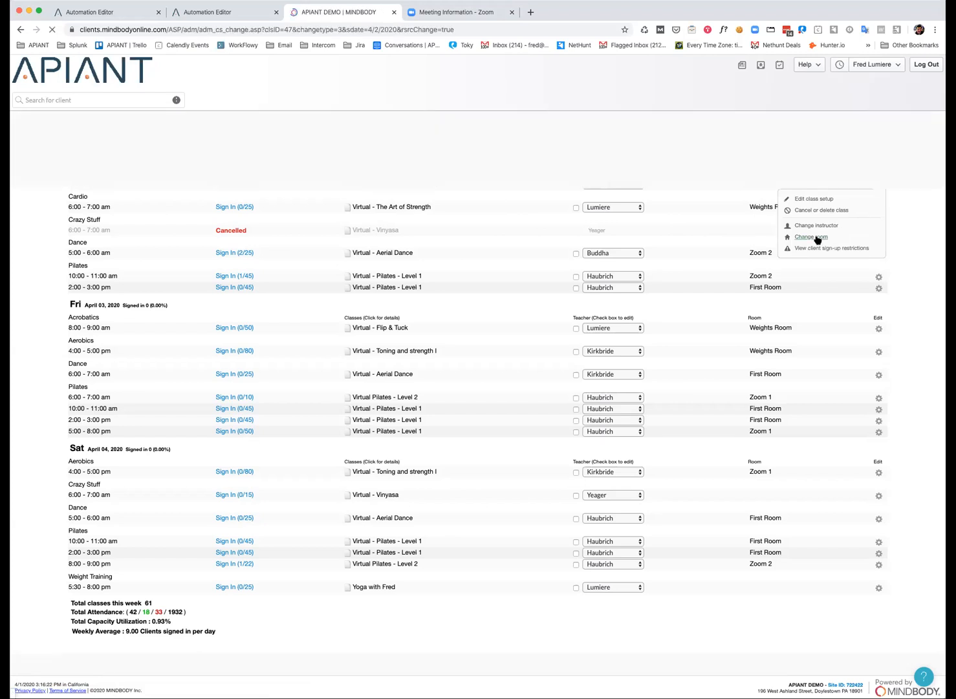
# Select Zoom 1 as the new room in Make Schedule Change and submit it
pyautogui.click(813, 236)
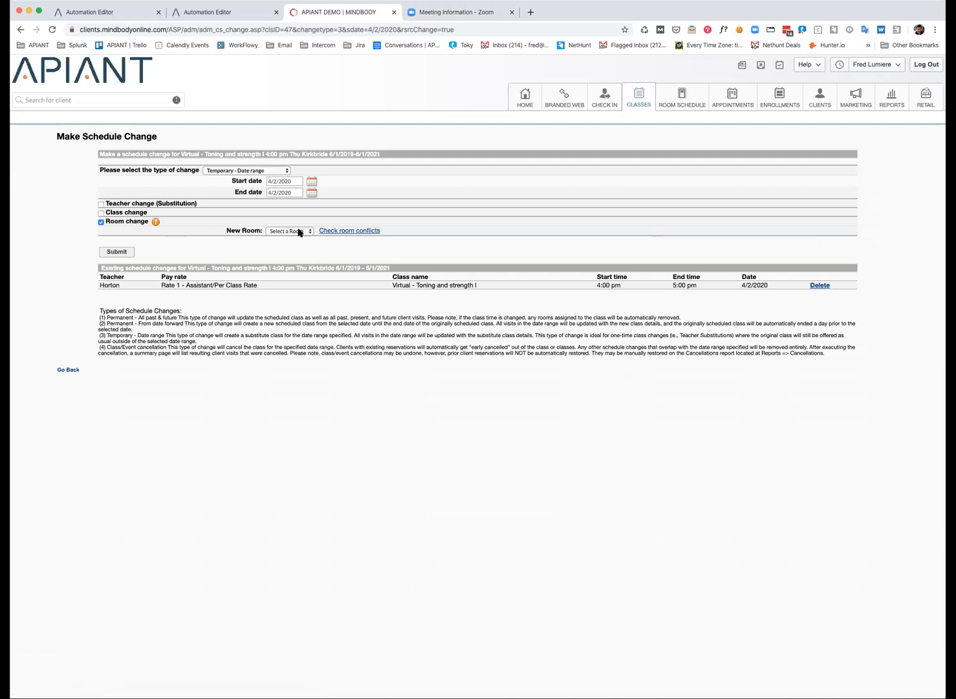
pyautogui.click(290, 230)
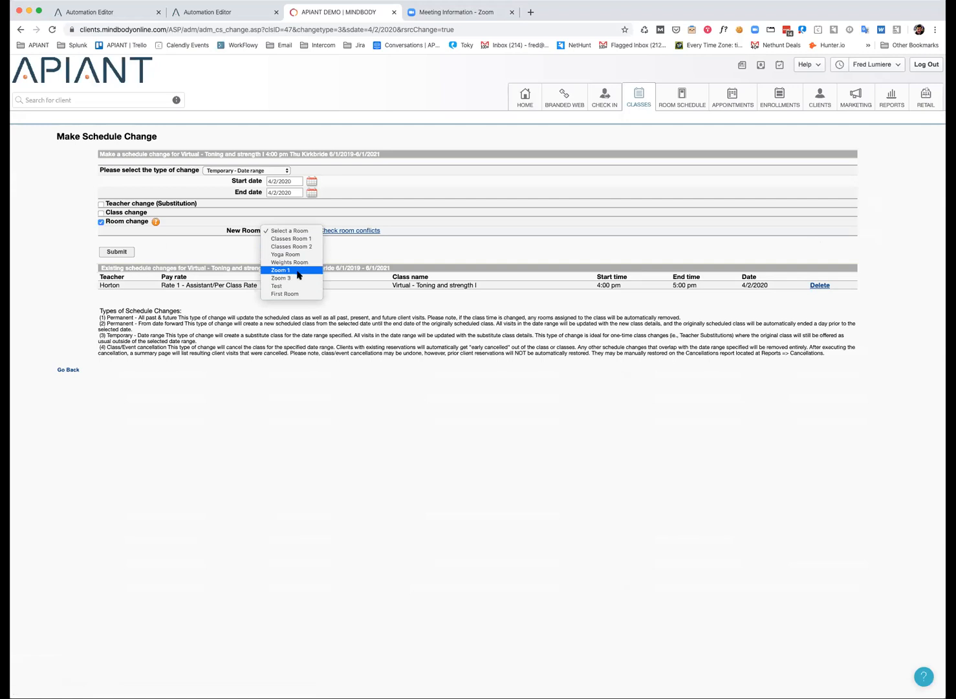
pyautogui.click(279, 269)
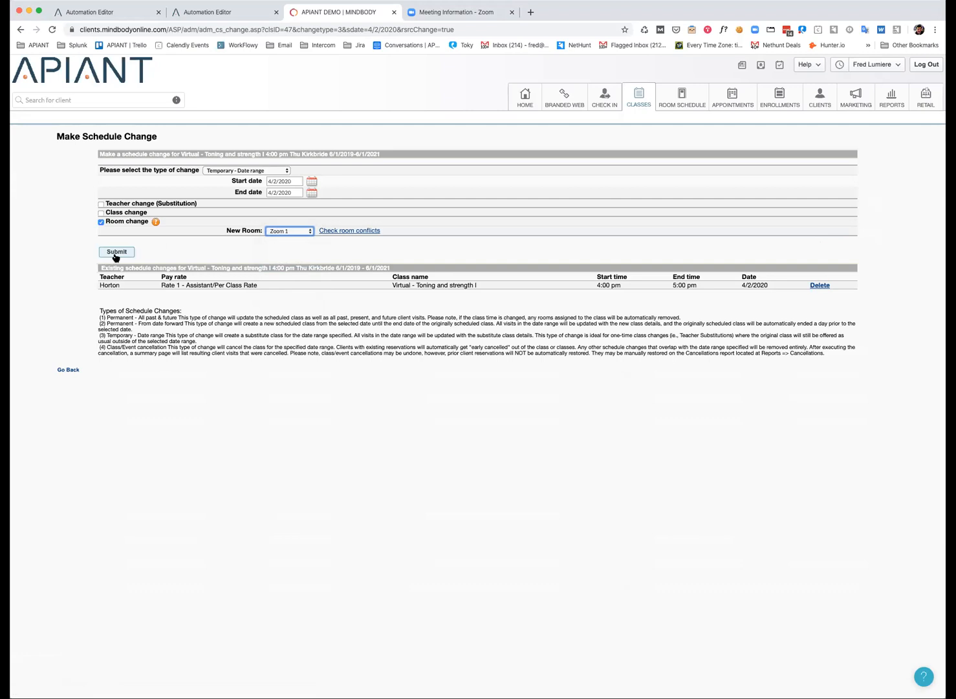
pyautogui.click(116, 251)
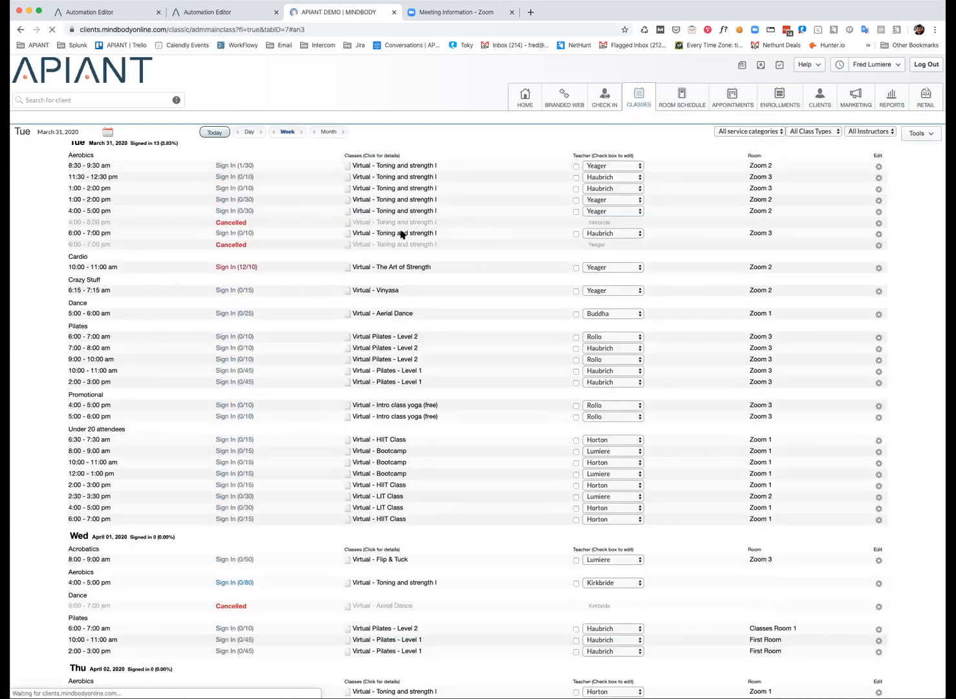
# Confirm Thursday's 4:00 pm class shows Zoom 1, then return to the Zoom meeting page
pyautogui.scroll(-3)
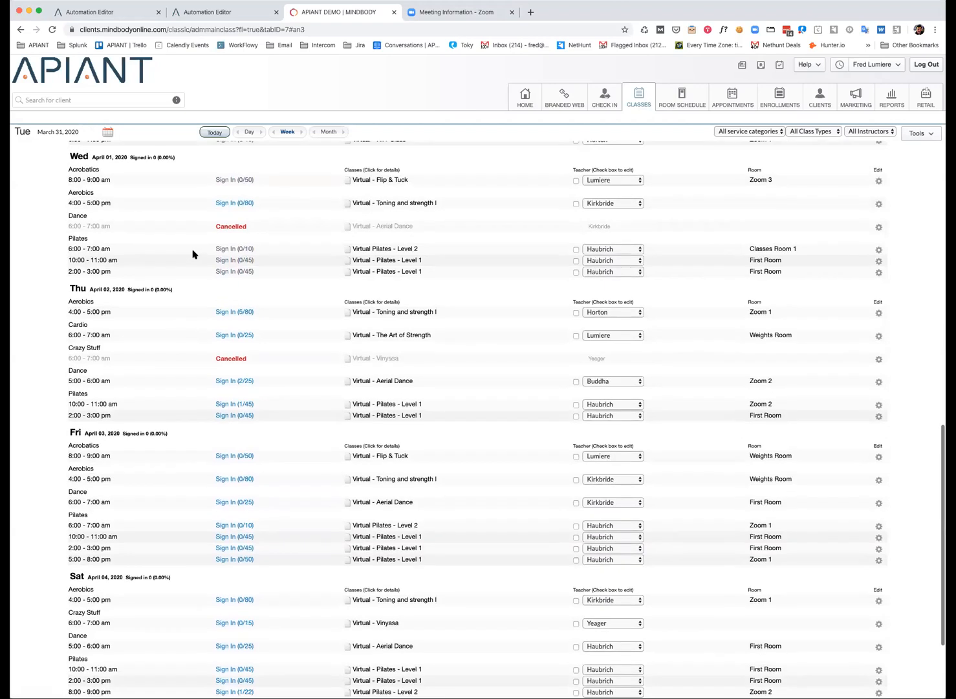
pyautogui.scroll(-3)
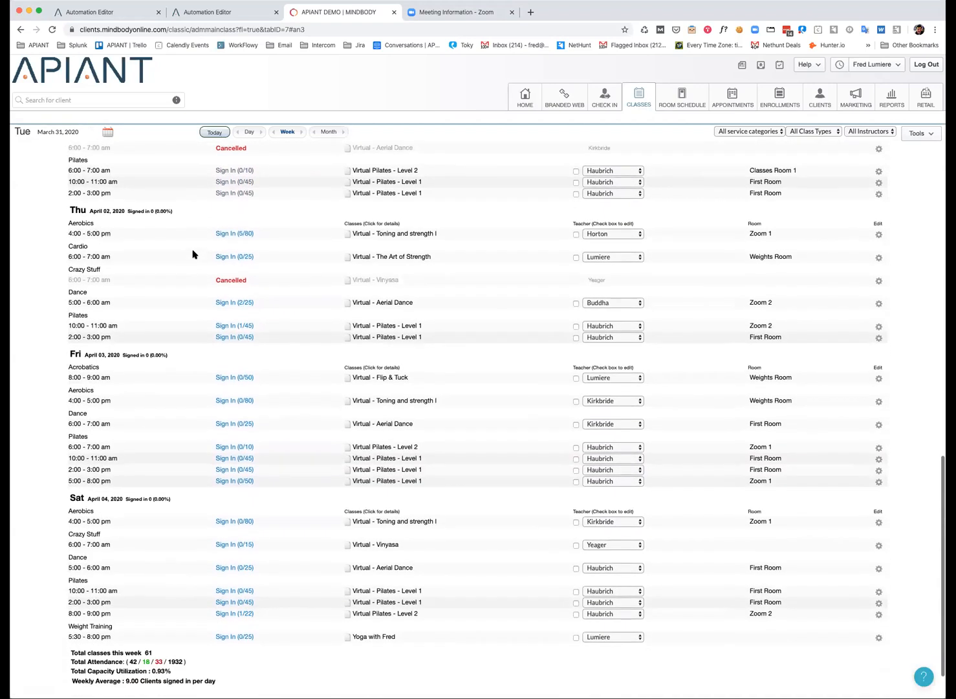
pyautogui.scroll(-3)
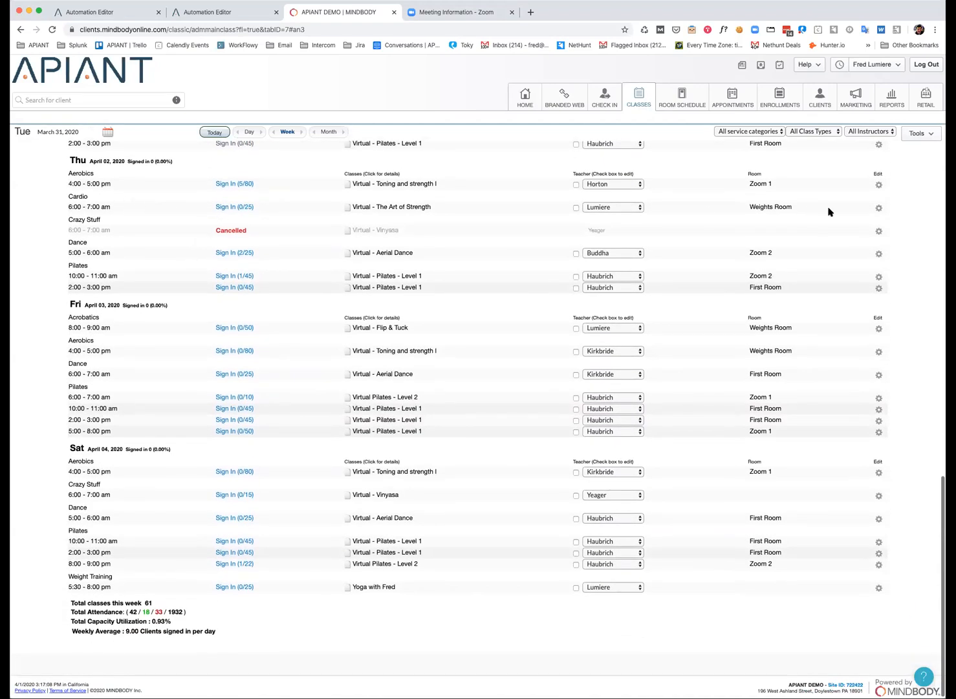
pyautogui.click(460, 12)
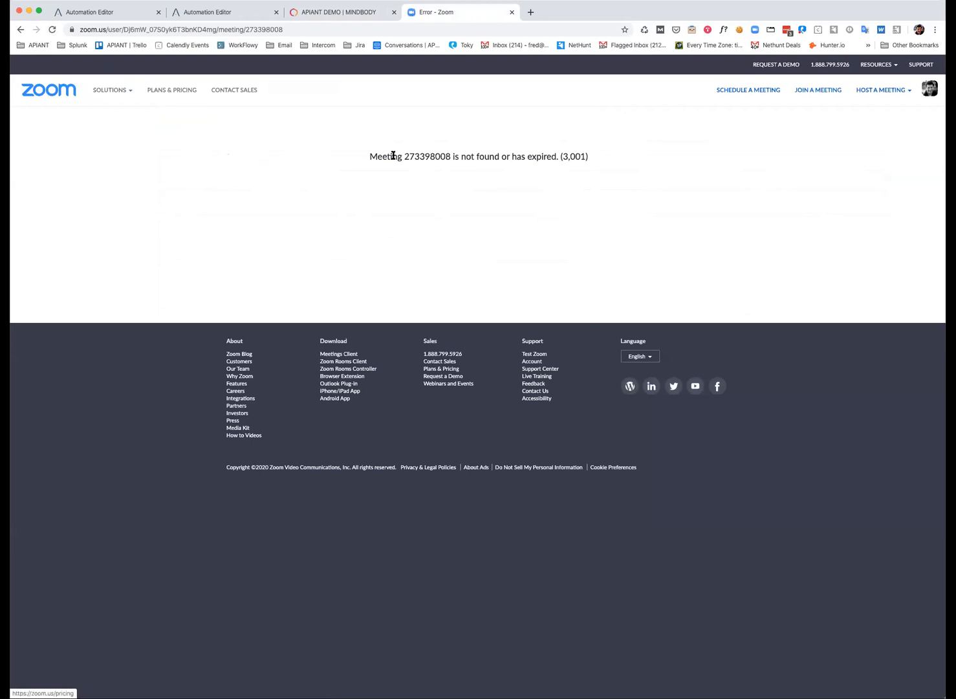
pyautogui.moveTo(554, 110)
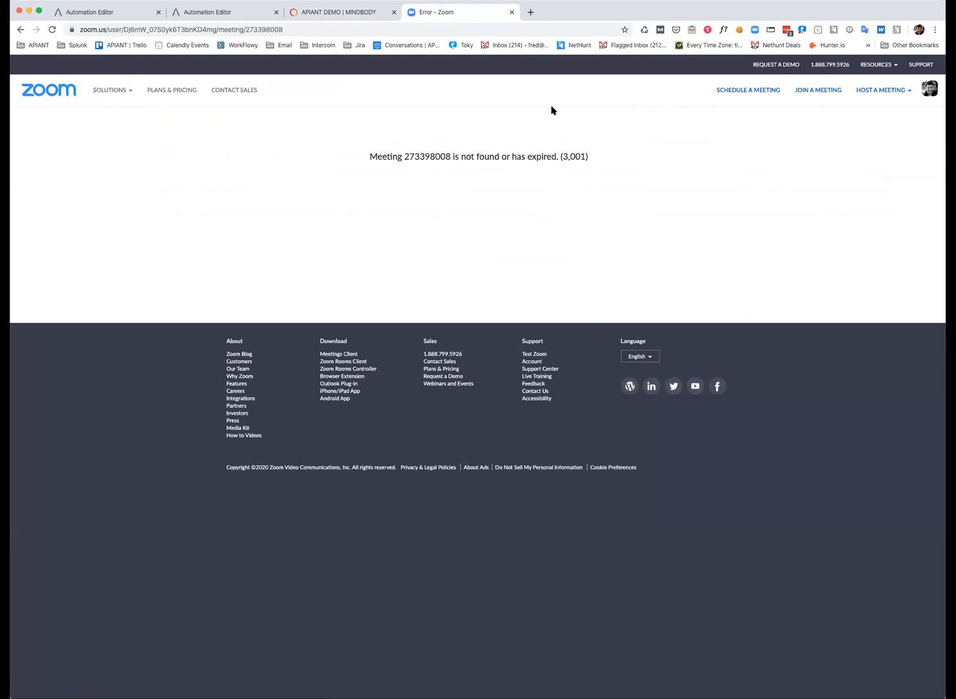
# From My Account's Users list, open the profile of the user assigned MBO Room Zoom 1
pyautogui.click(110, 91)
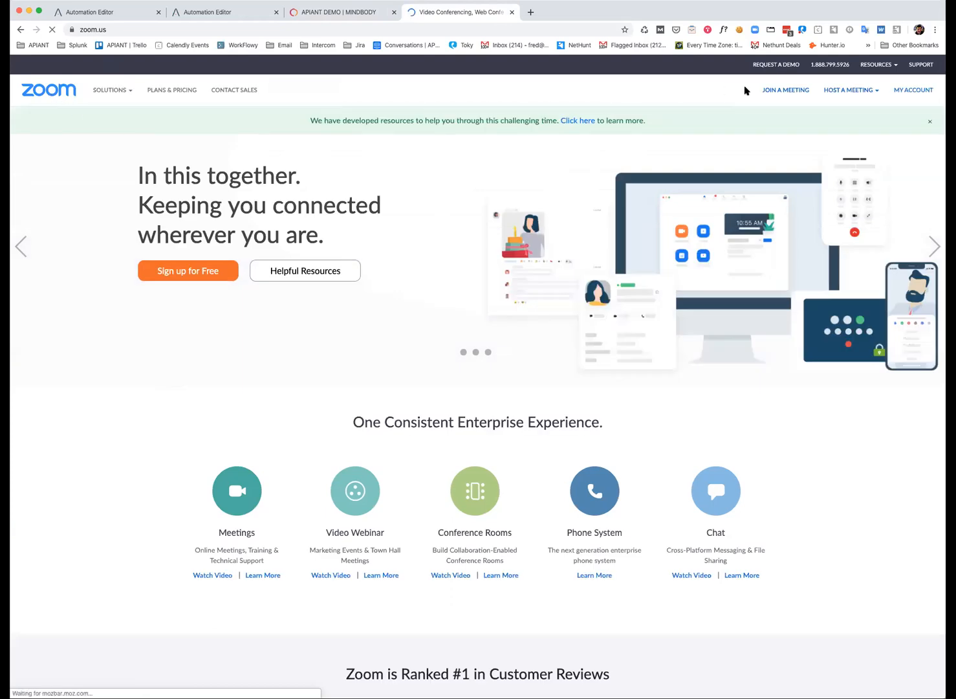
pyautogui.click(913, 89)
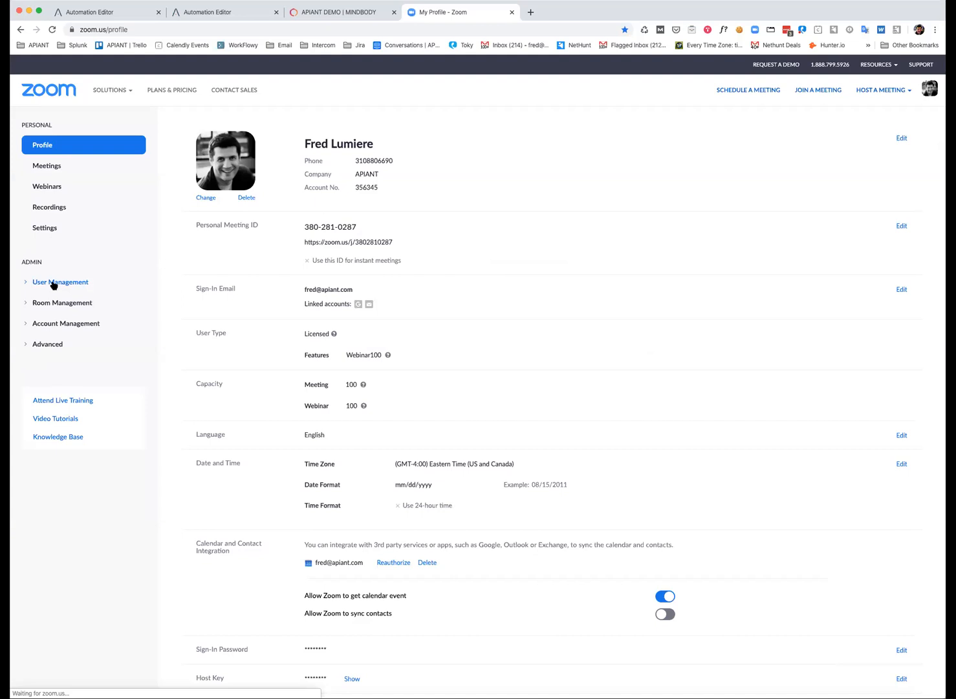
pyautogui.click(60, 282)
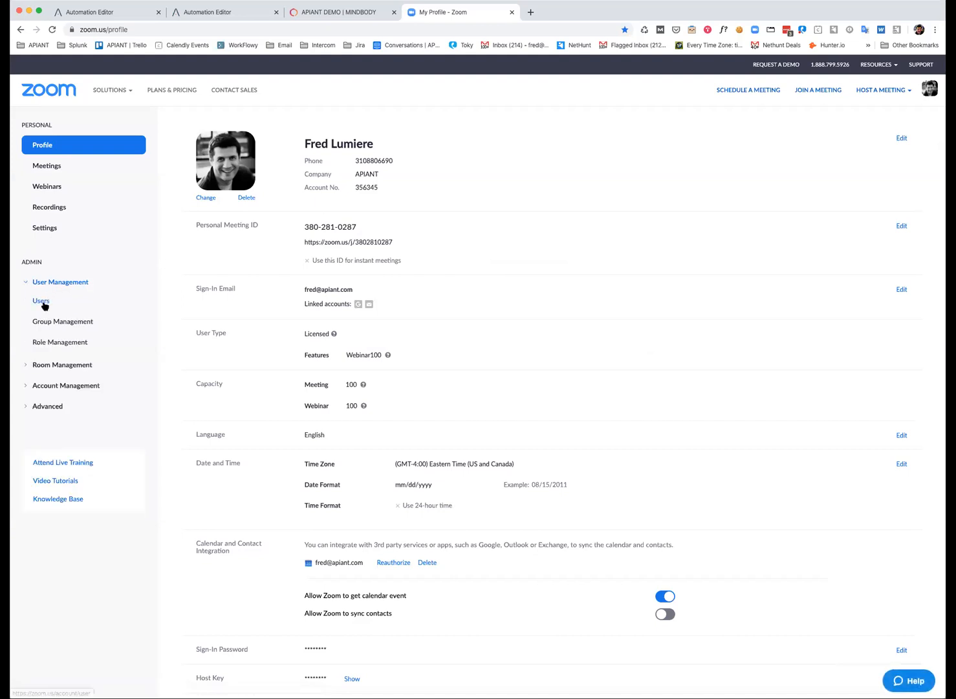
pyautogui.click(41, 300)
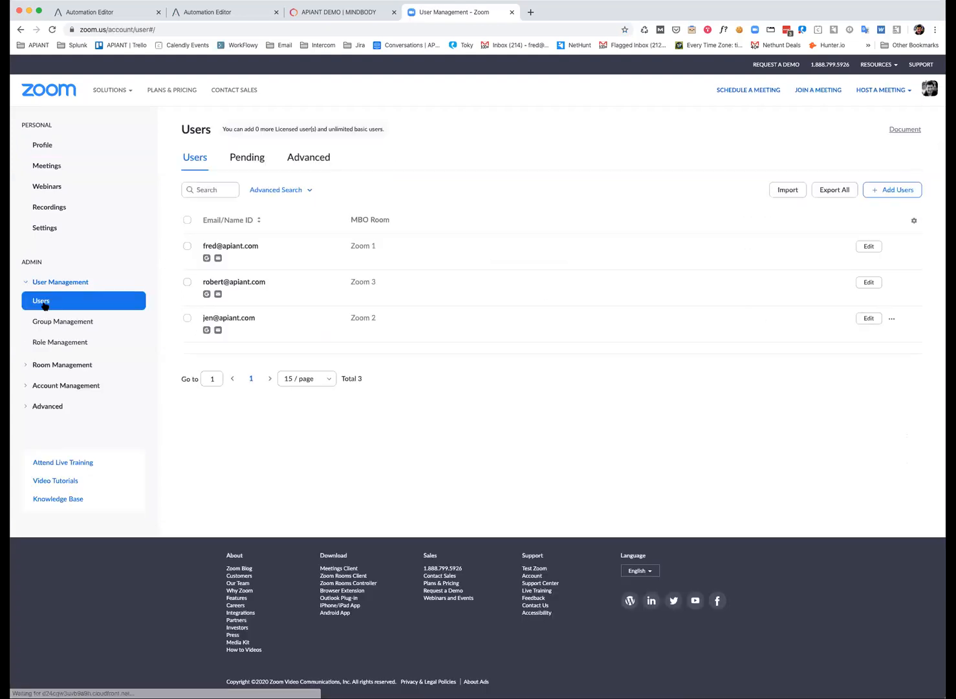
pyautogui.click(230, 246)
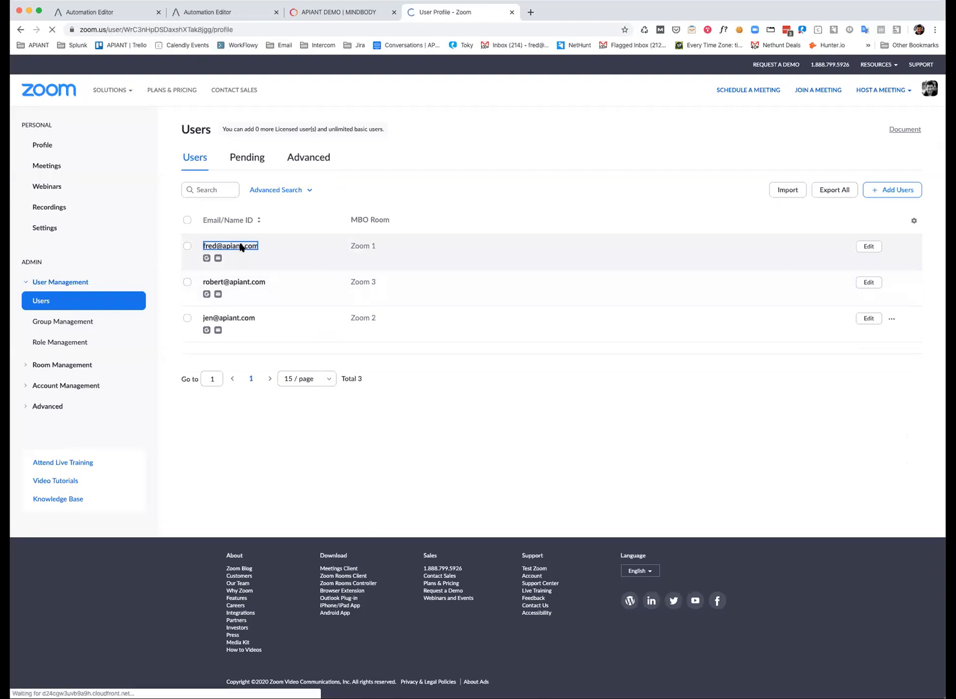
pyautogui.click(230, 246)
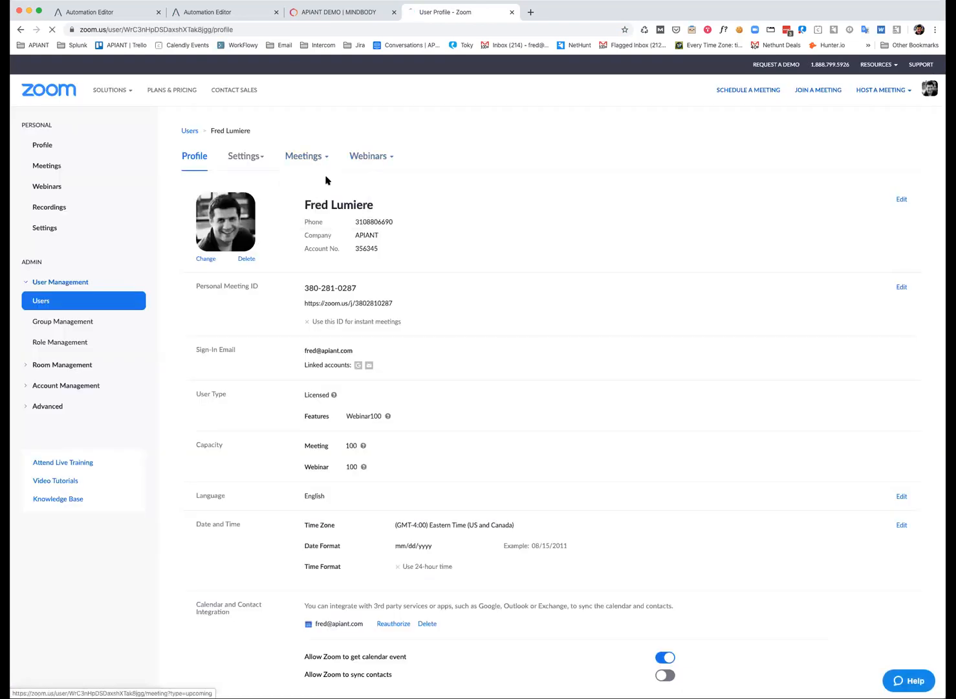
# View the four registrants of this user's Toning and strength I meeting, then return to APIANT
pyautogui.click(304, 155)
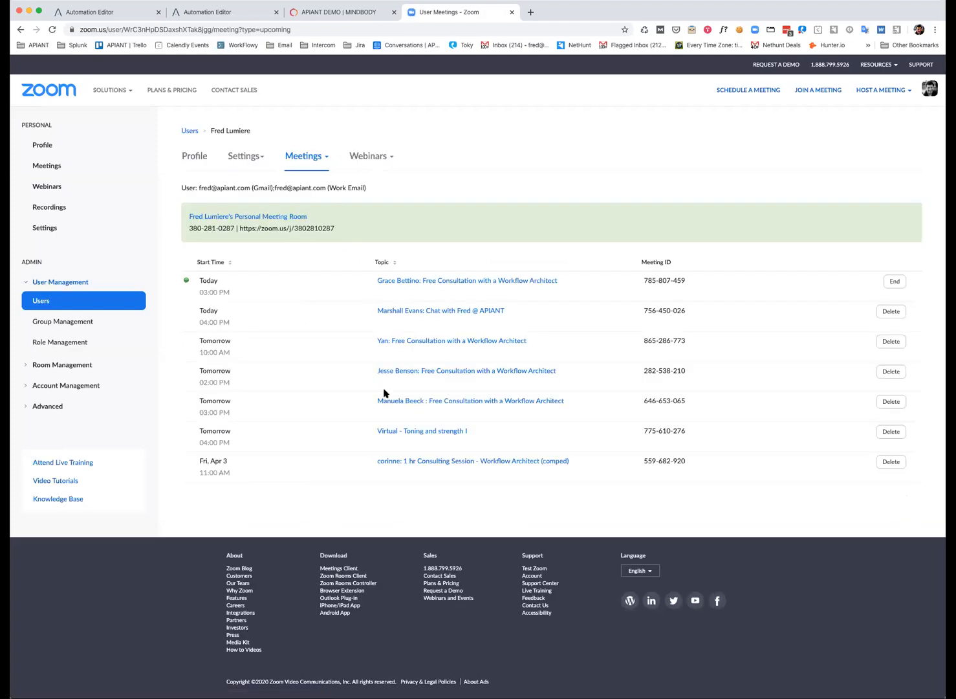
pyautogui.click(422, 429)
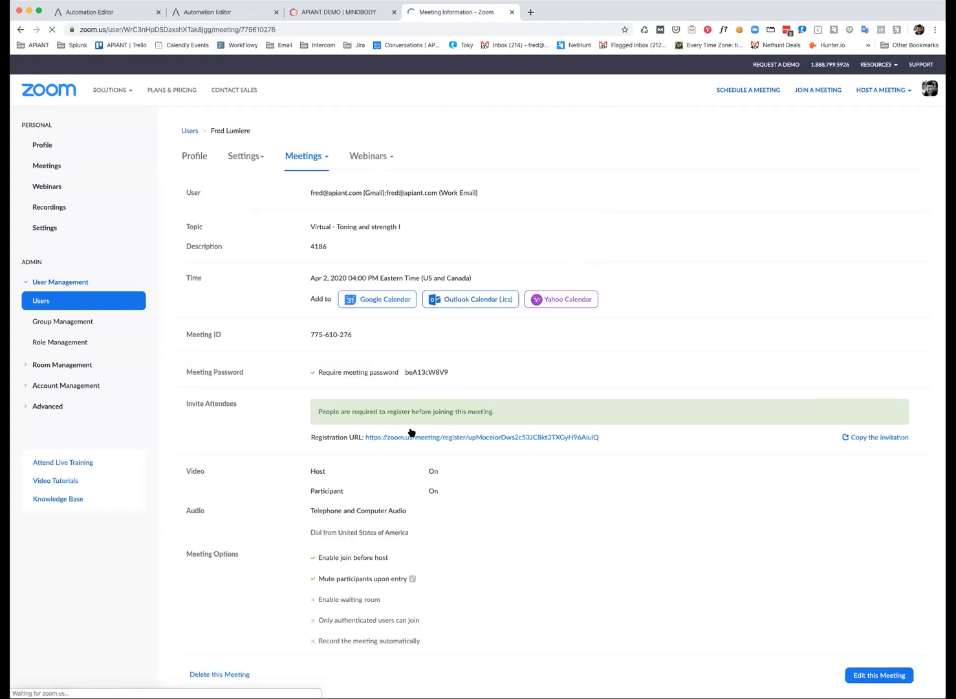
pyautogui.scroll(-3)
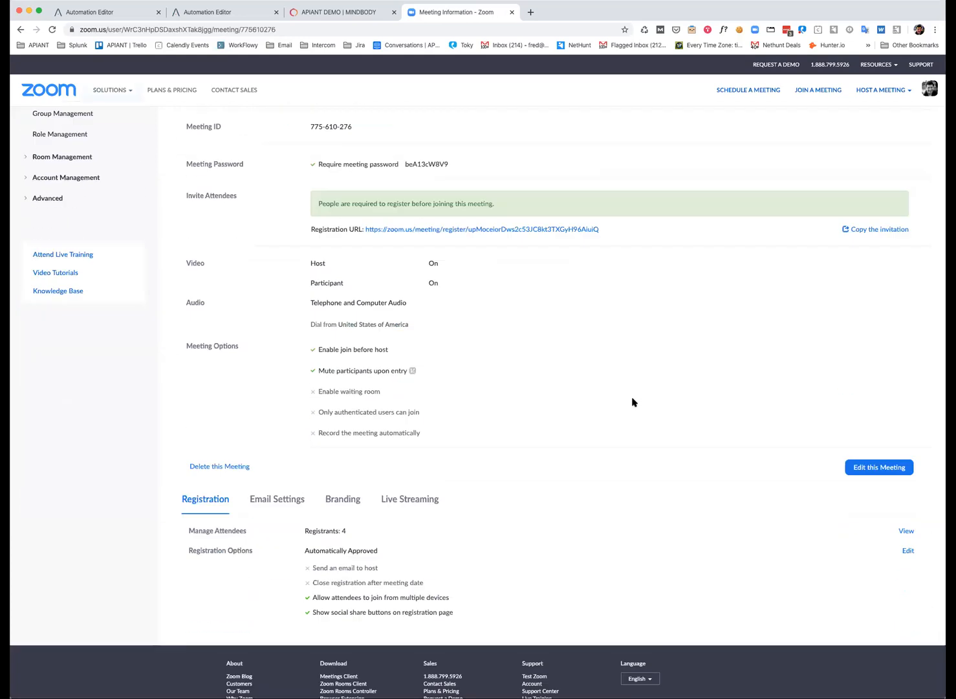
pyautogui.click(905, 531)
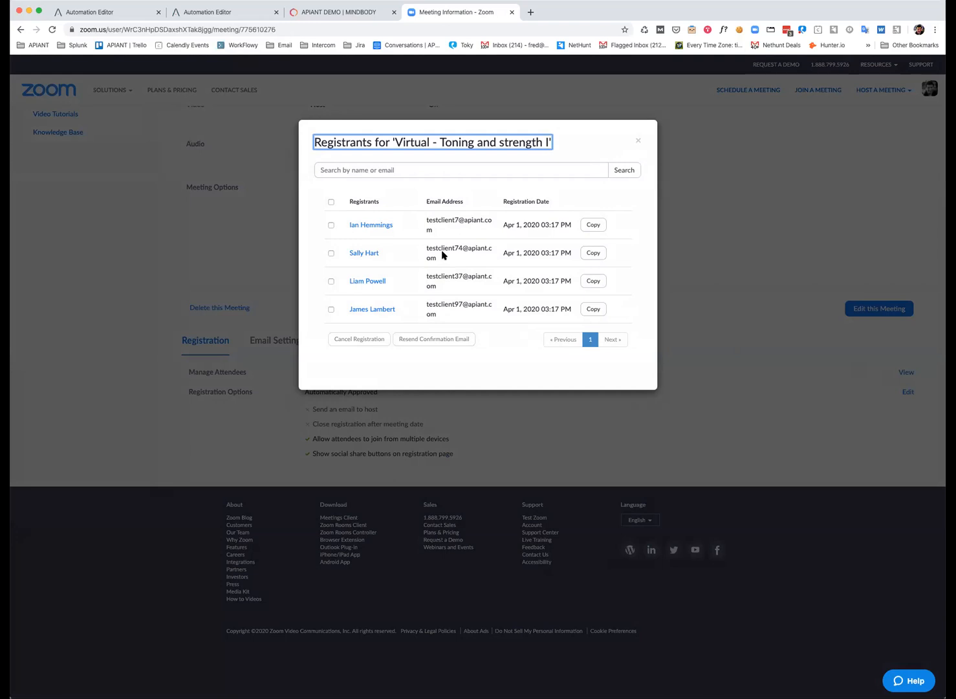
pyautogui.moveTo(429, 223)
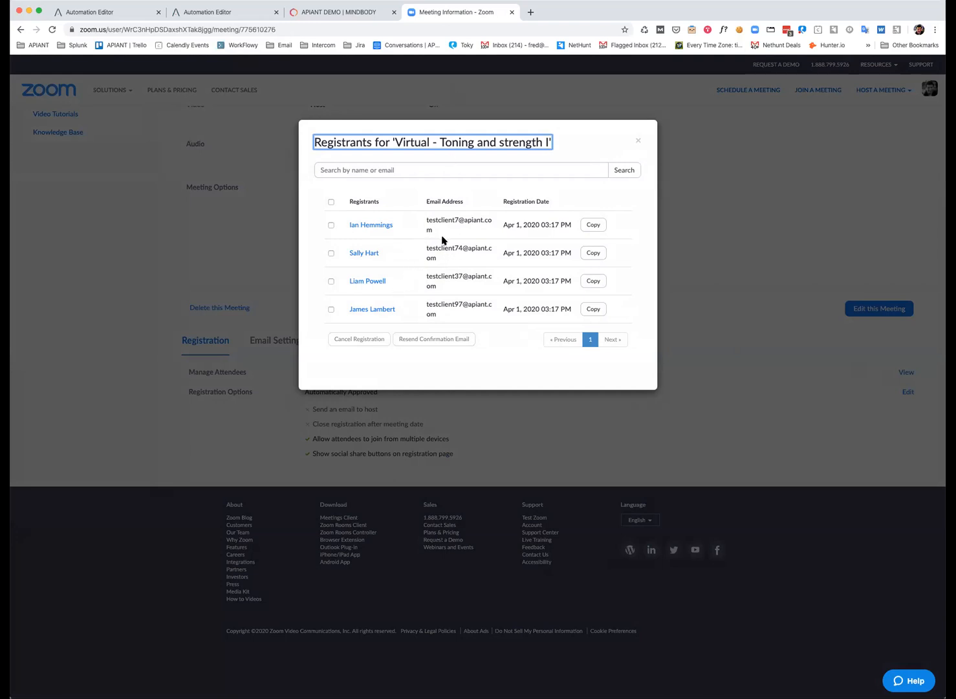
pyautogui.moveTo(385, 236)
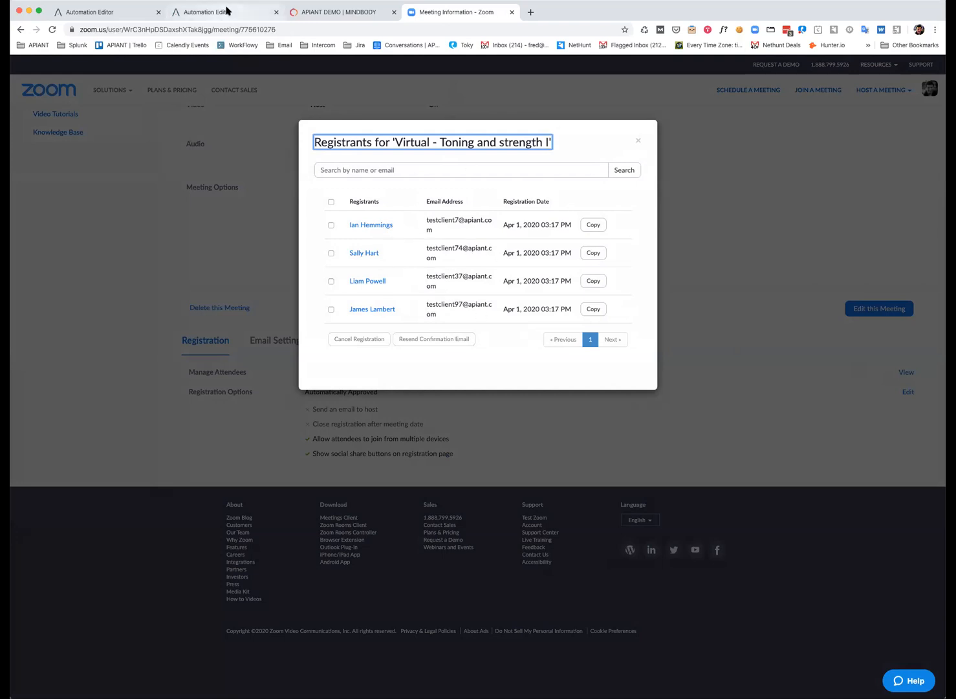
pyautogui.click(222, 12)
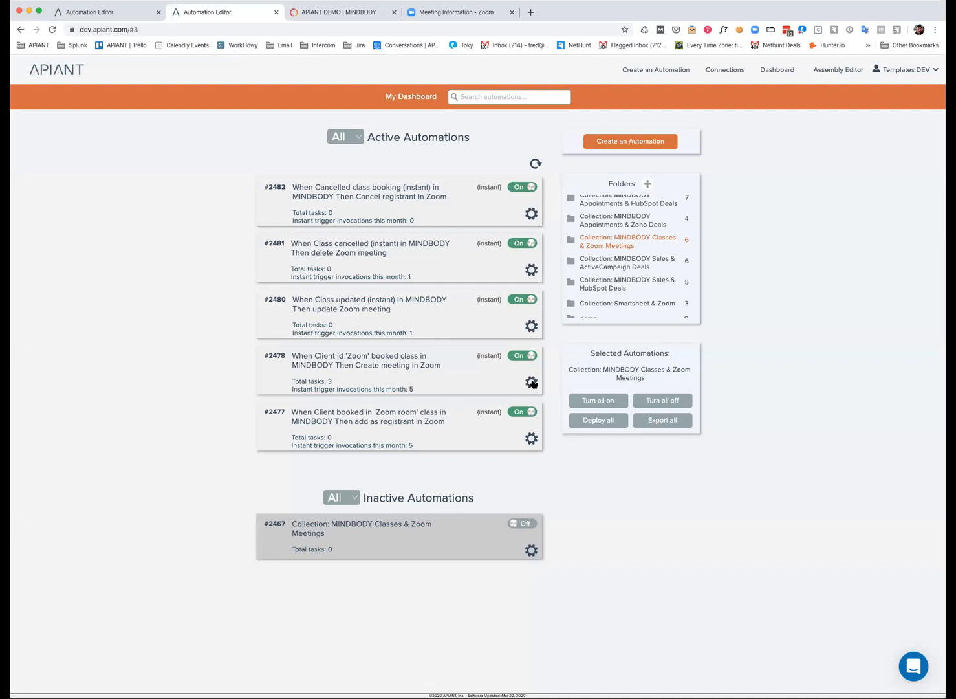
pyautogui.click(530, 382)
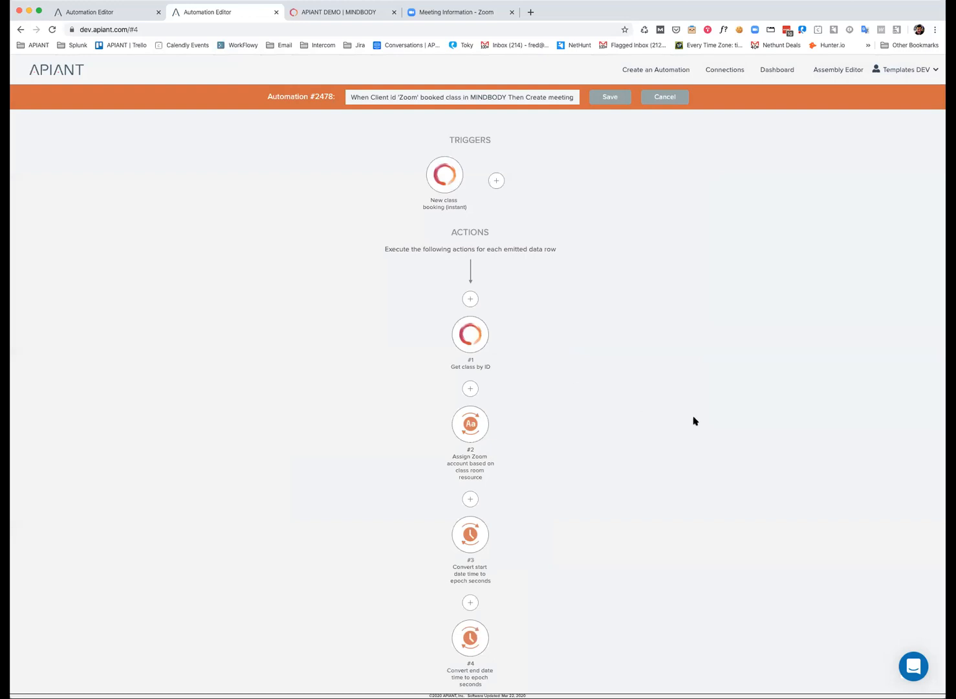
pyautogui.scroll(-3)
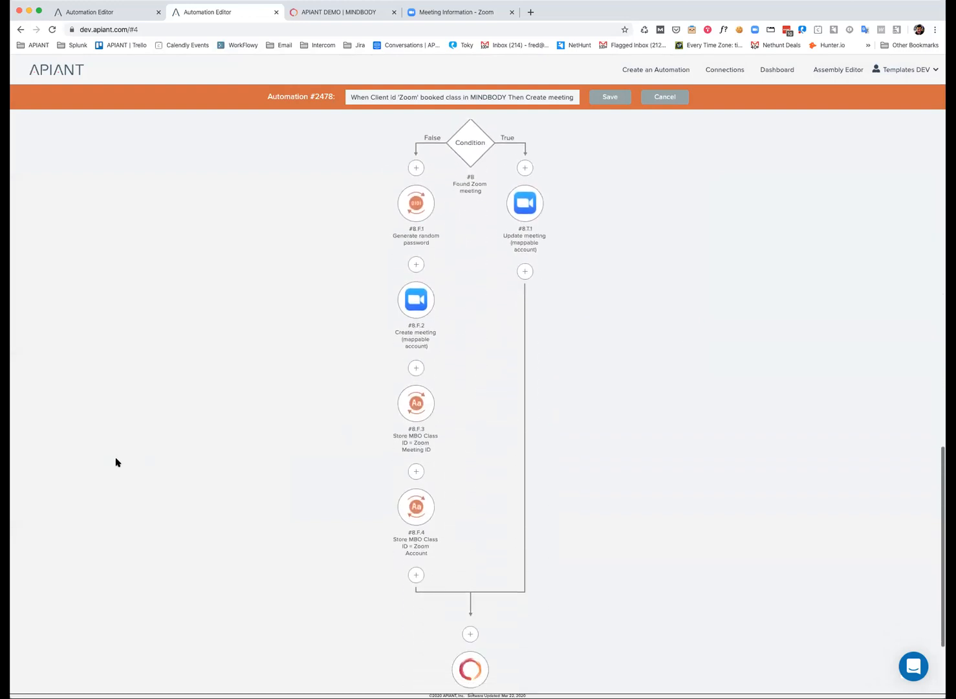
pyautogui.scroll(3)
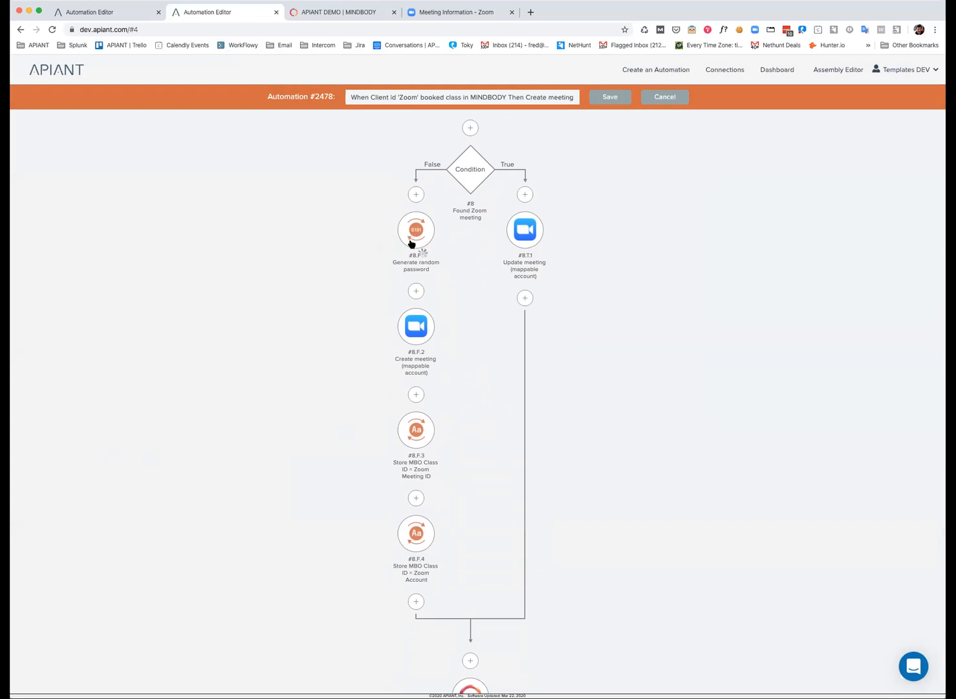
pyautogui.click(416, 230)
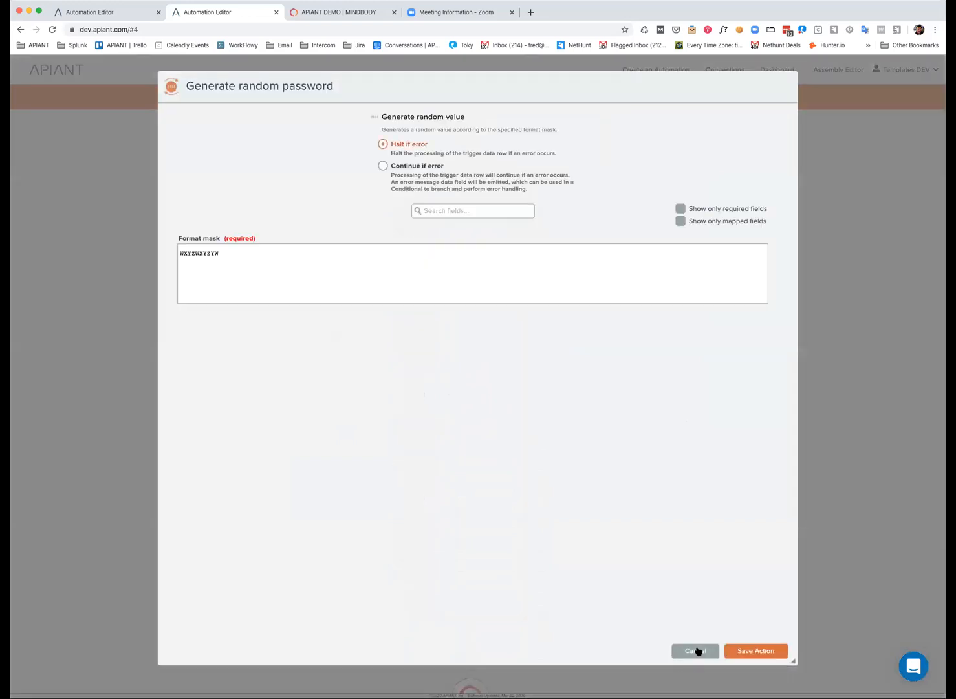
pyautogui.click(693, 650)
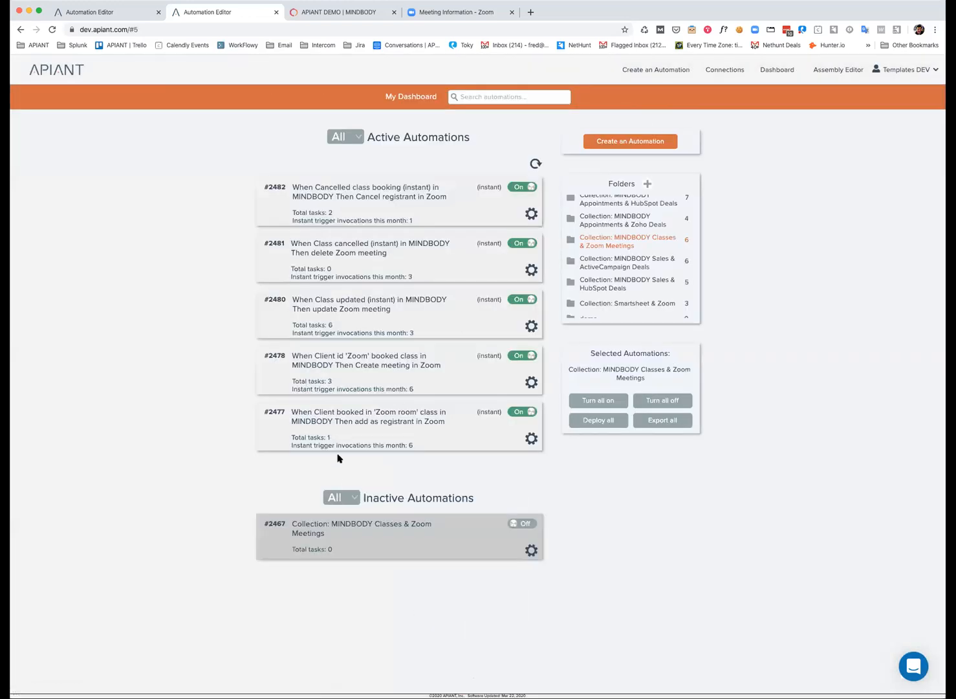
pyautogui.moveTo(313, 381)
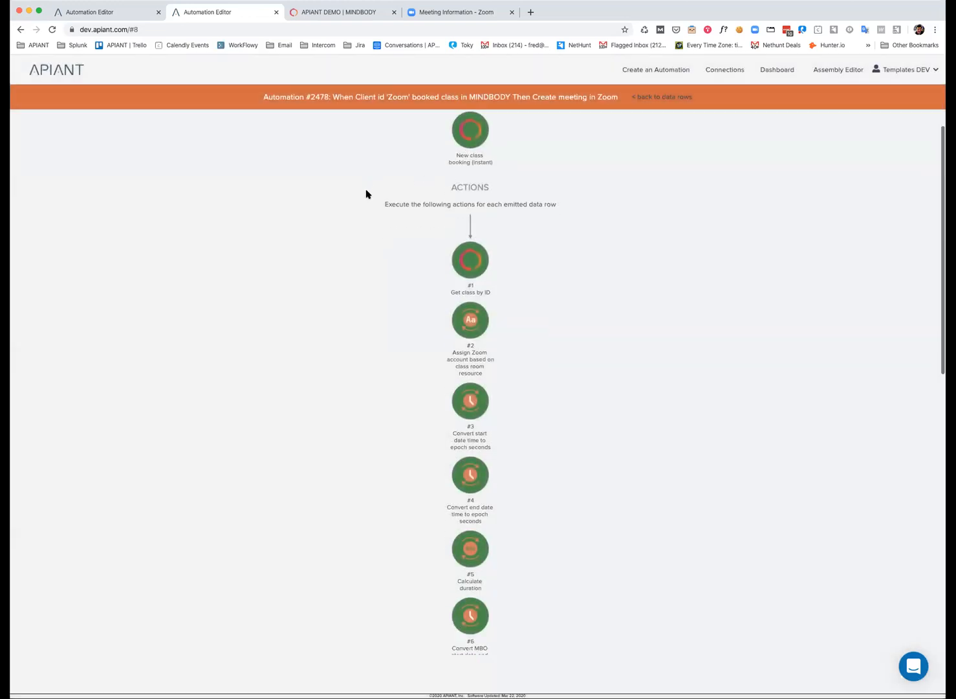
# View step #8.F.3's Input/Output showing the stored class-to-Zoom-meeting mapping, then go to Zoom
pyautogui.scroll(-3)
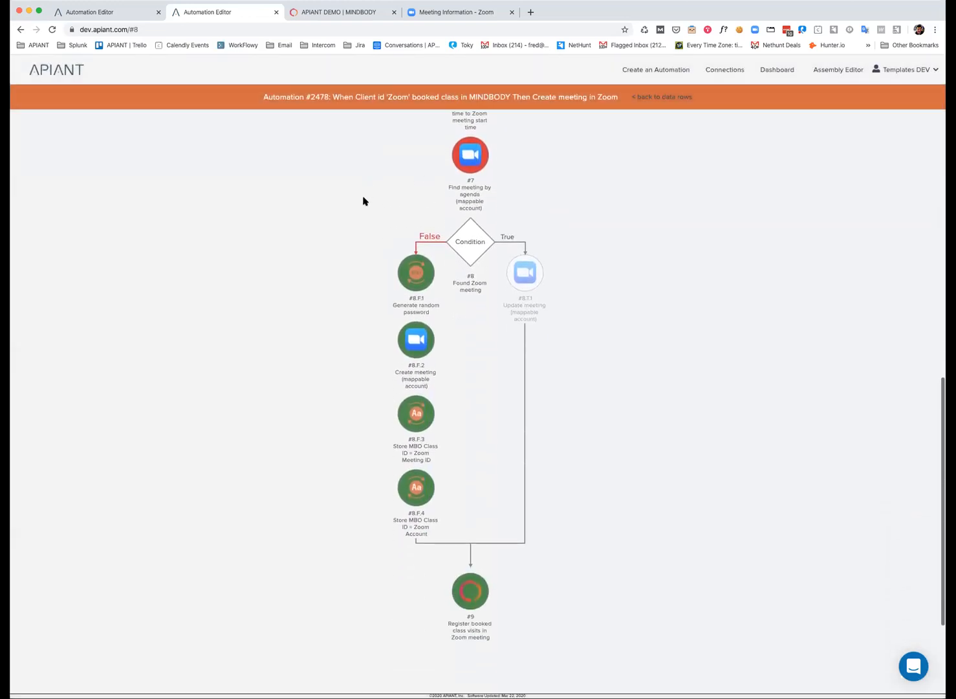
pyautogui.click(415, 272)
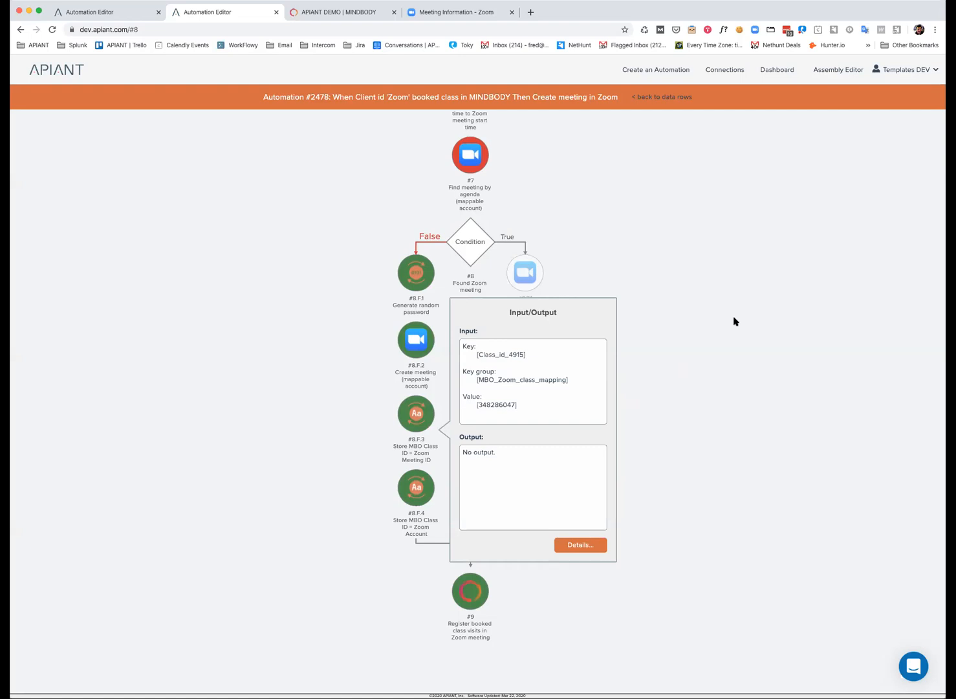
pyautogui.click(459, 12)
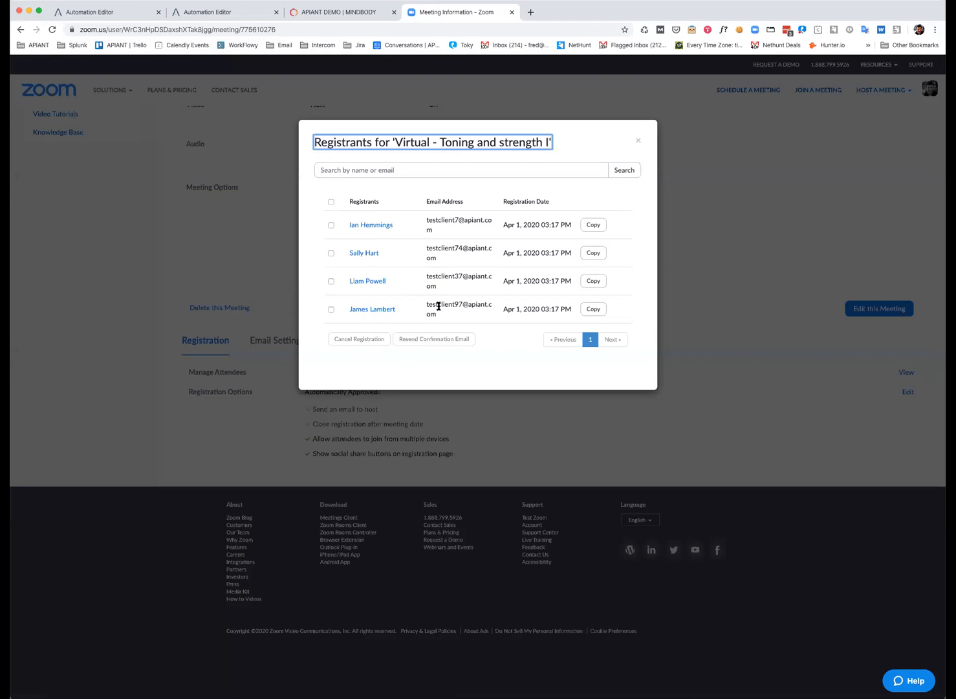
pyautogui.moveTo(476, 283)
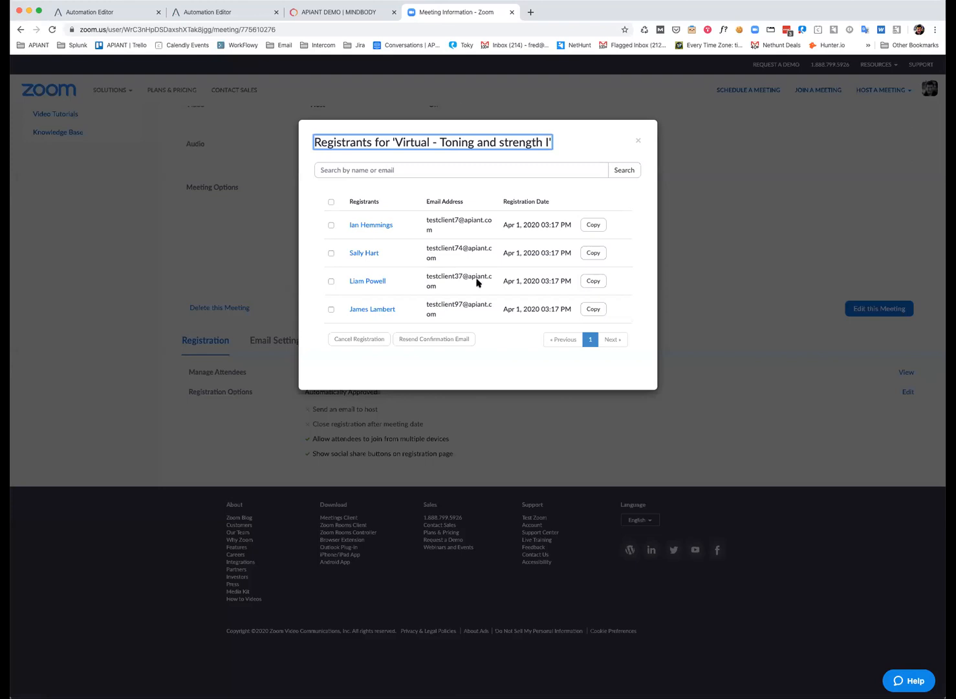
# Close the Registrants dialog and scroll back to the top of the meeting details
pyautogui.click(636, 140)
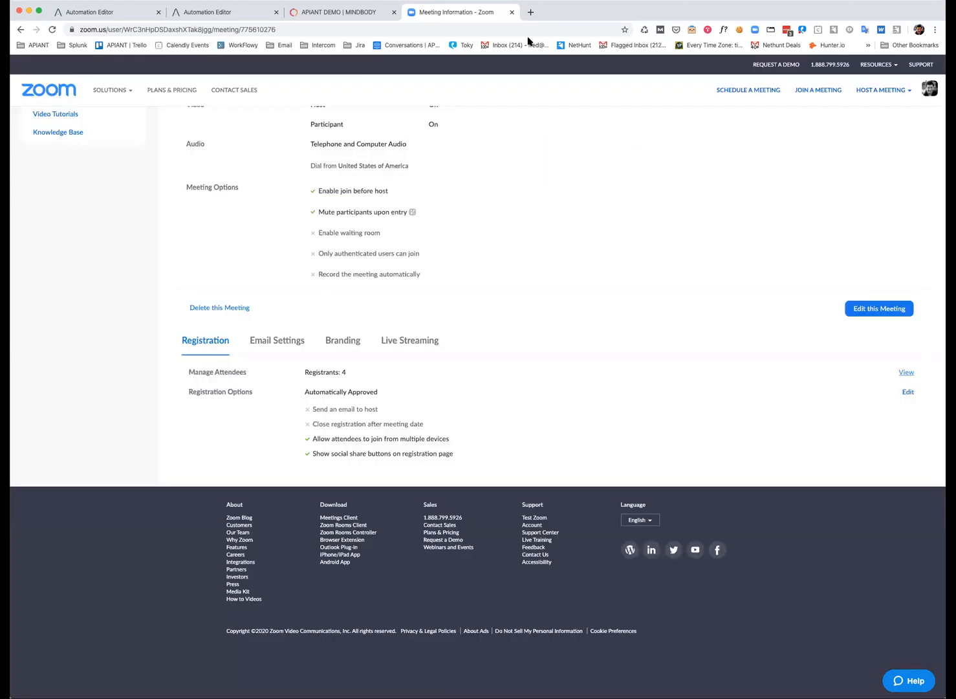
pyautogui.scroll(3)
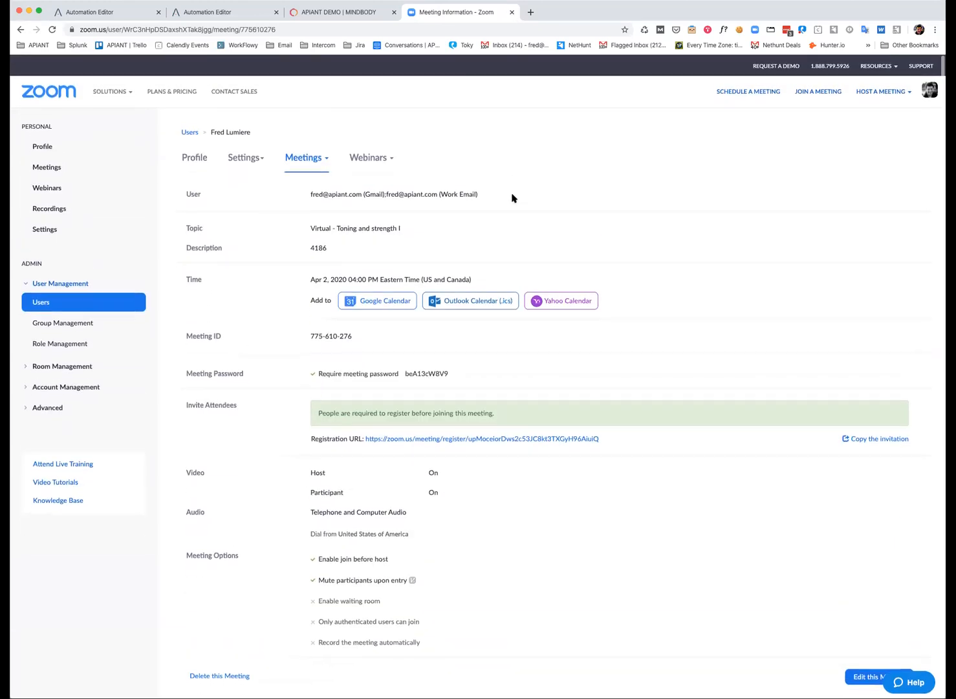